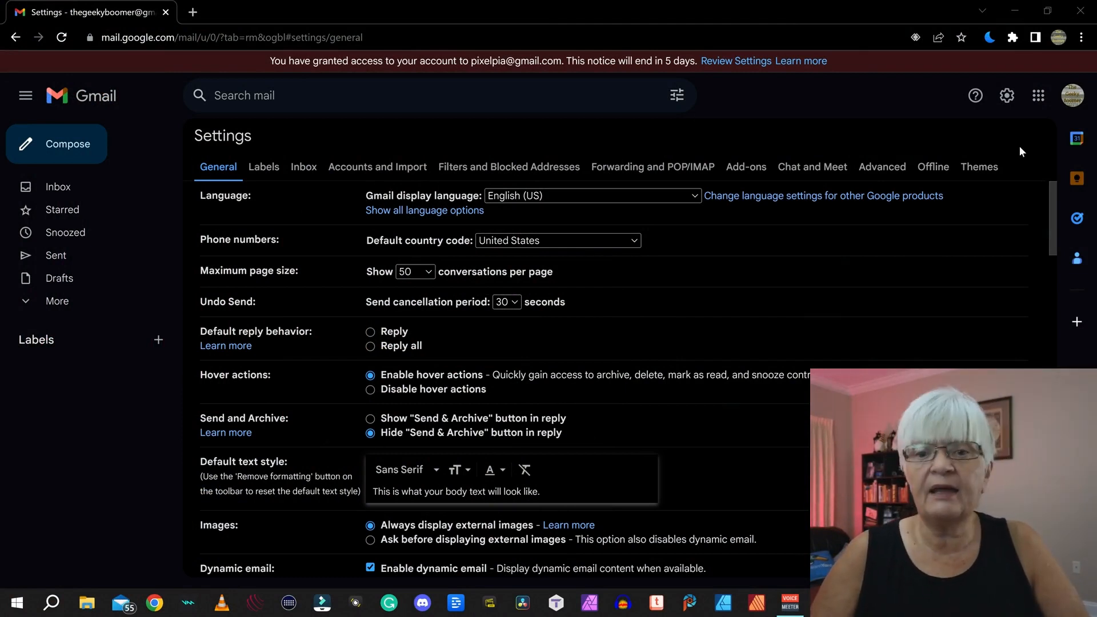
mouse_move(218, 222)
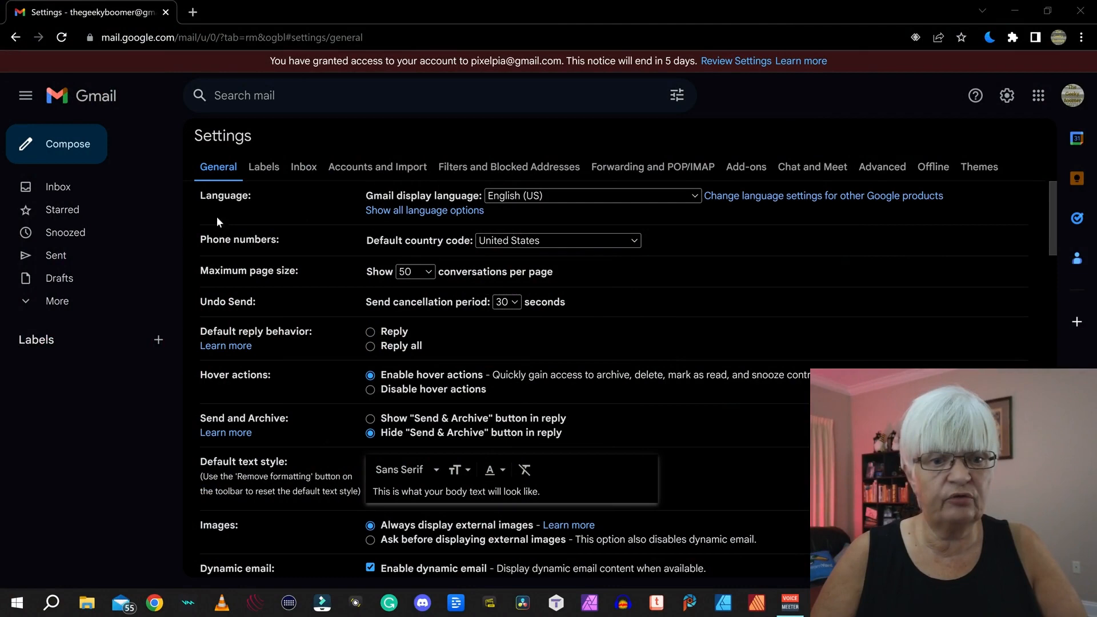
mouse_move(385, 152)
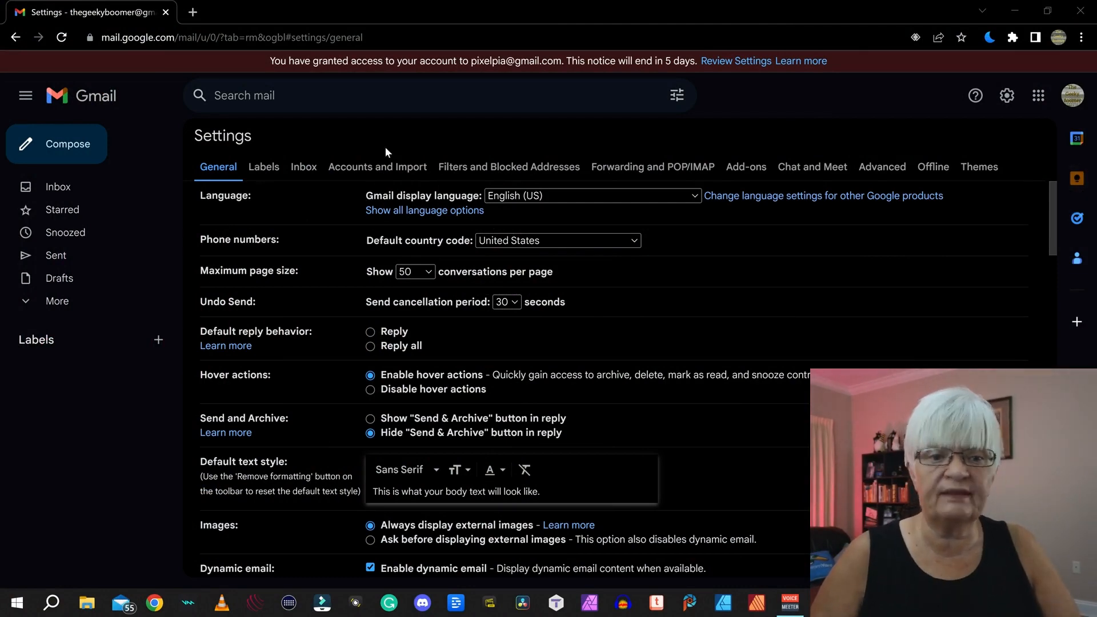
Go to the Accounts and Import tab and scroll to 'Check mail from other accounts'
click(377, 166)
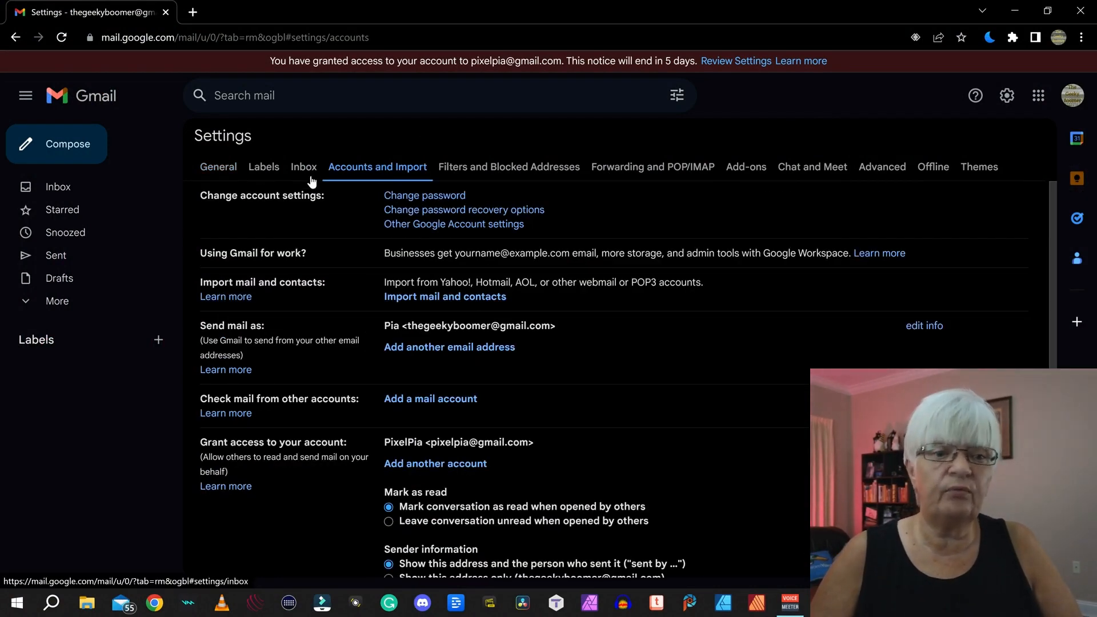
mouse_move(381, 143)
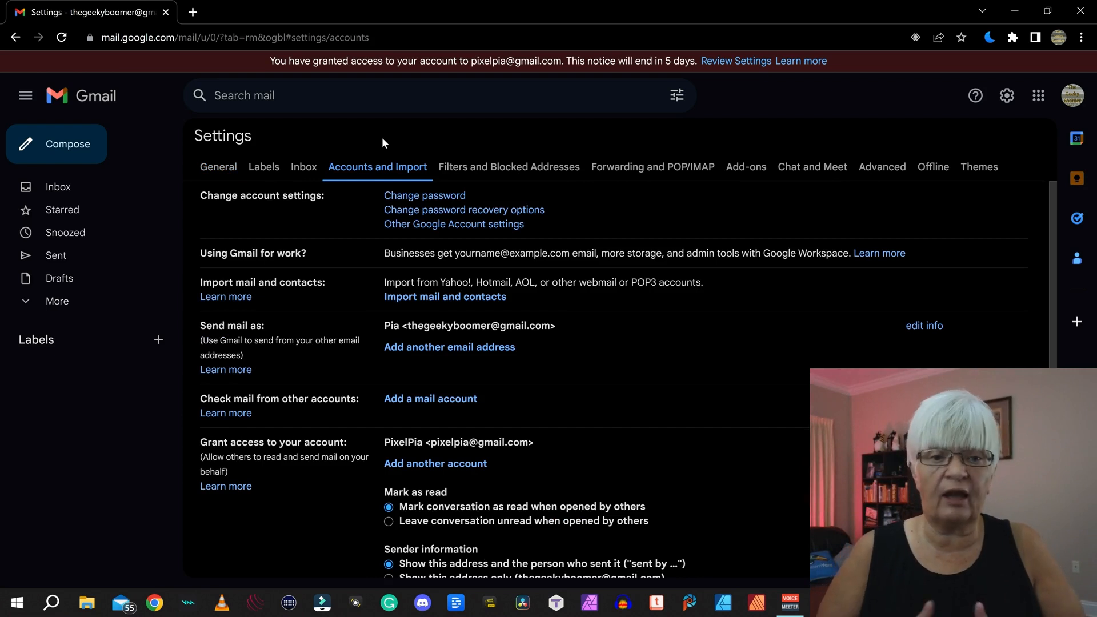
mouse_move(616, 306)
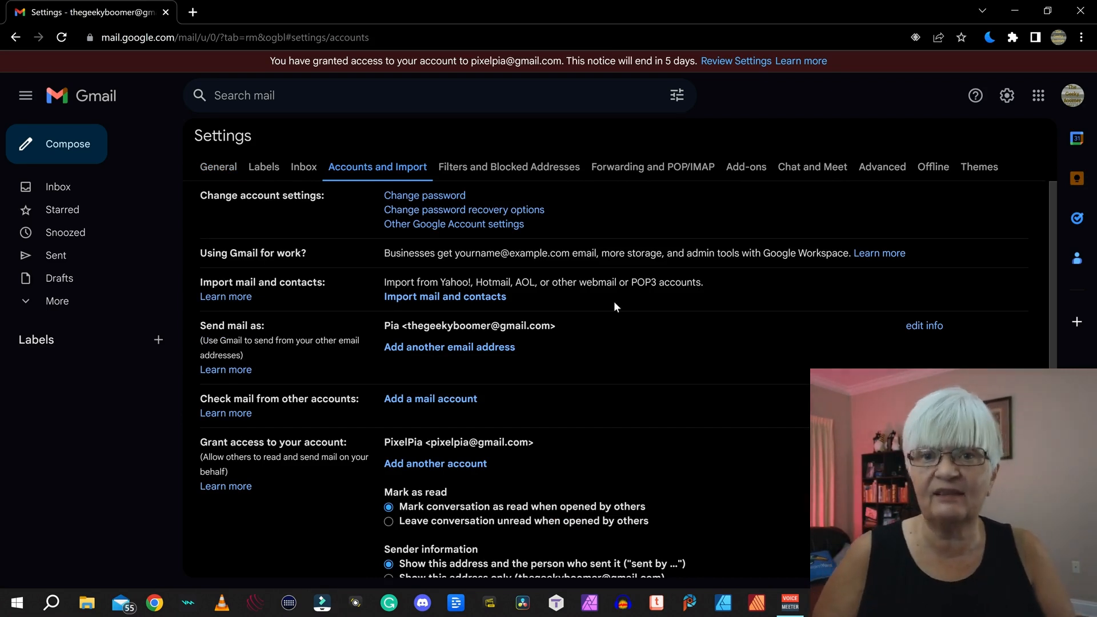
mouse_move(432, 284)
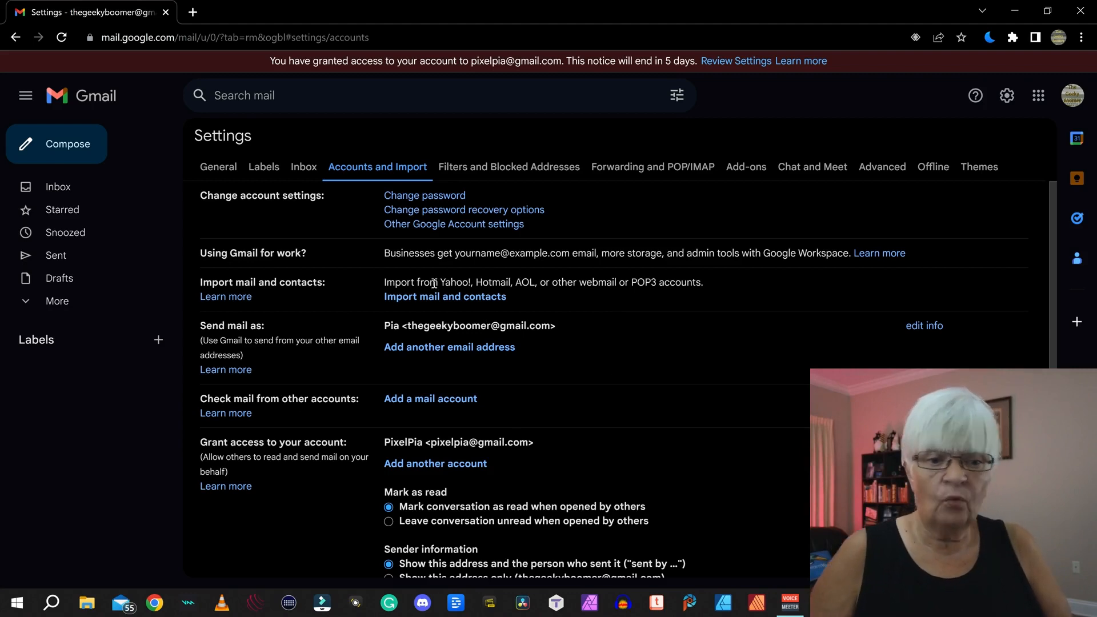
scroll(down, 3)
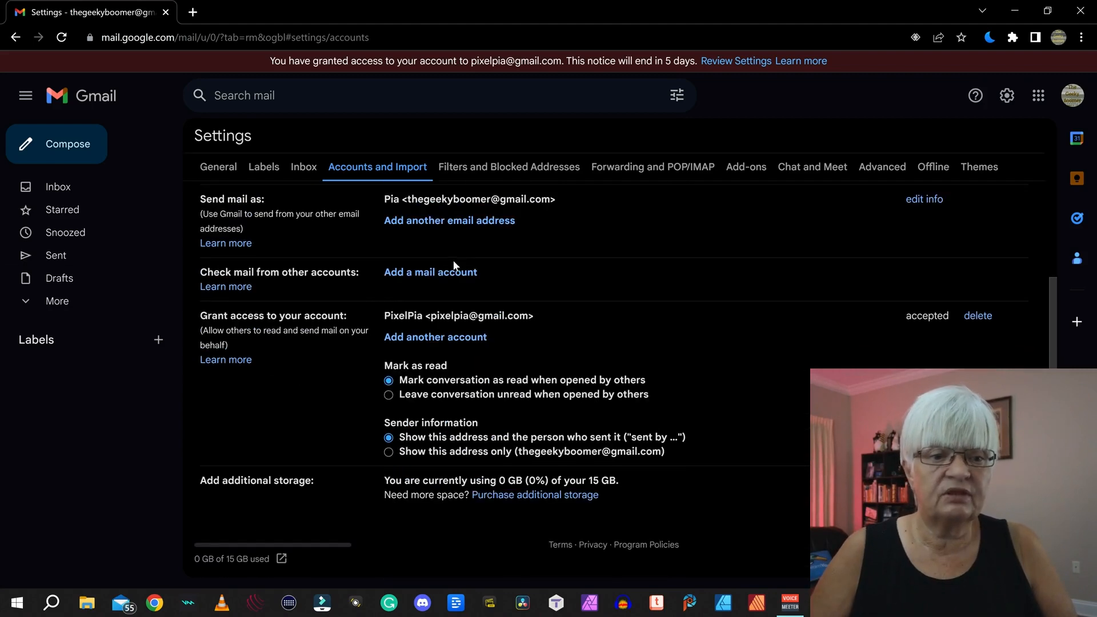
mouse_move(430, 272)
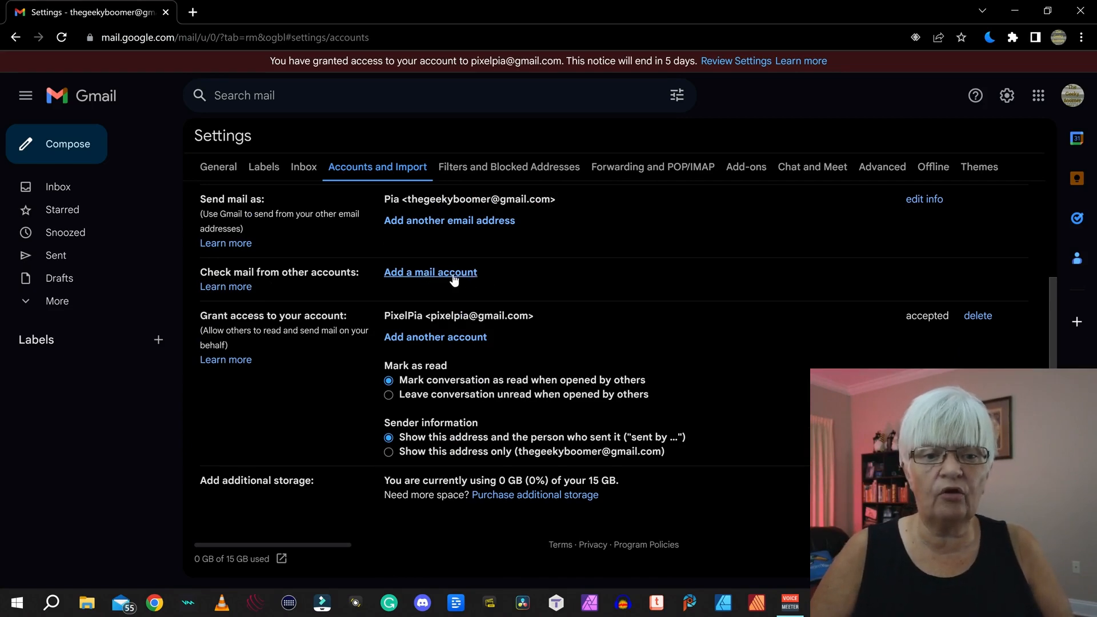
click(430, 272)
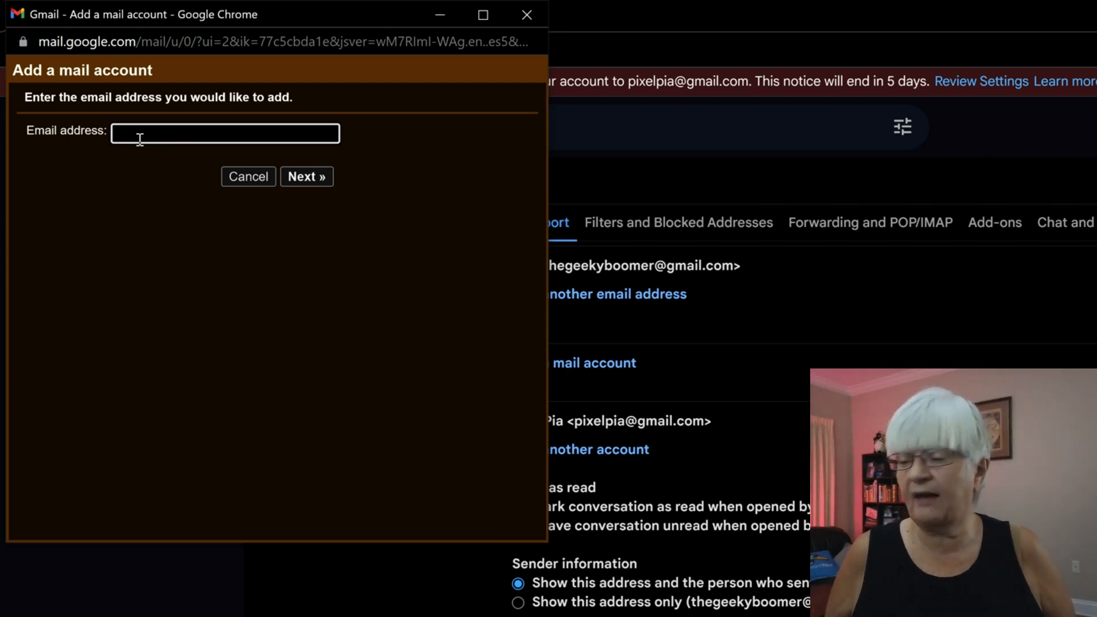
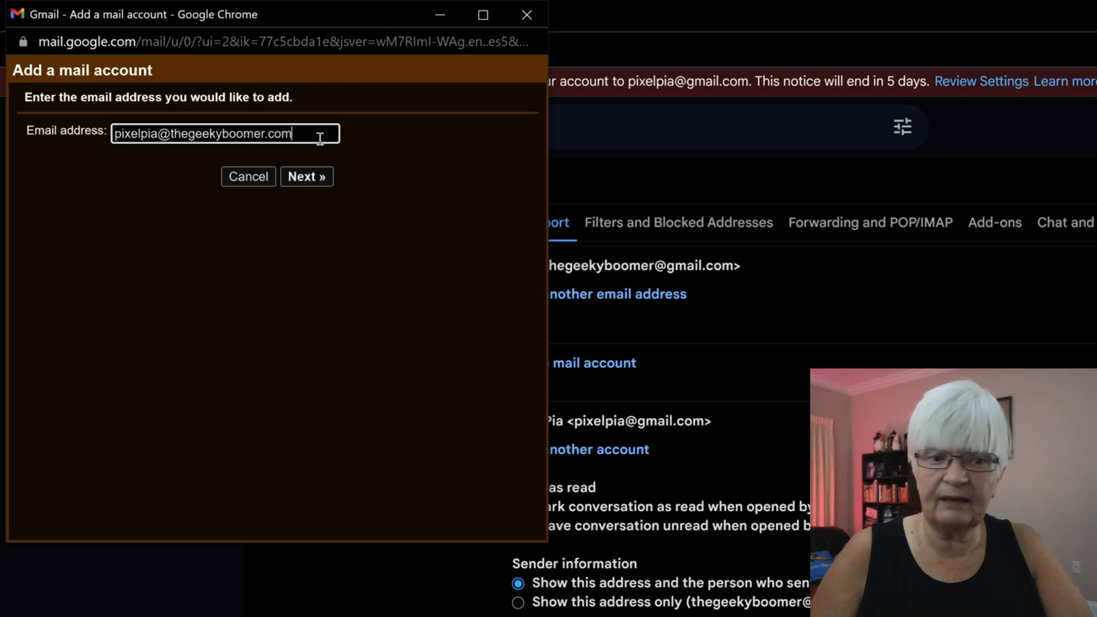
click(306, 177)
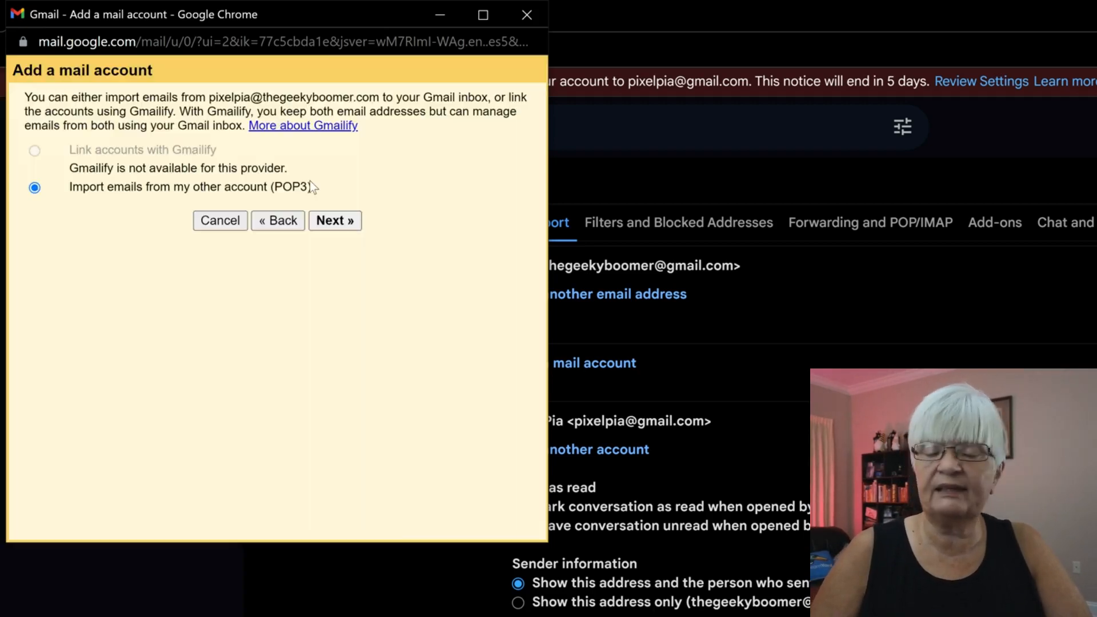
mouse_move(442, 200)
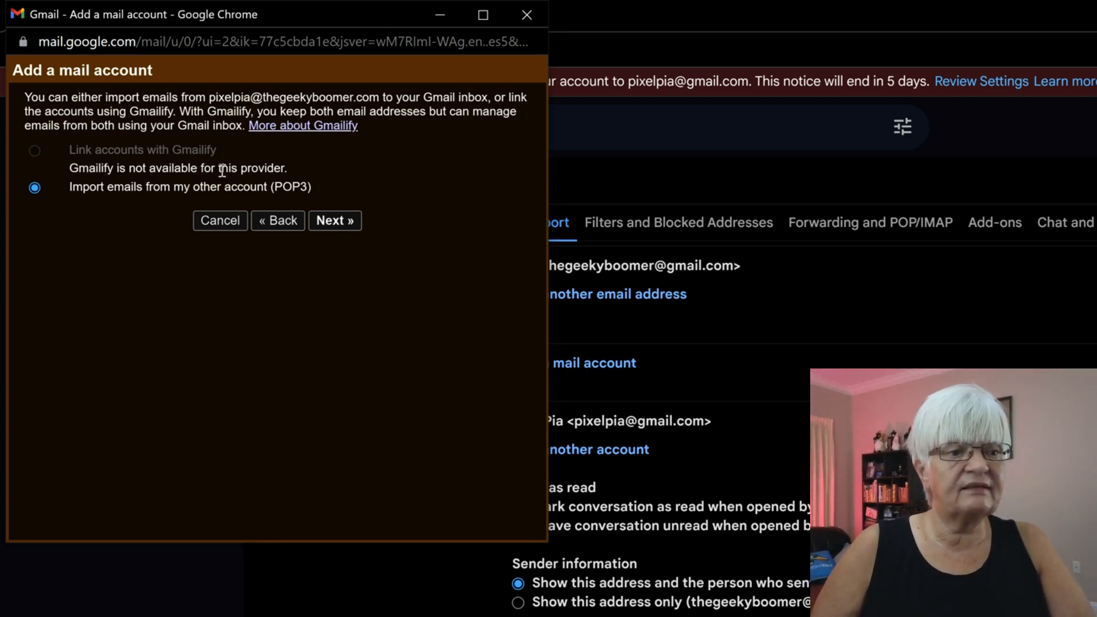
mouse_move(364, 177)
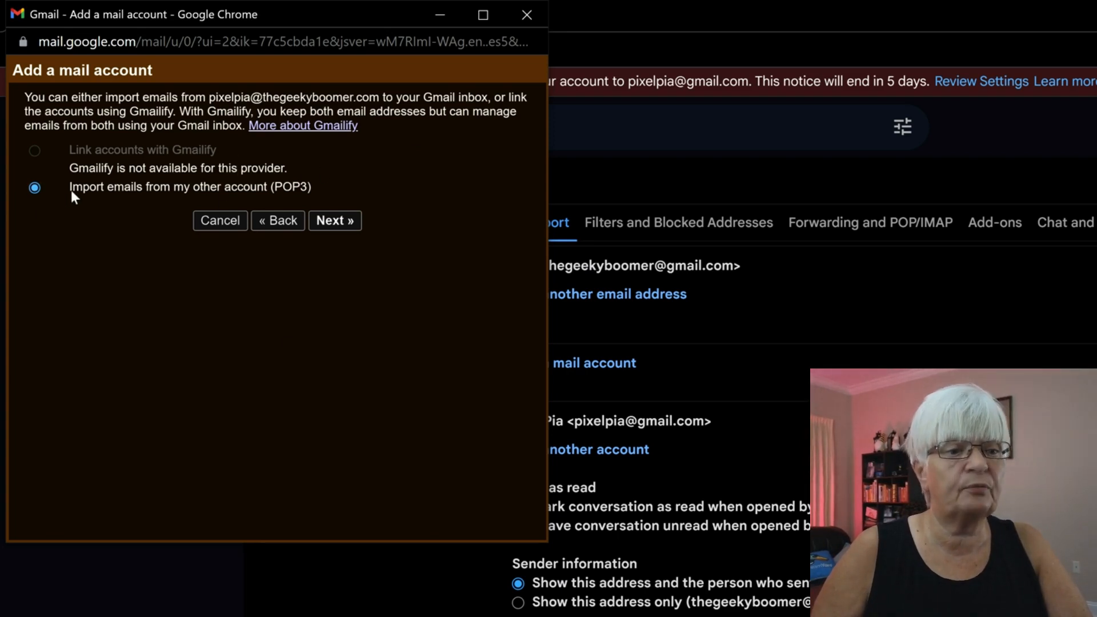
mouse_move(284, 186)
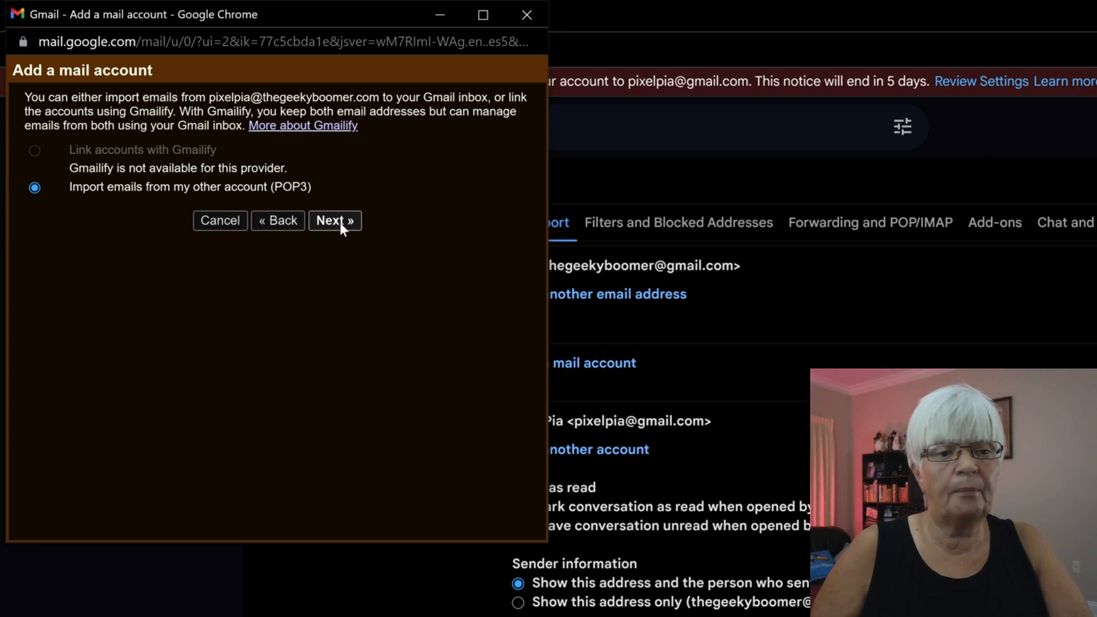
Choose POP3 import, then enter the full email address as username and the account password
click(334, 220)
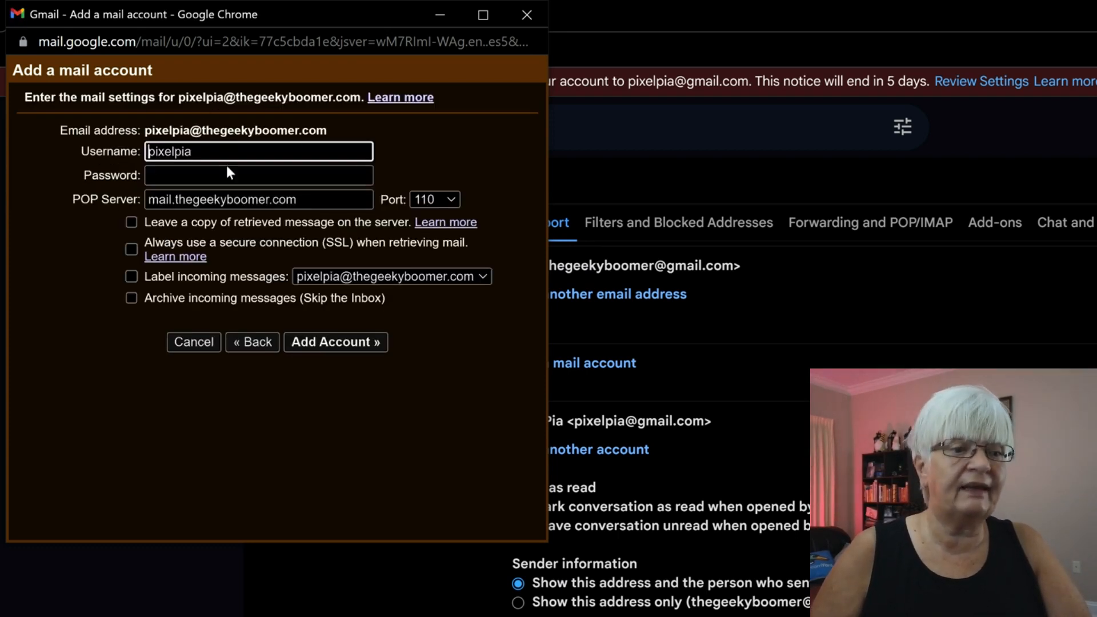
mouse_move(249, 150)
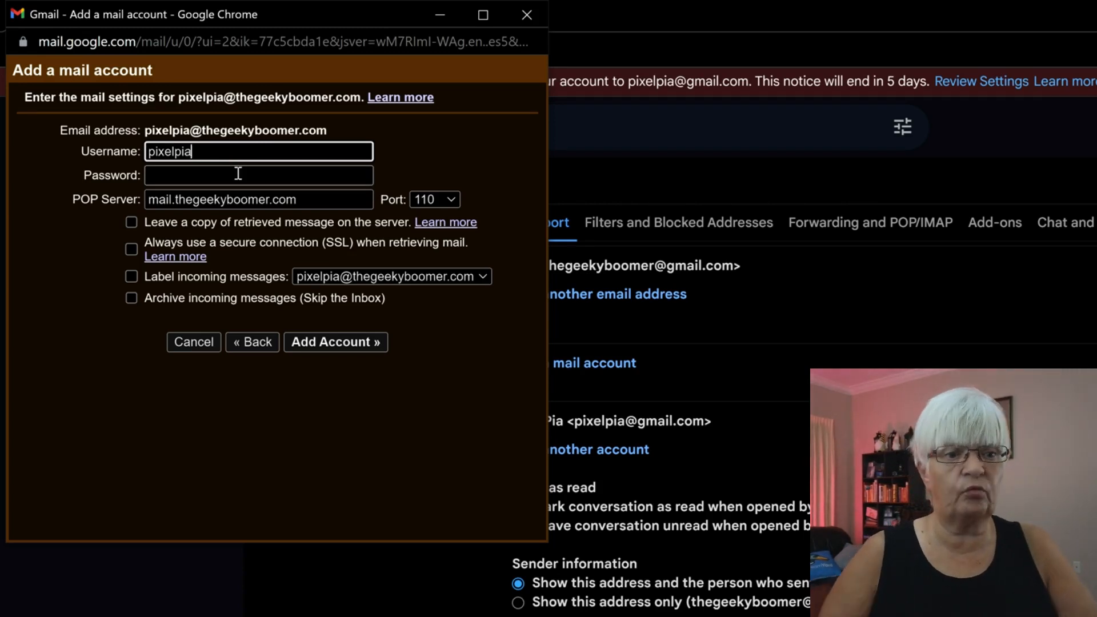
click(258, 175)
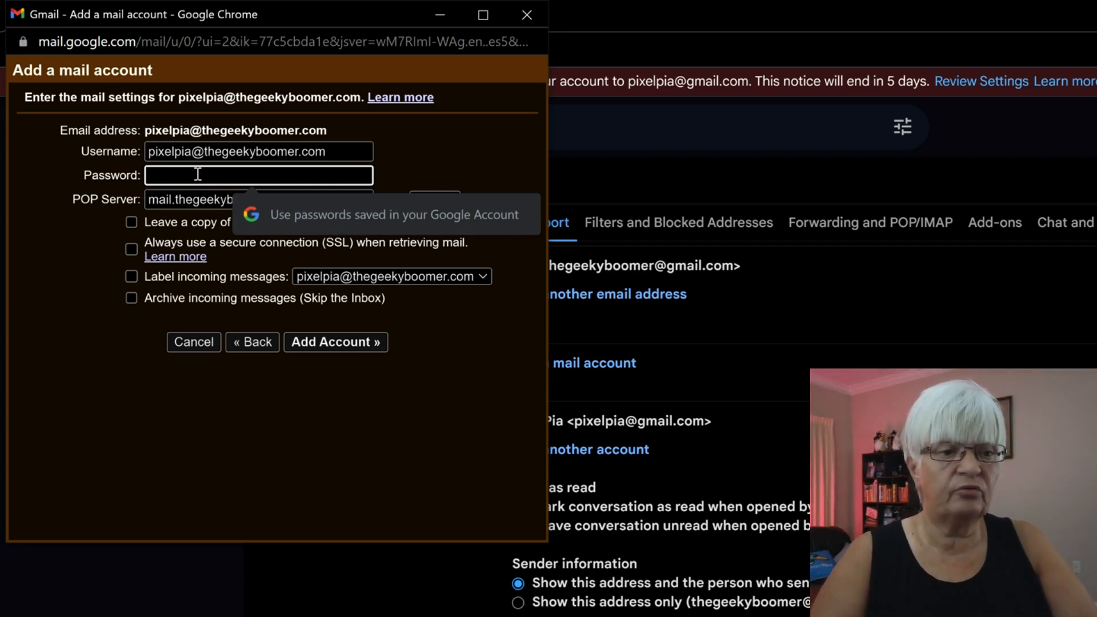
text(••)
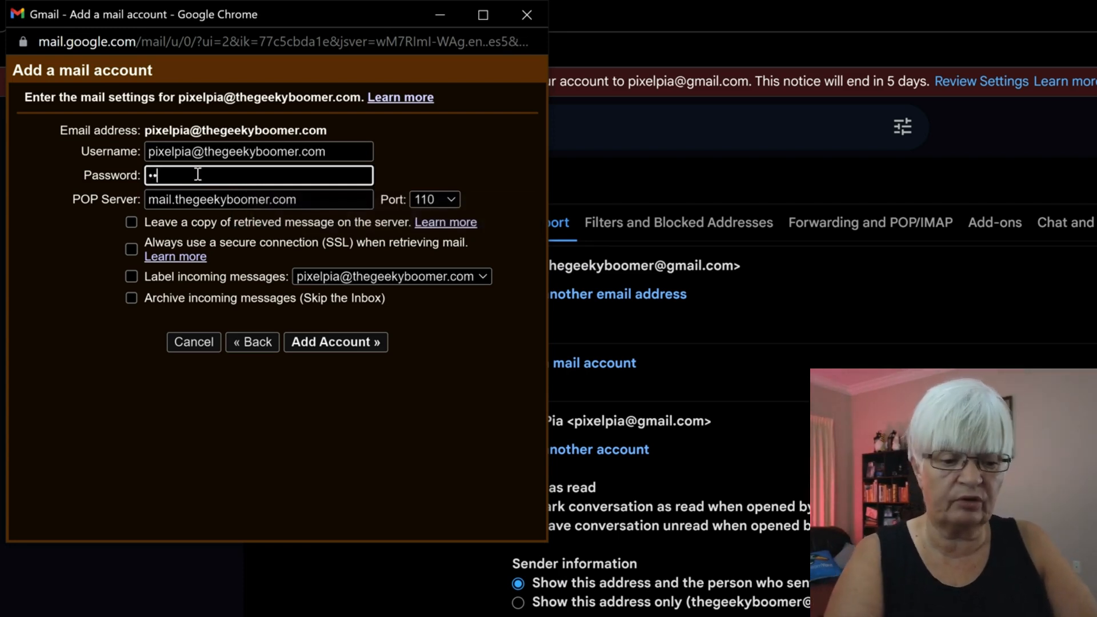
text(password)
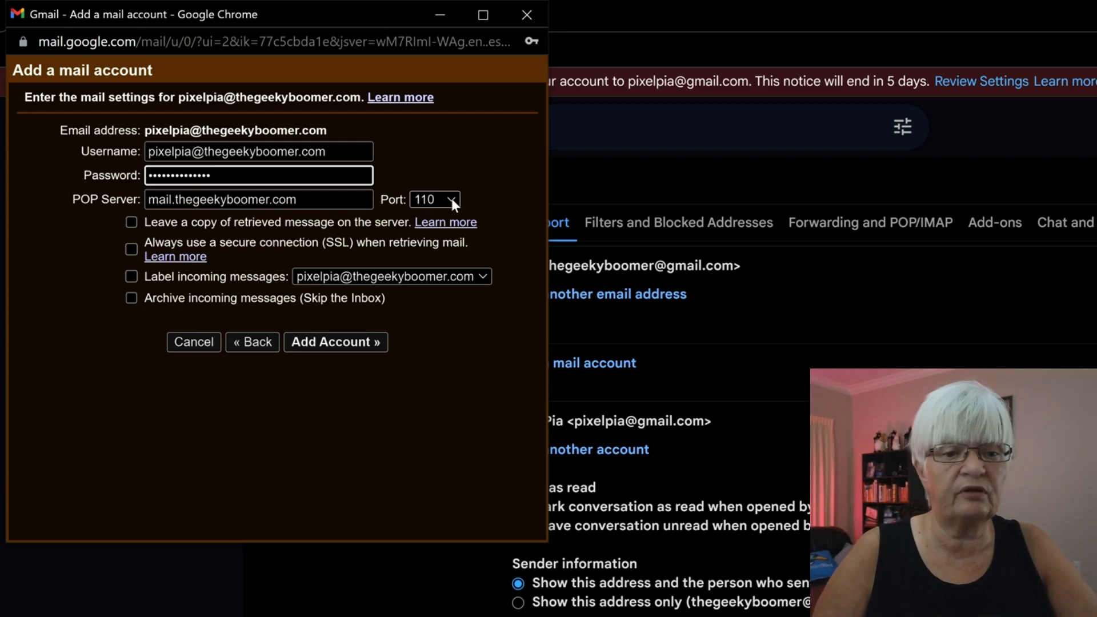
Set the POP port to 995 and enable leaving a copy on the server and SSL
click(449, 199)
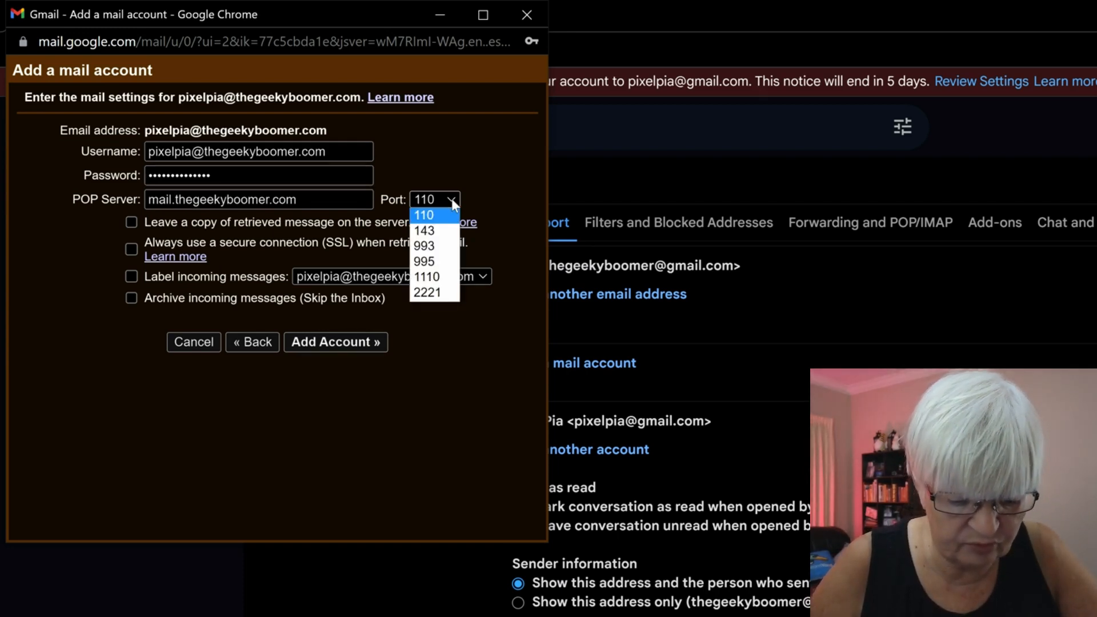
mouse_move(424, 261)
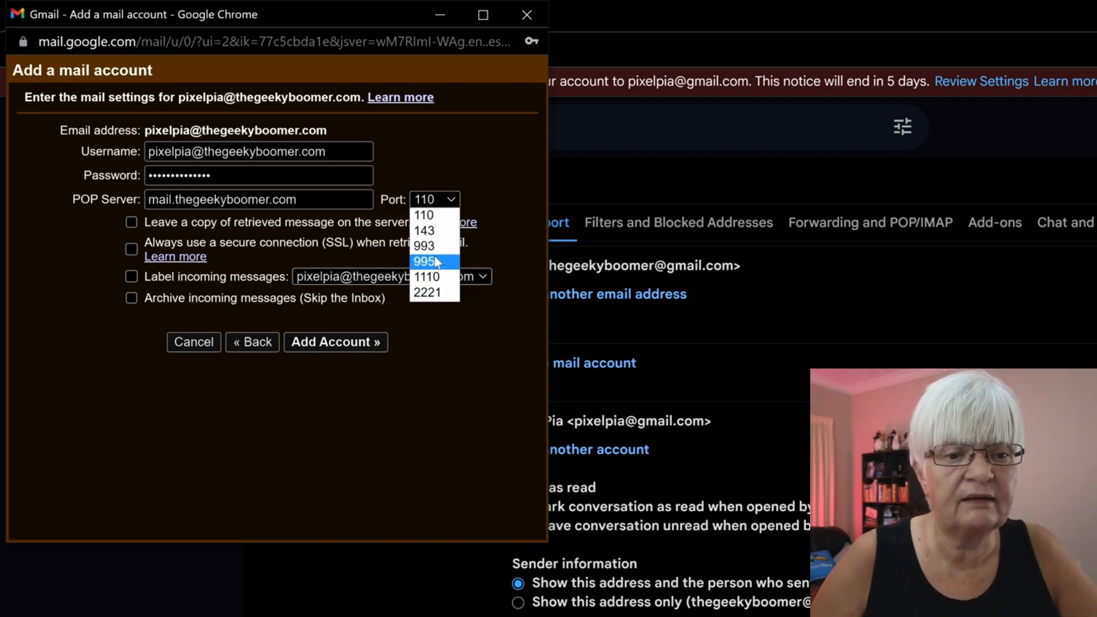
click(425, 261)
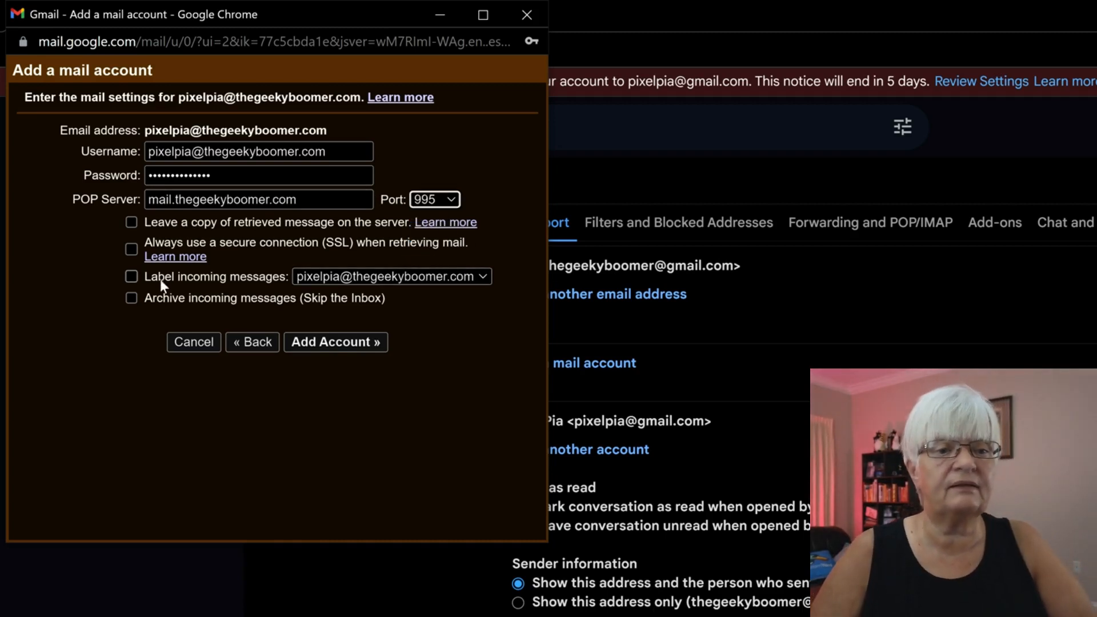
mouse_move(100, 238)
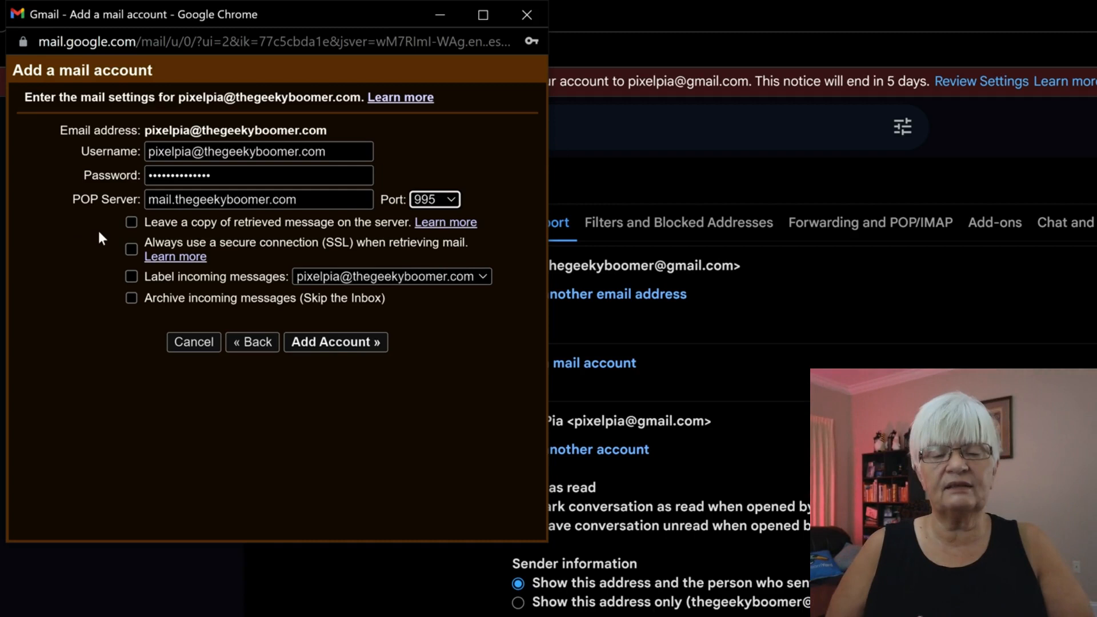
mouse_move(143, 225)
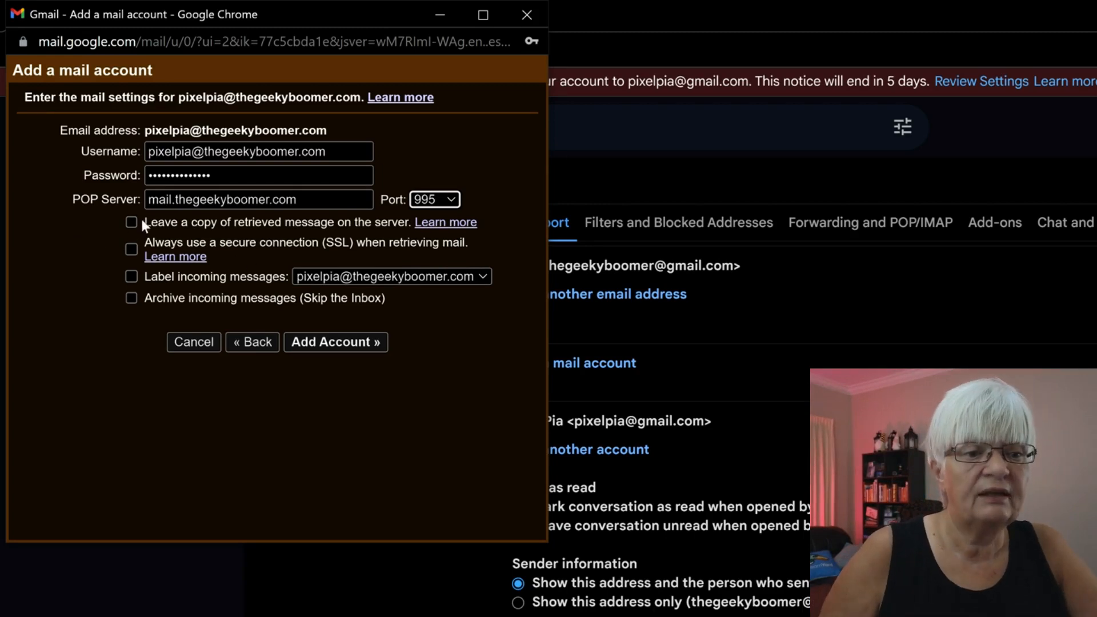
mouse_move(489, 238)
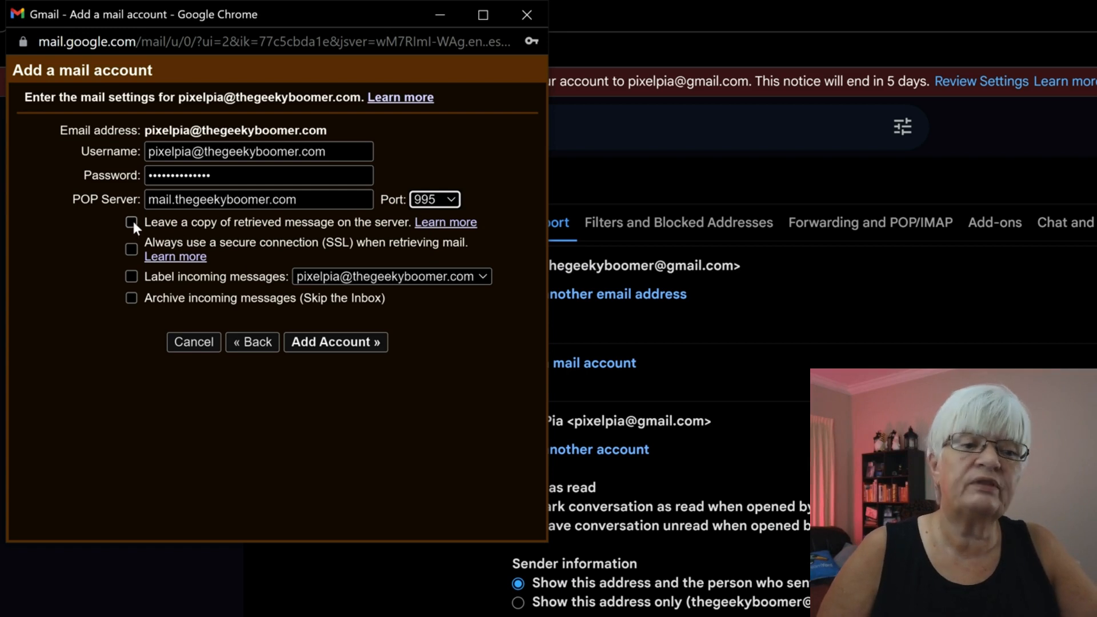
click(132, 222)
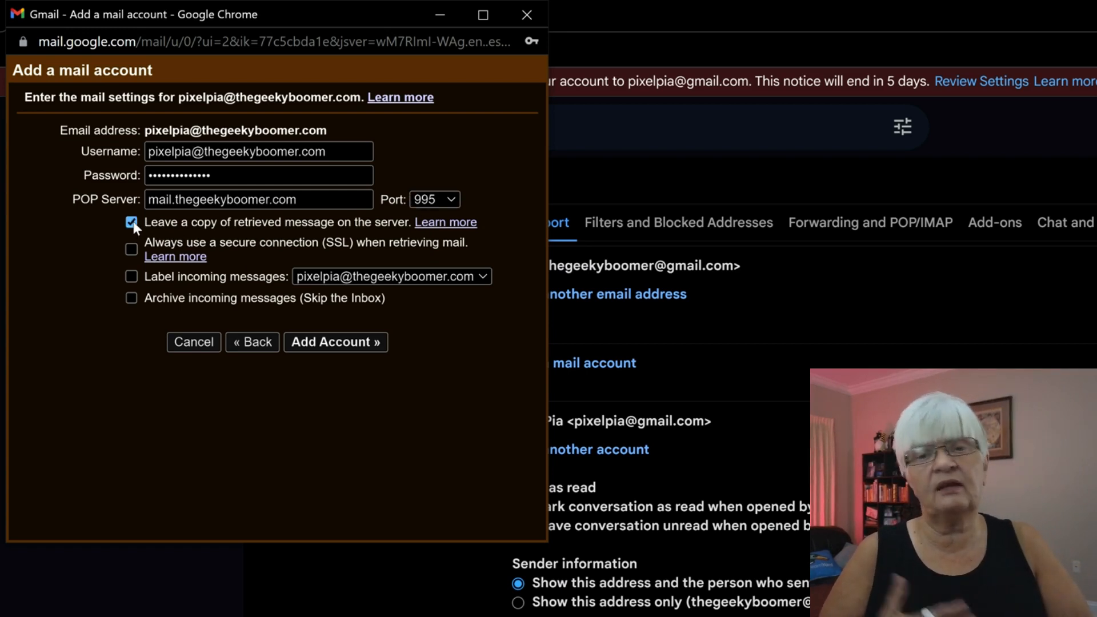
mouse_move(486, 349)
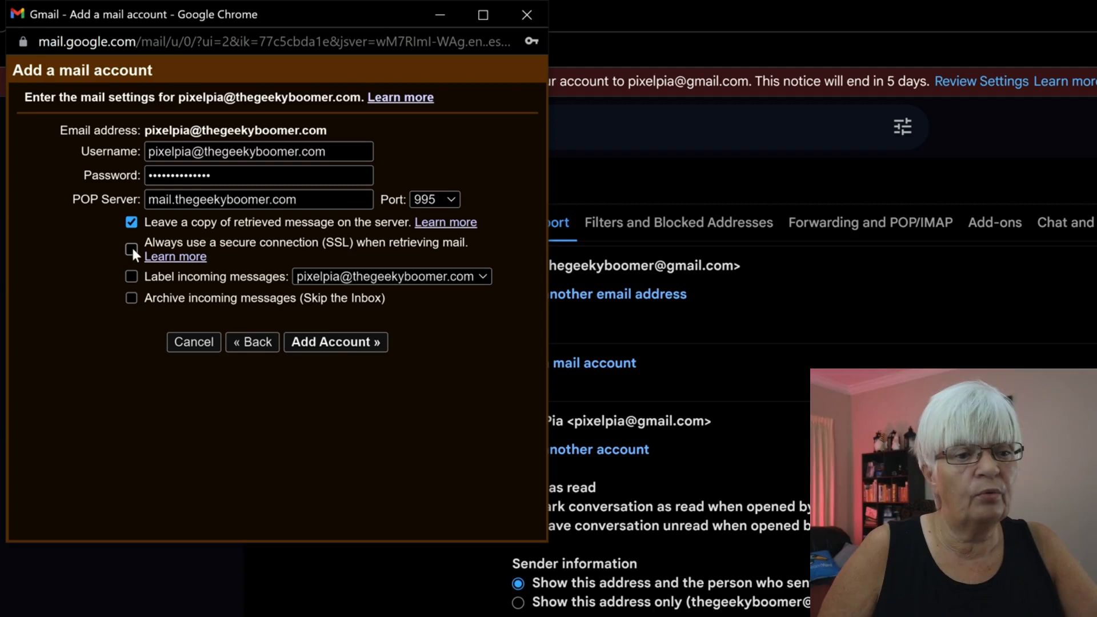
click(131, 249)
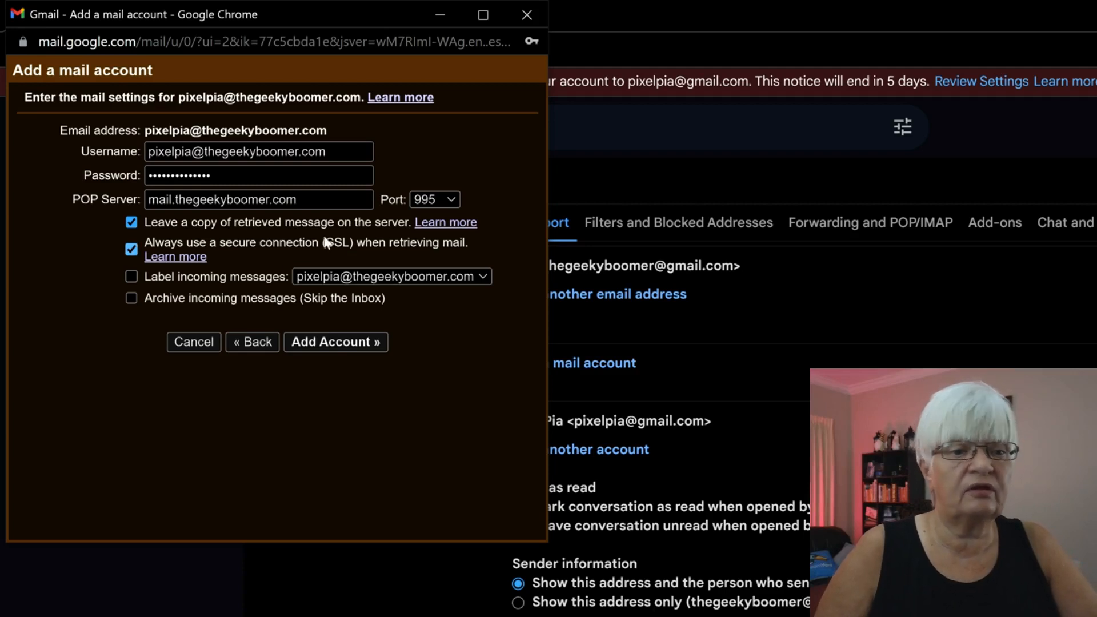
mouse_move(318, 277)
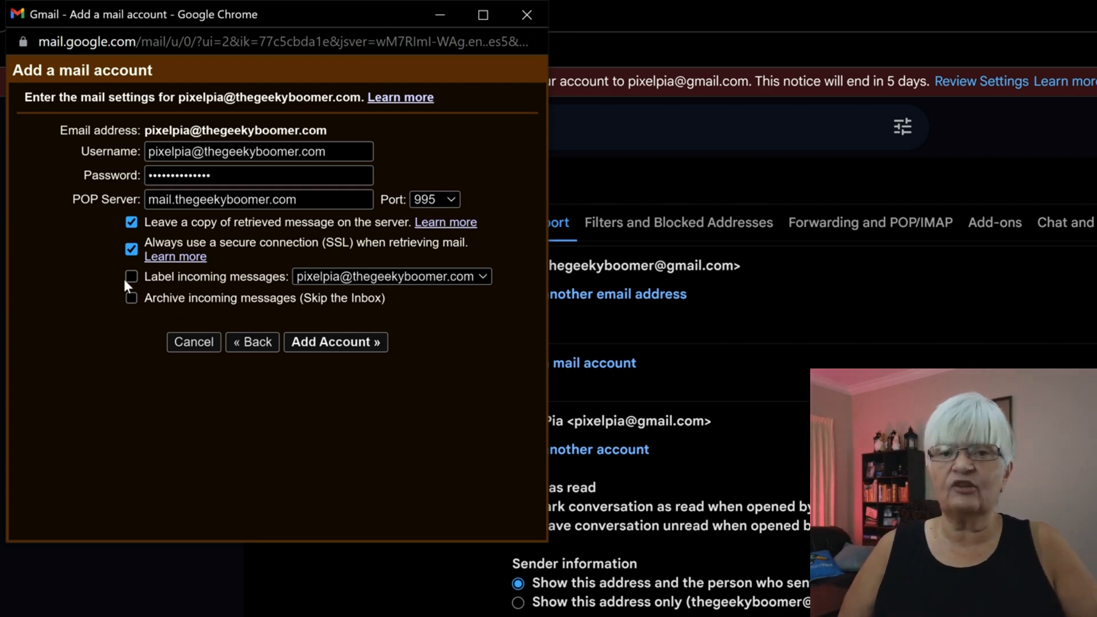
mouse_move(431, 307)
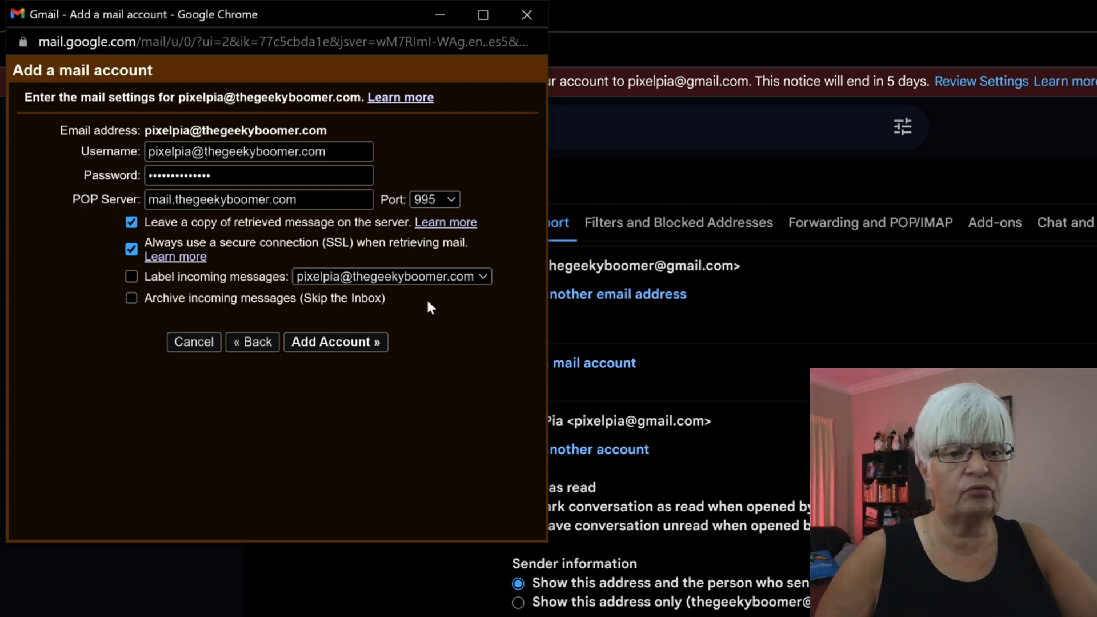
Label incoming mail with a new 'Website' label, archive it, and add the account
click(131, 277)
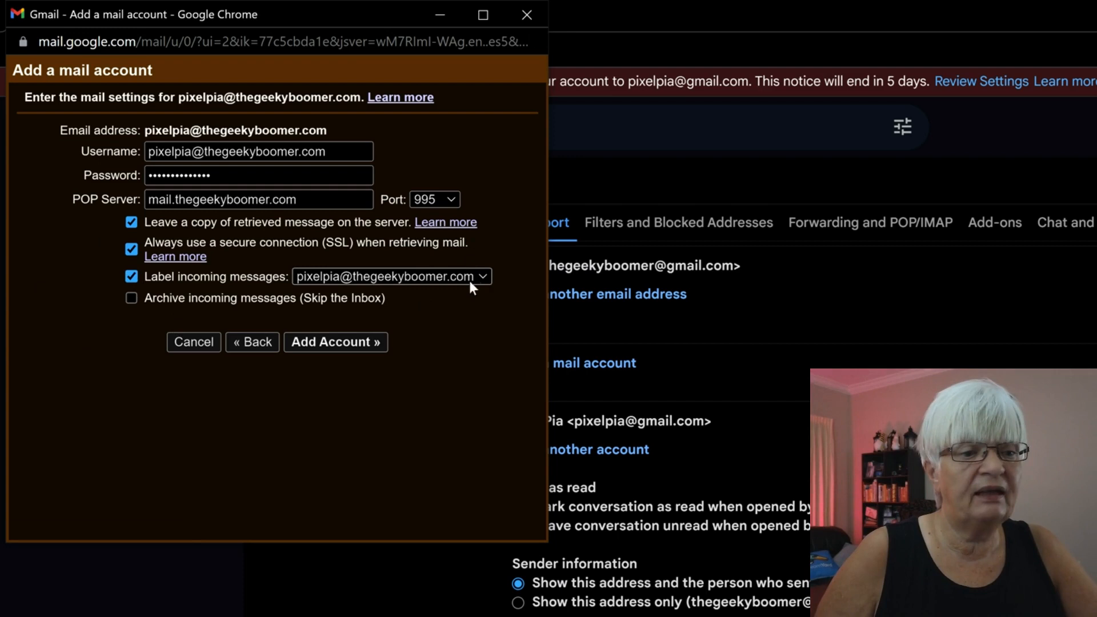
mouse_move(507, 277)
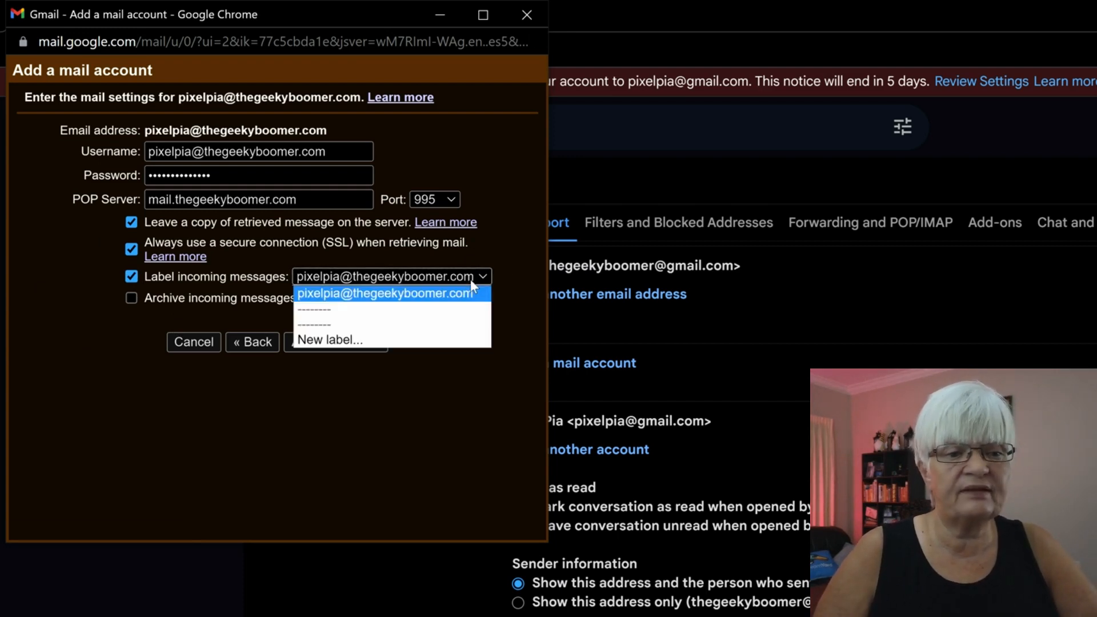
mouse_move(317, 386)
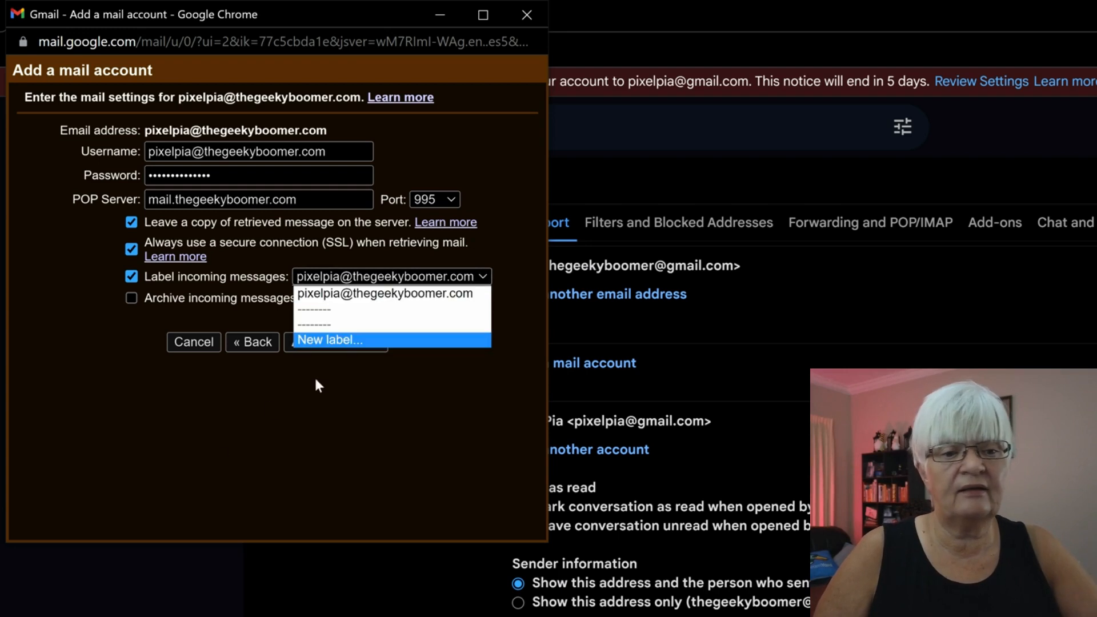
click(329, 339)
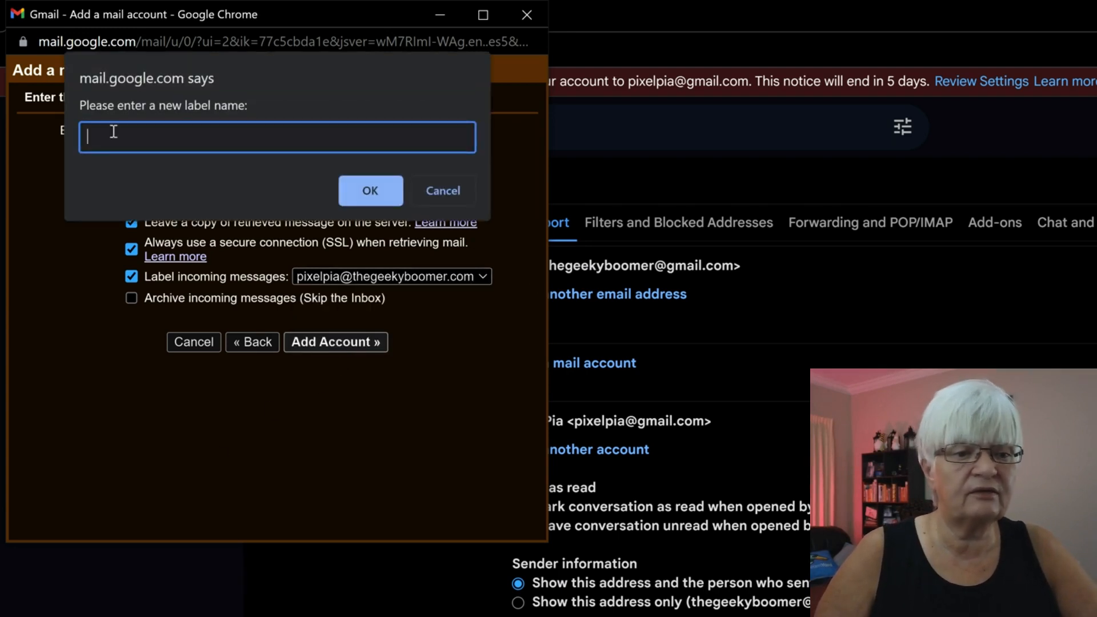
text(w)
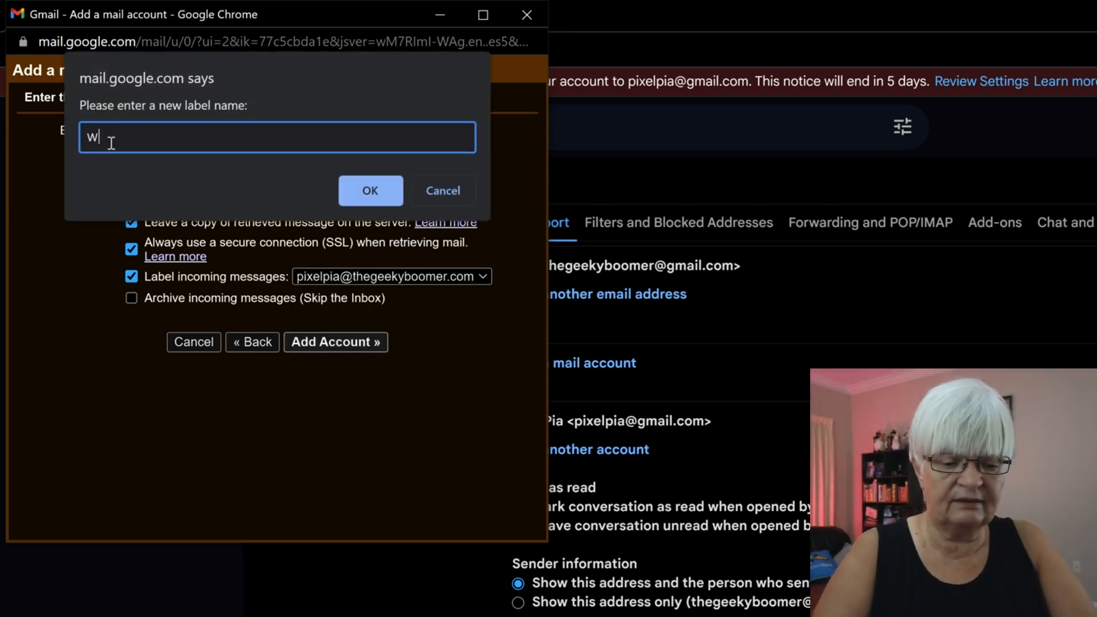
text(ebsite)
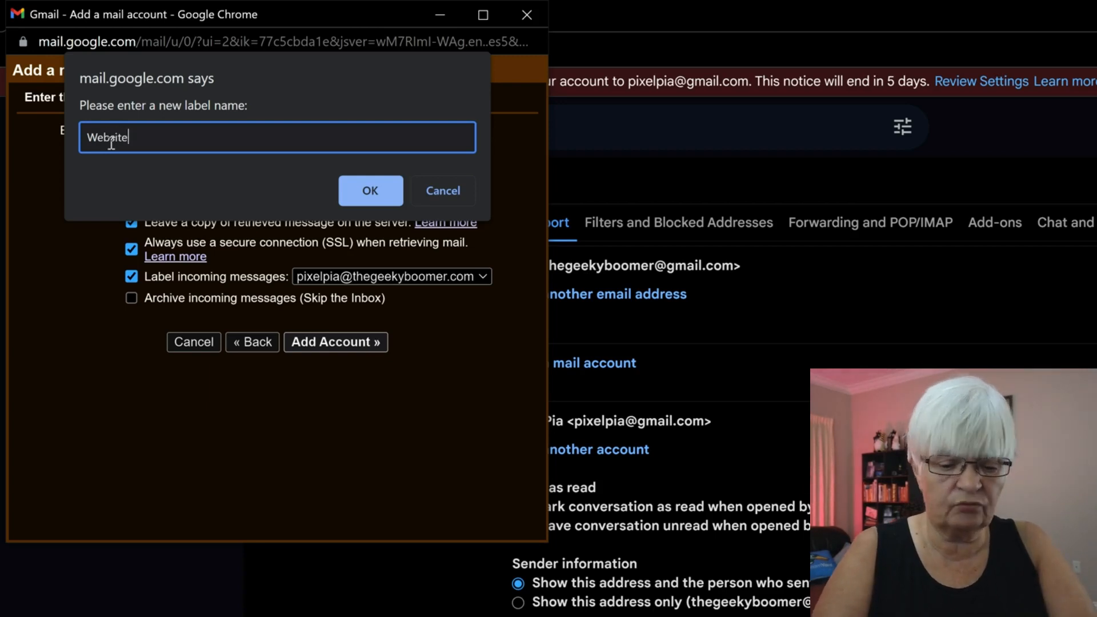
click(370, 190)
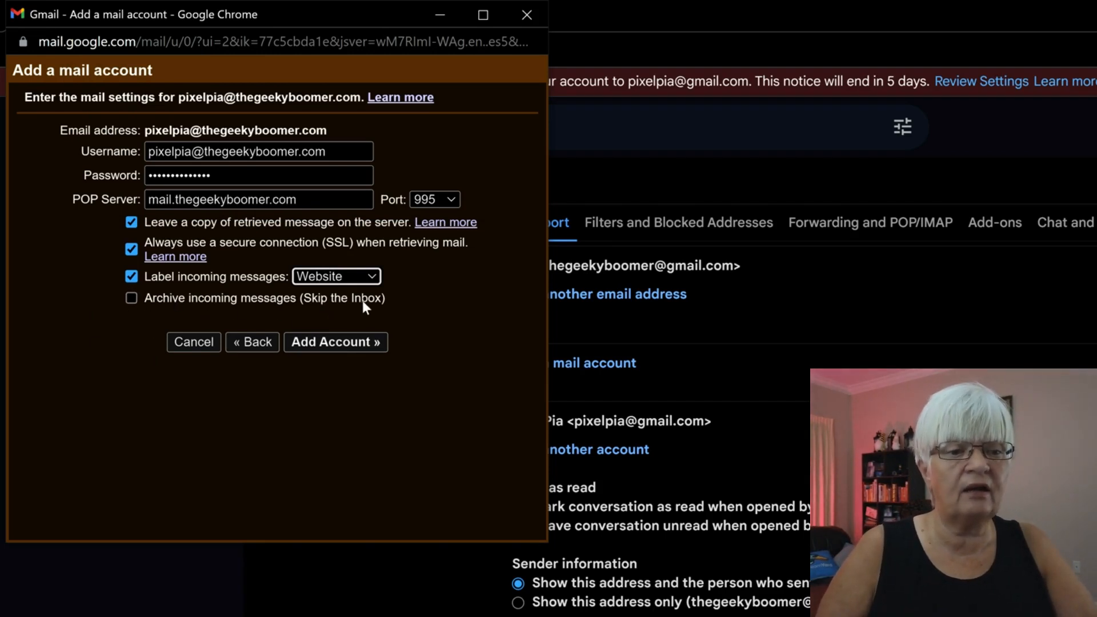
mouse_move(343, 313)
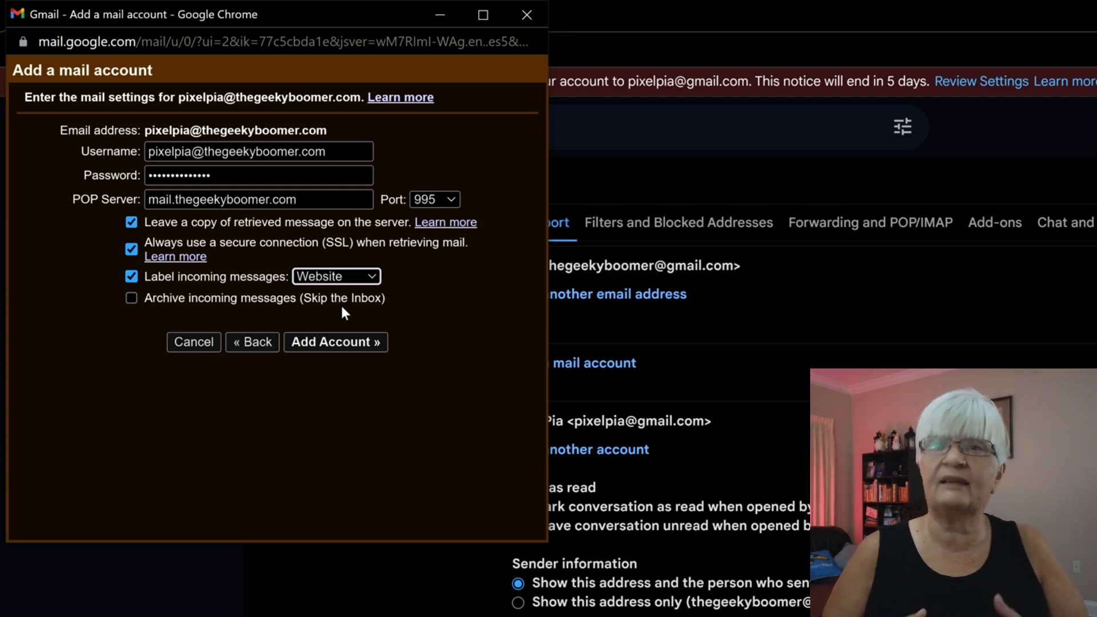
click(131, 298)
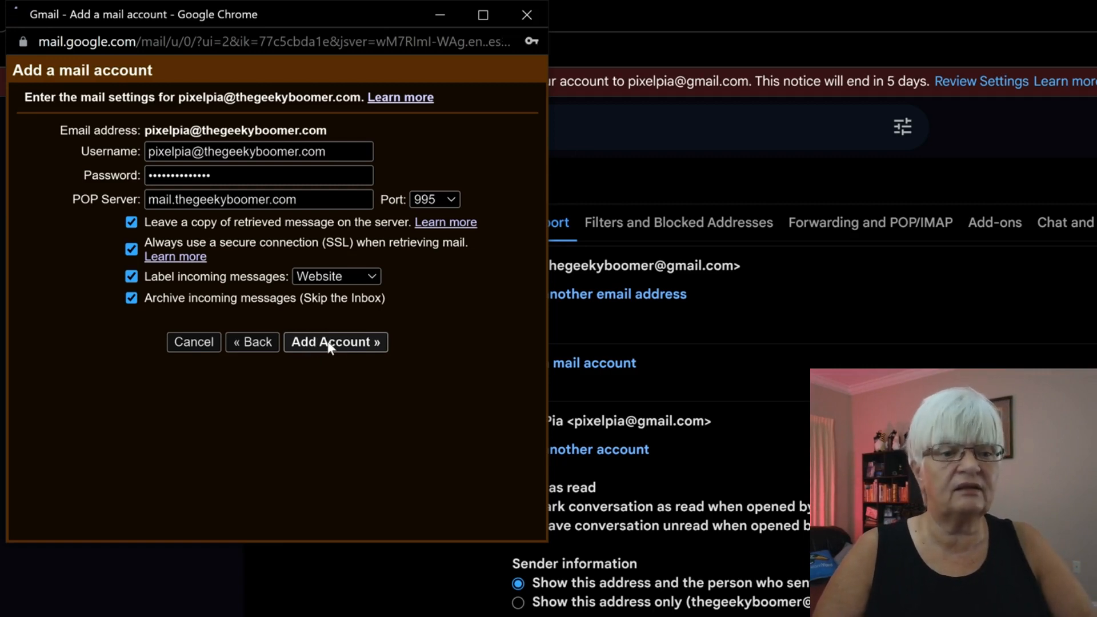
click(335, 342)
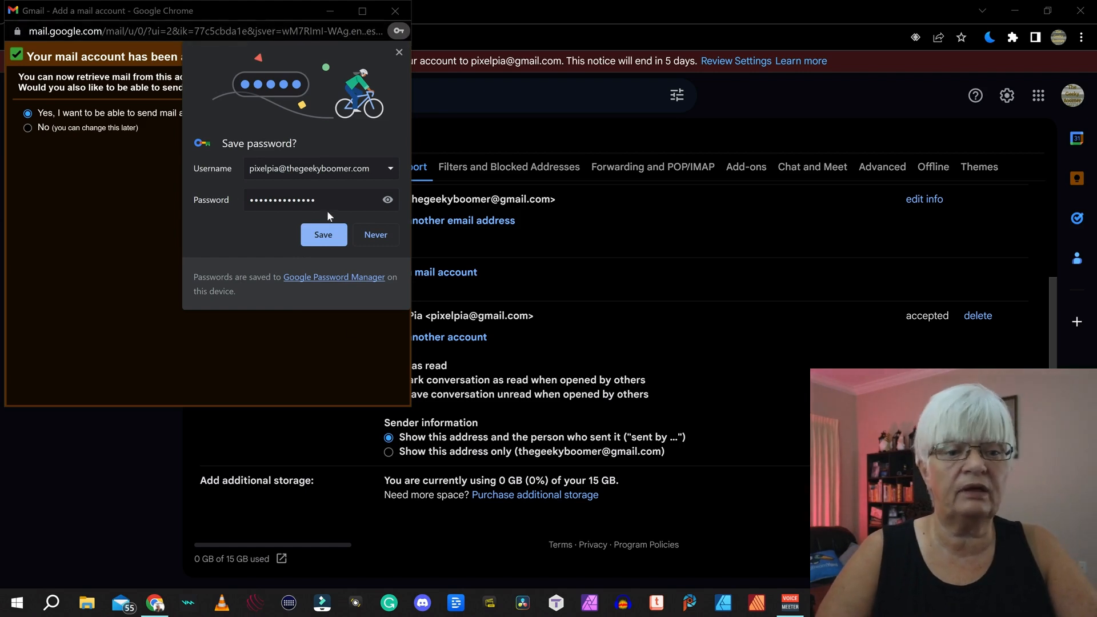
Dismiss the save-password prompt and choose to send mail as the external address
click(324, 235)
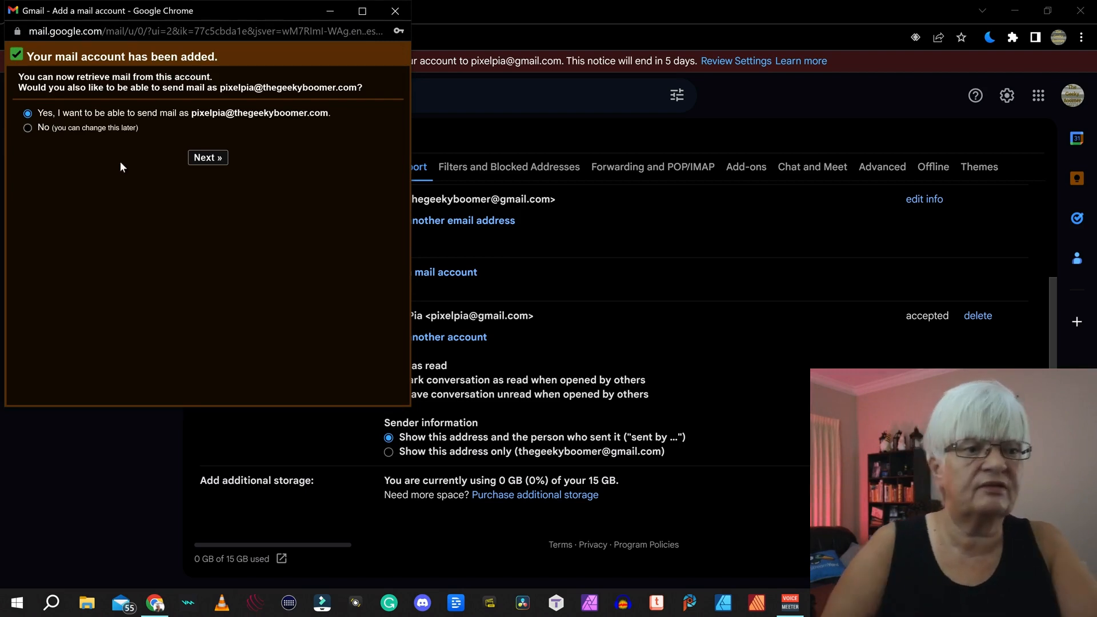
mouse_move(27, 103)
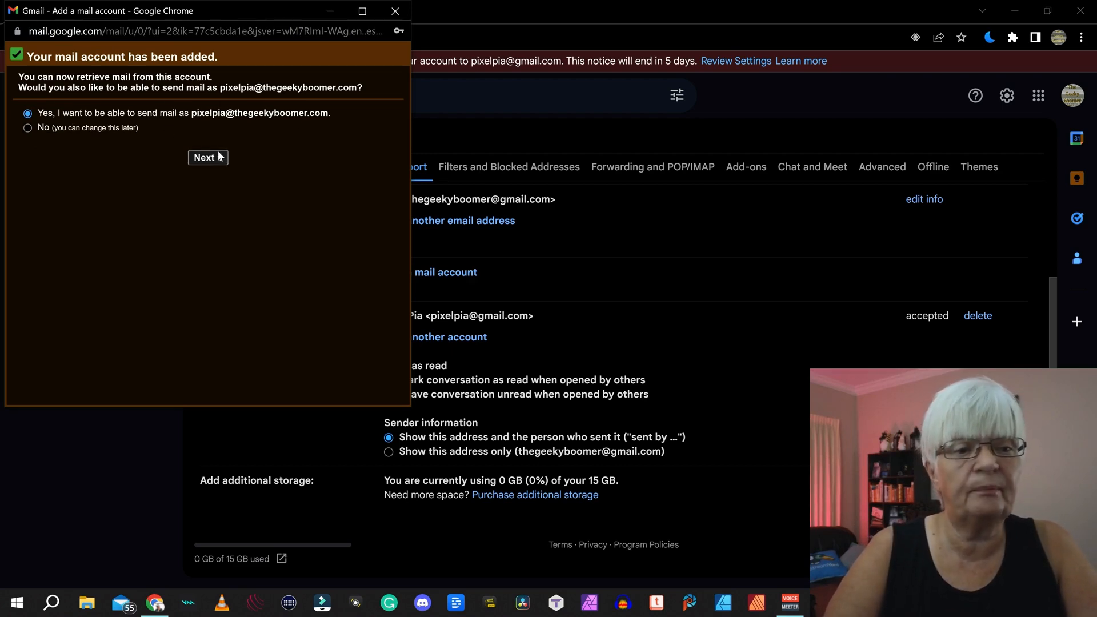
click(203, 157)
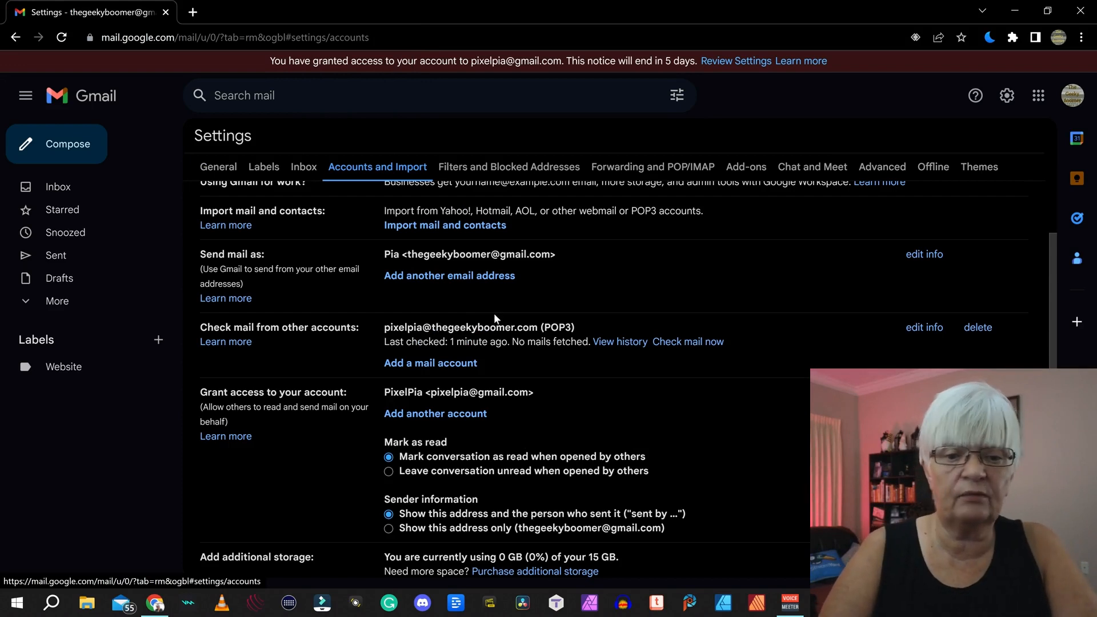
mouse_move(598, 337)
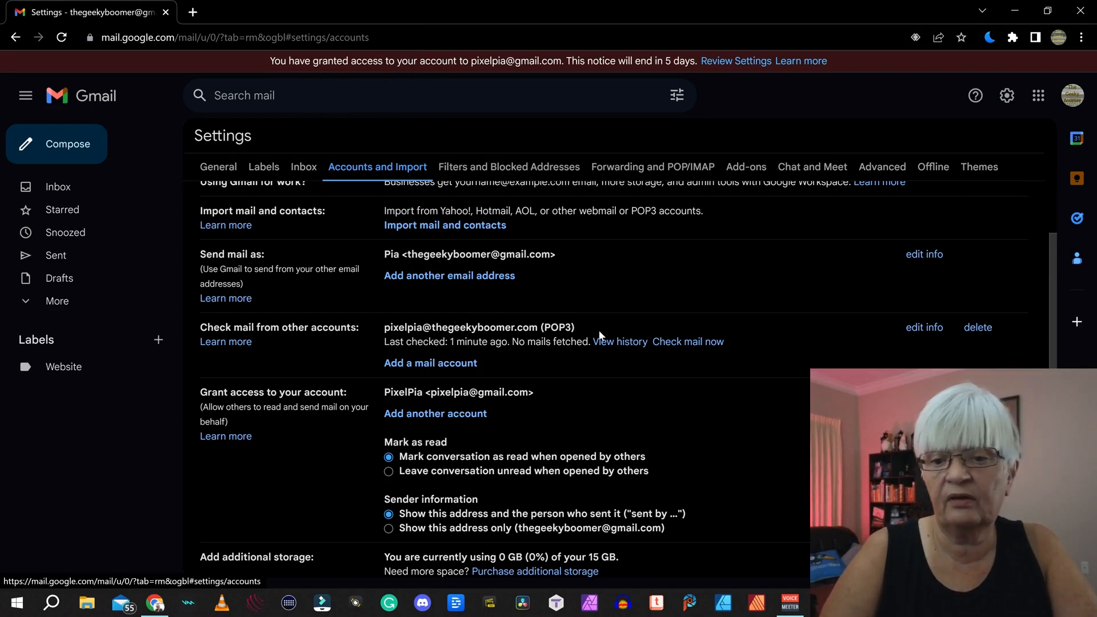
mouse_move(862, 331)
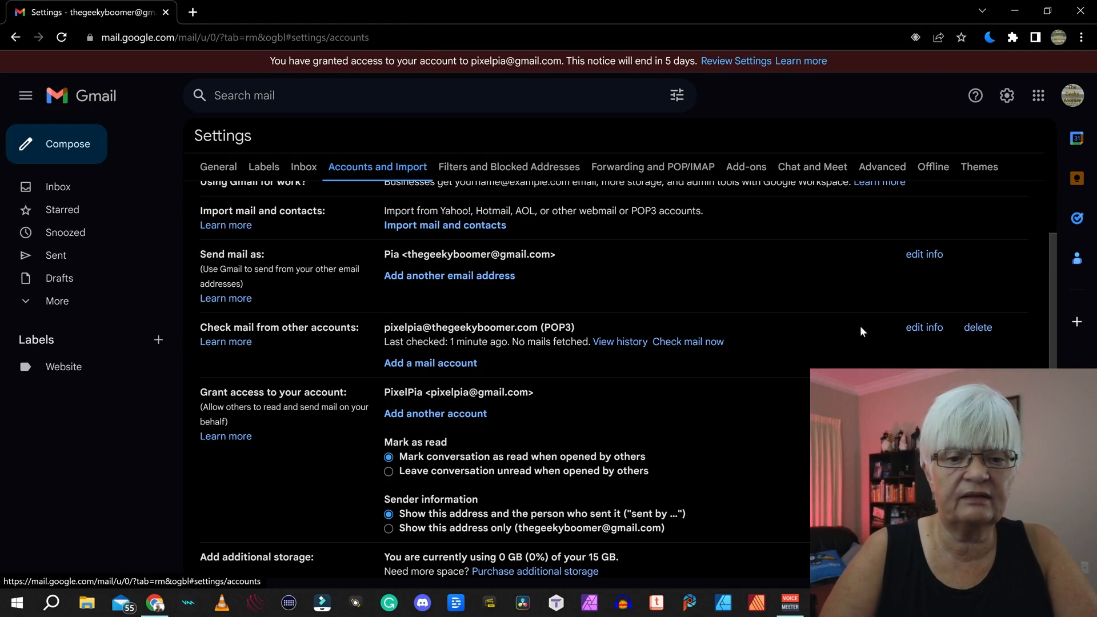
Switch back to the send-mail-as setup popup window
click(923, 327)
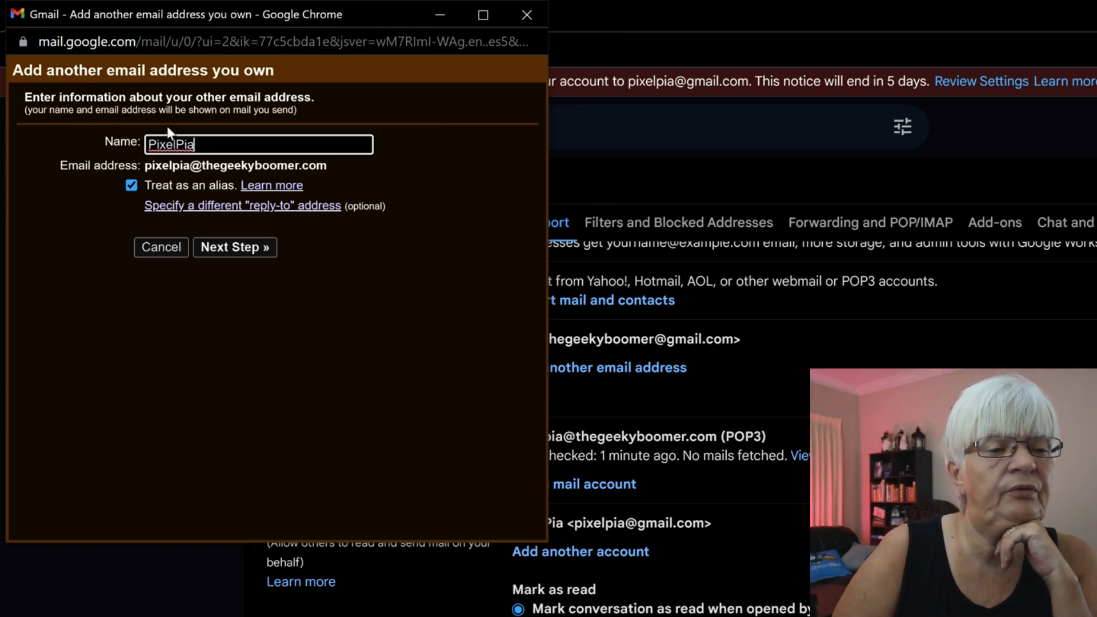
mouse_move(222, 168)
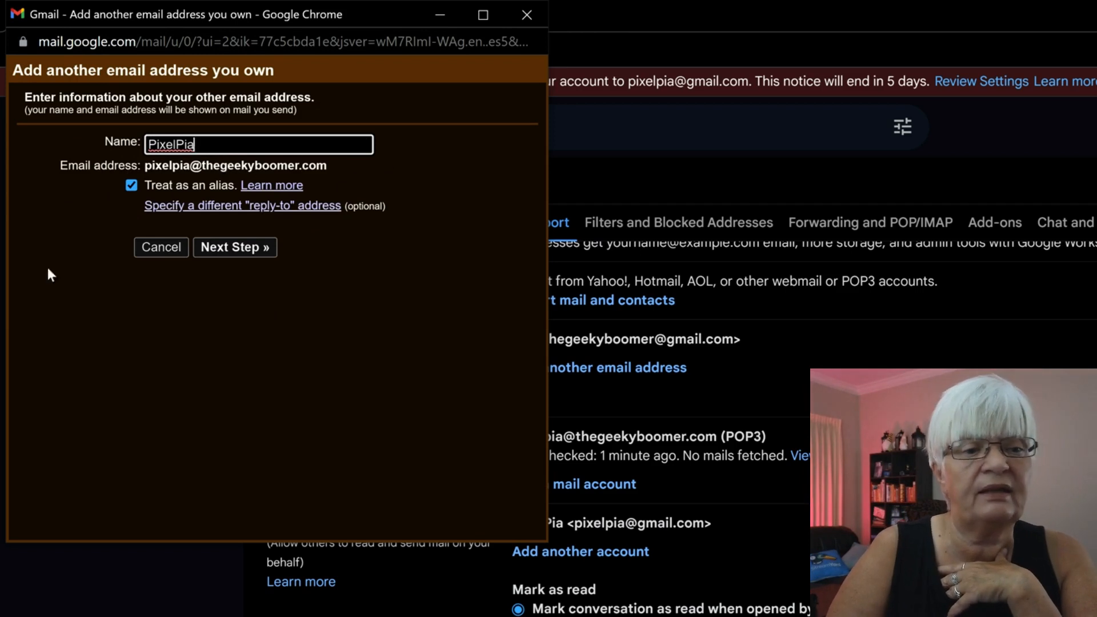
mouse_move(131, 185)
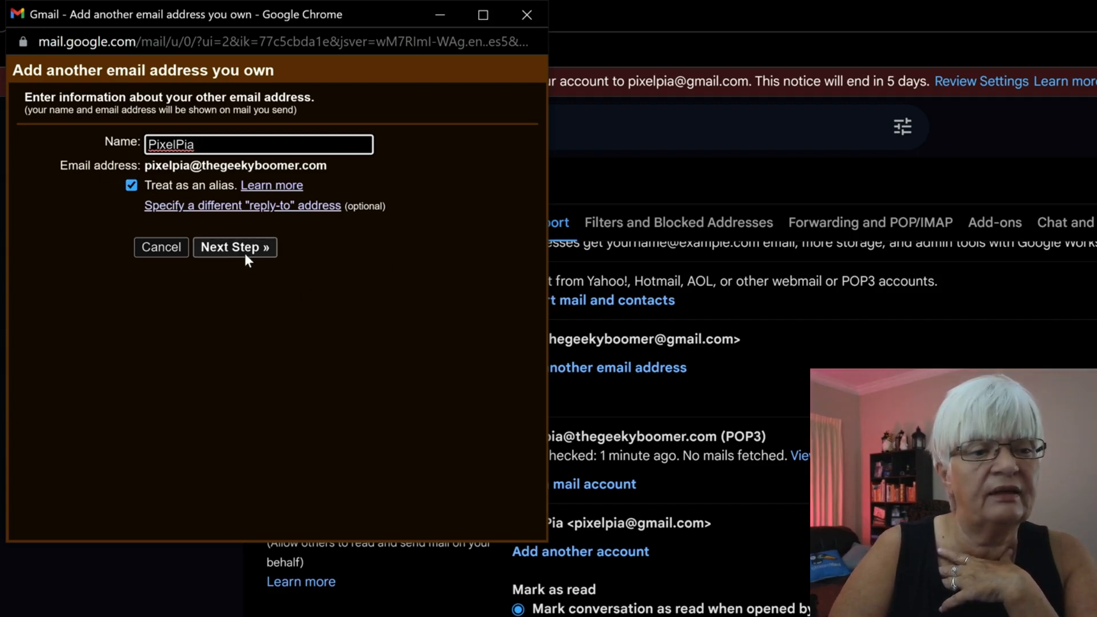
Keep sender name PixelPia treated as an alias and proceed to the SMTP step
click(234, 247)
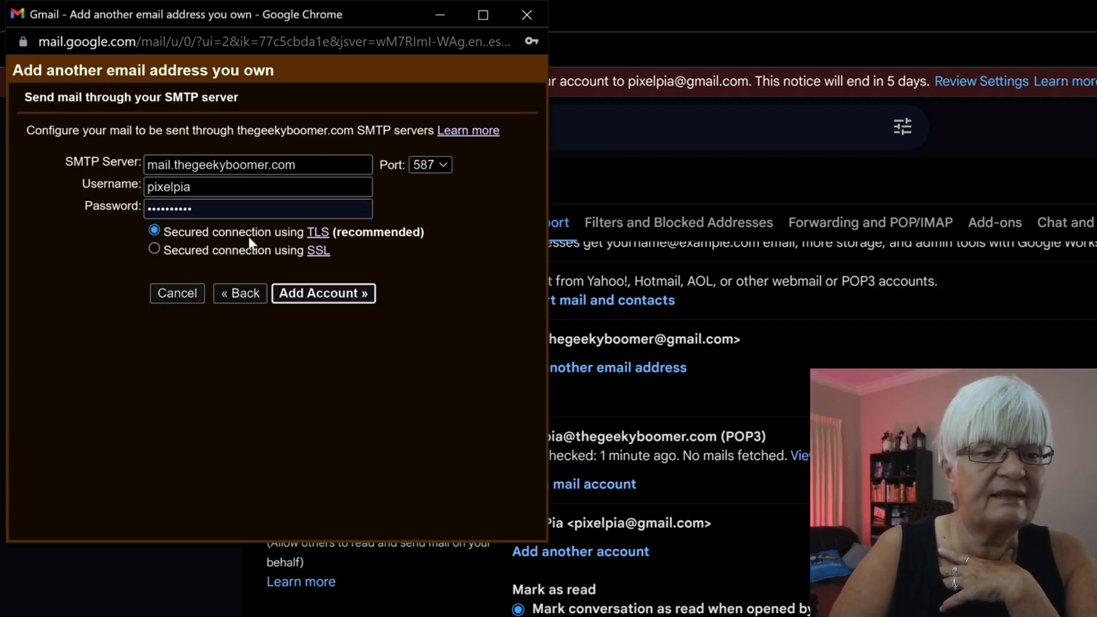
mouse_move(292, 144)
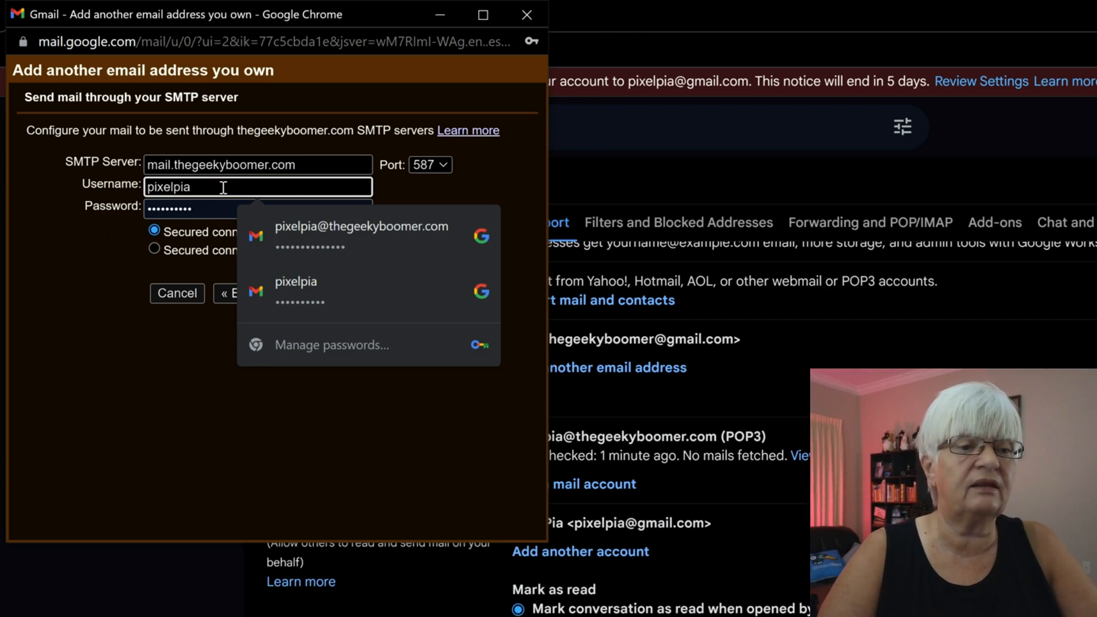
click(361, 234)
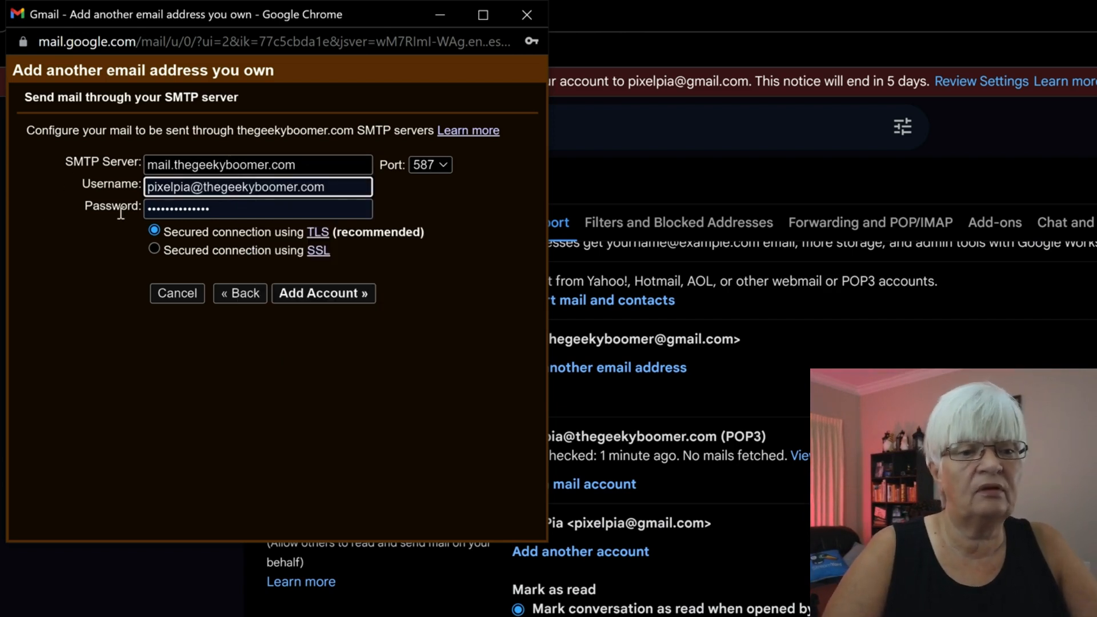
mouse_move(440, 217)
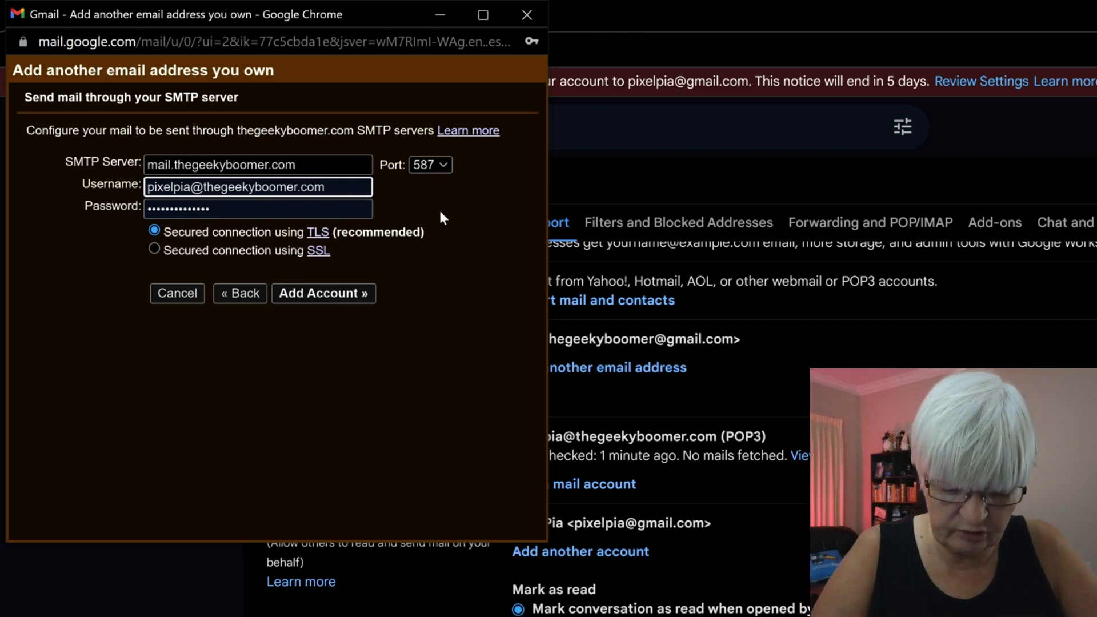
mouse_move(614, 367)
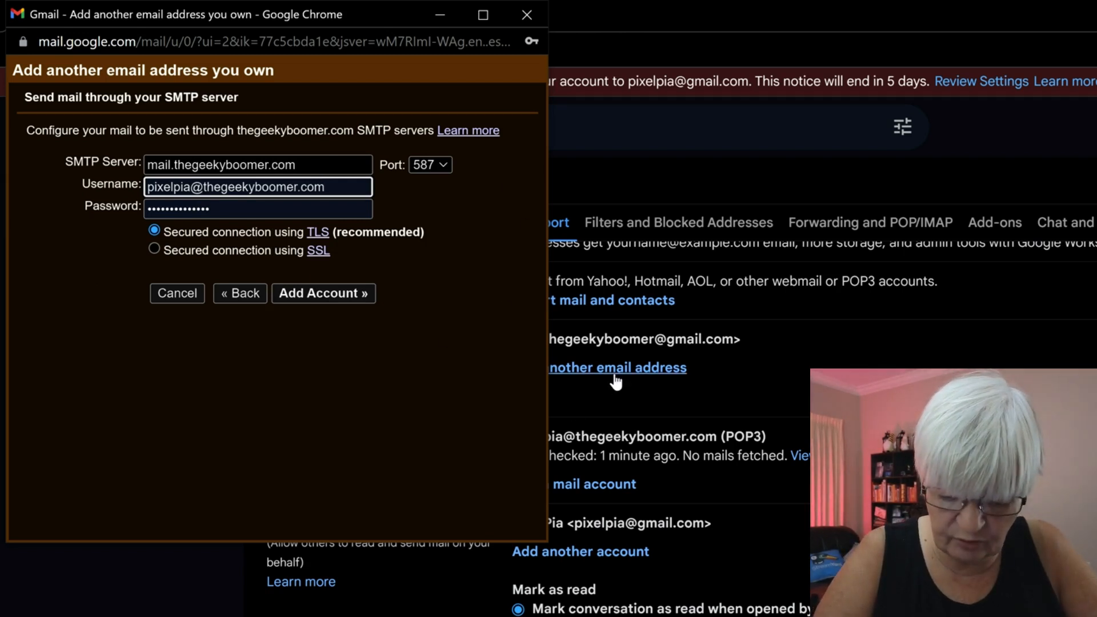
click(429, 164)
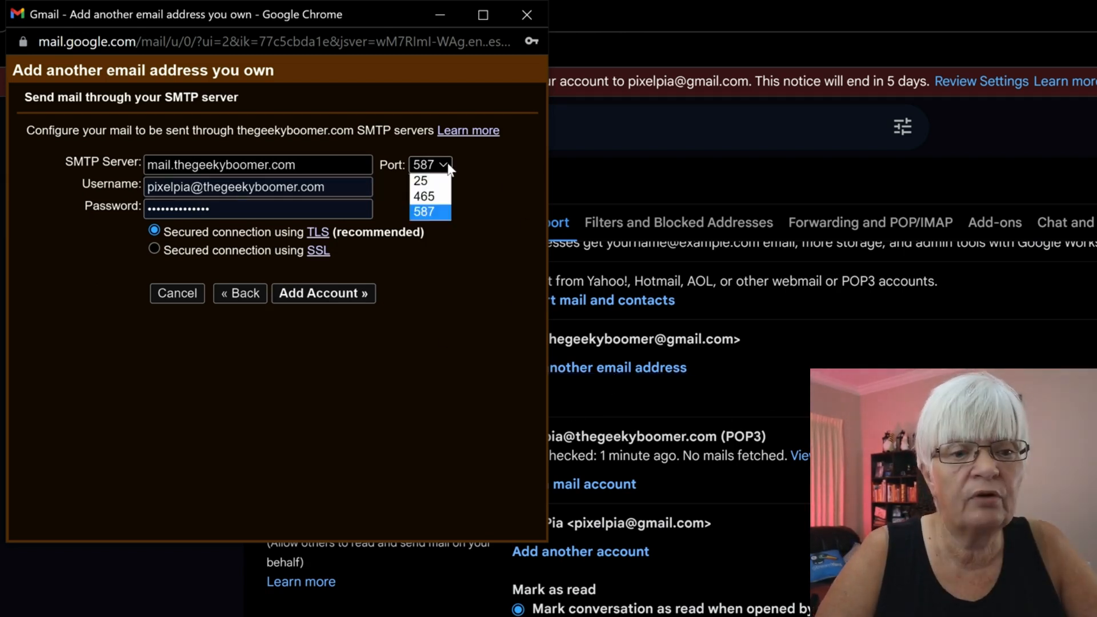
click(421, 196)
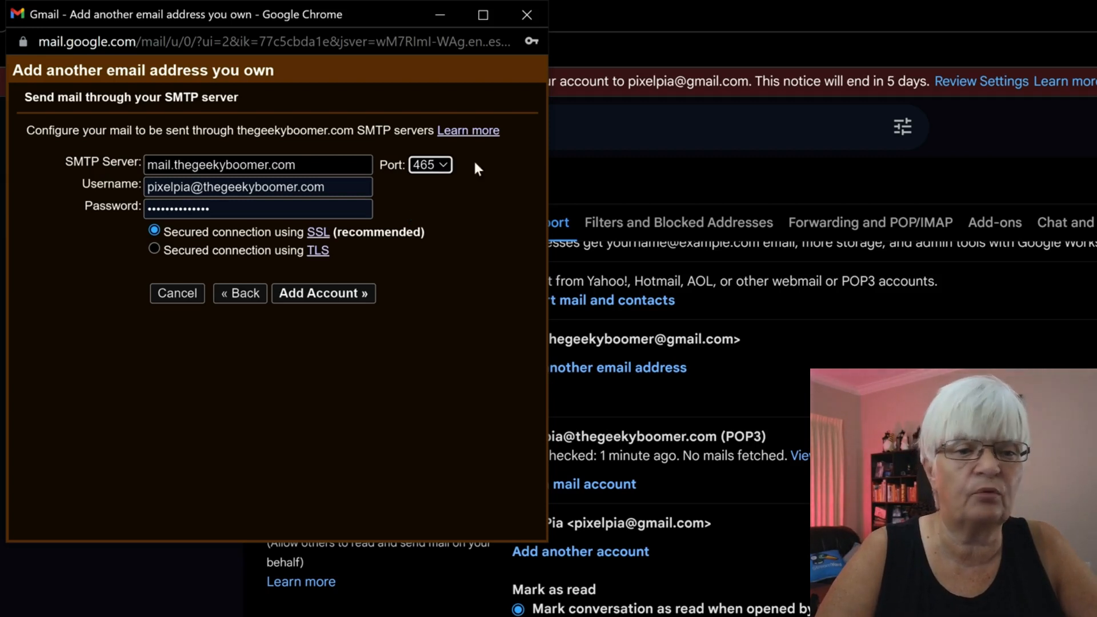
mouse_move(110, 240)
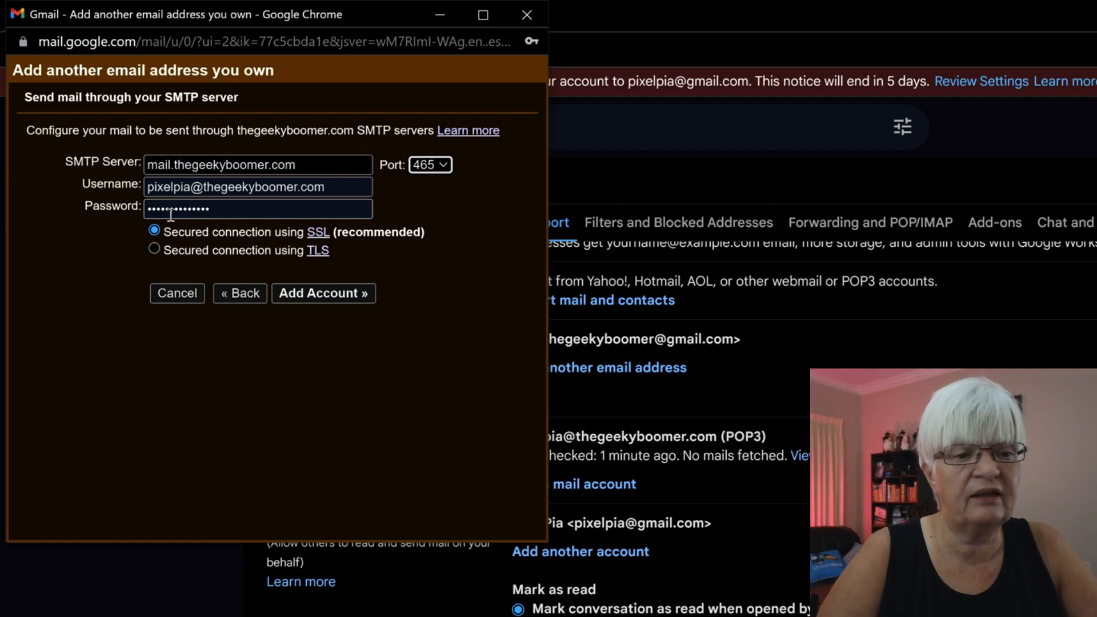
click(324, 293)
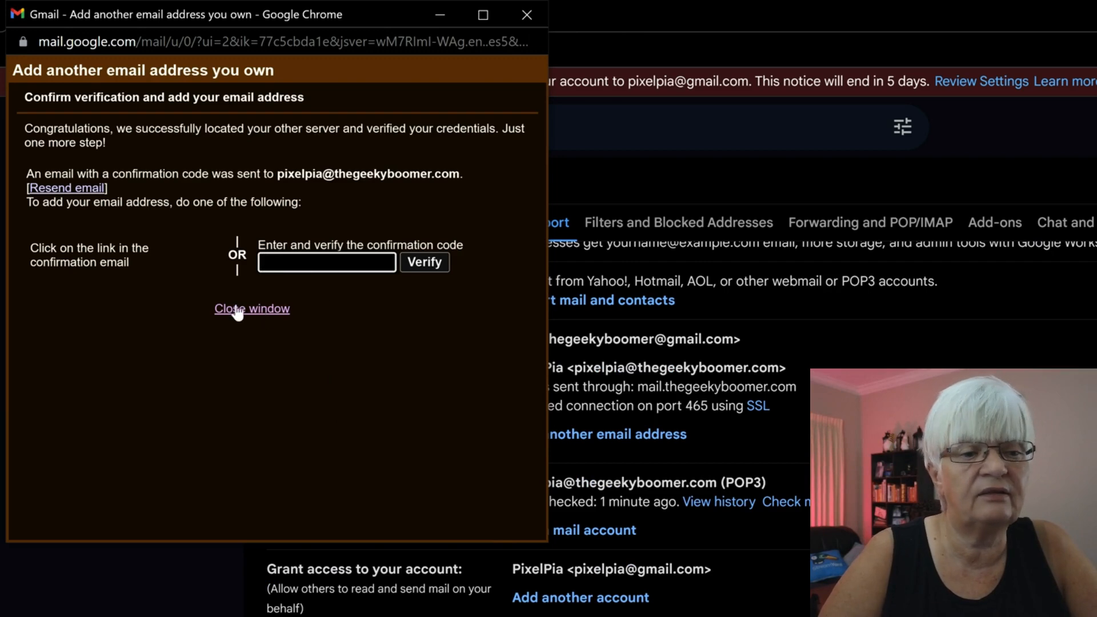
mouse_move(252, 308)
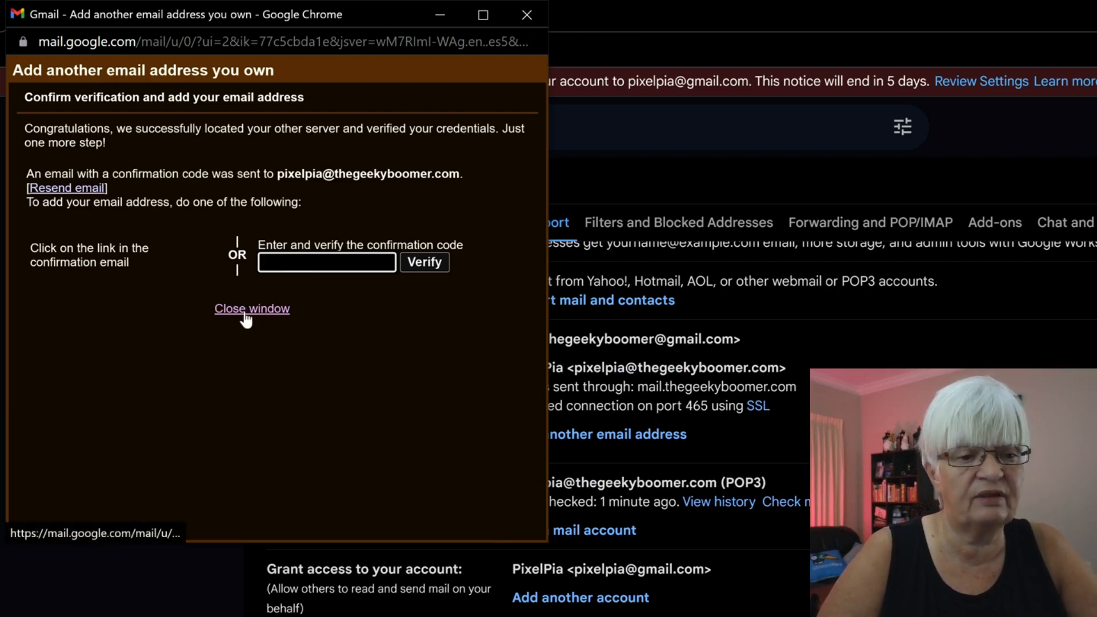
Close the verification window, then start and cancel importing mail from the other account
click(251, 309)
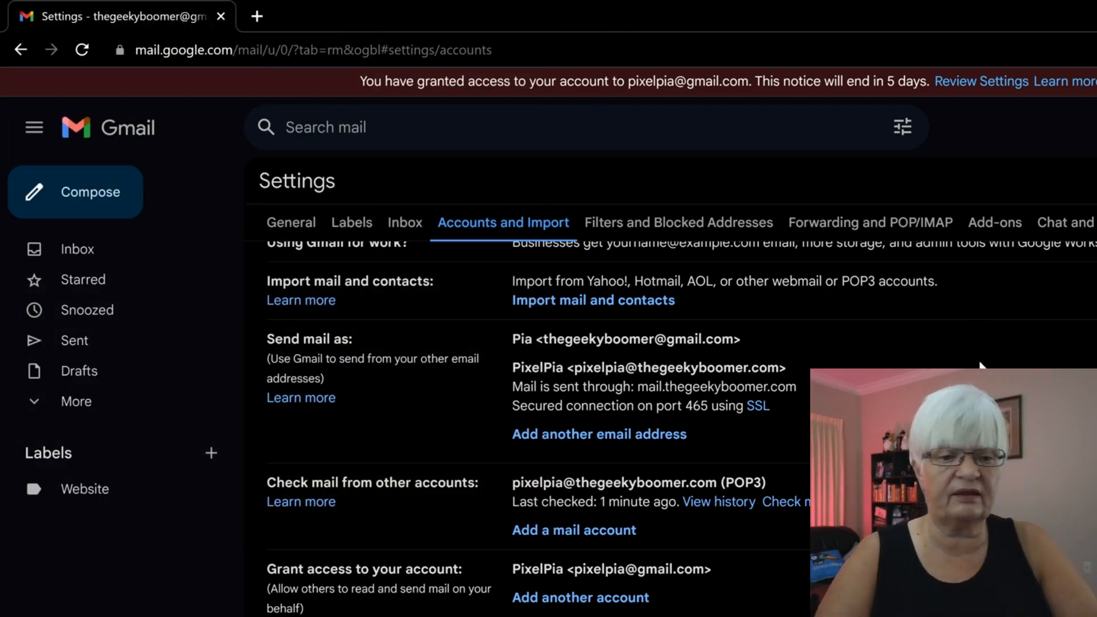
click(572, 529)
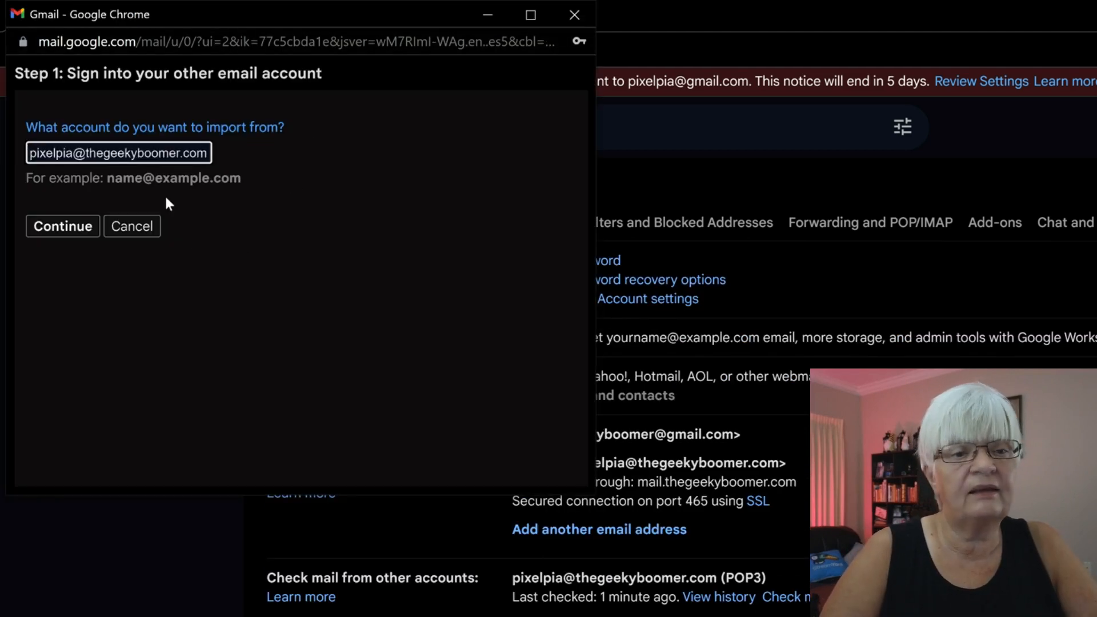
mouse_move(272, 153)
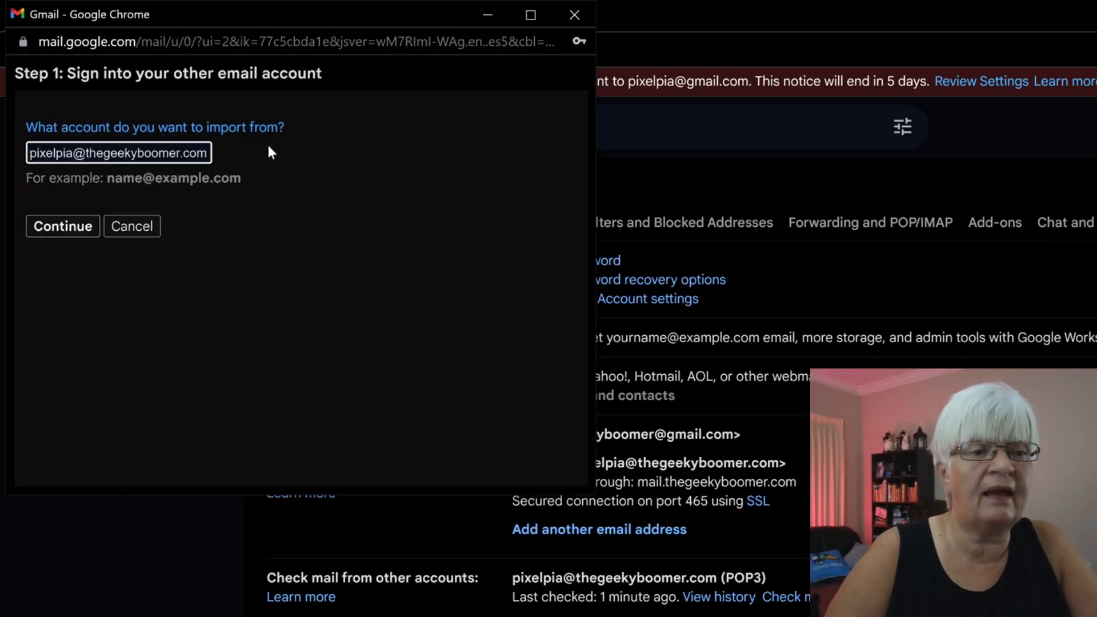
click(131, 226)
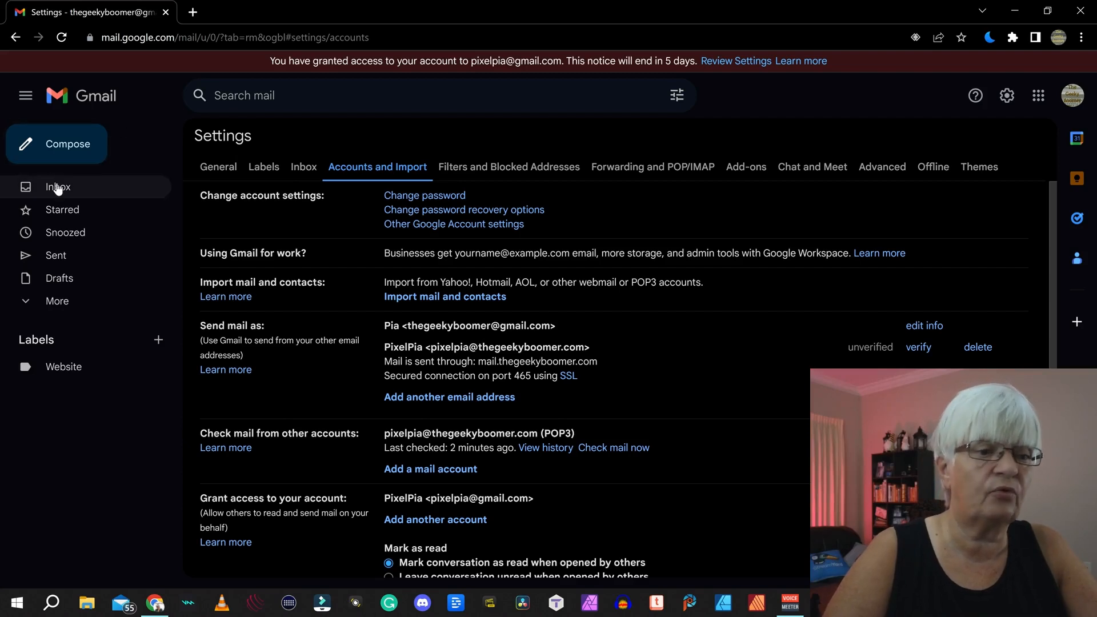
Check the Website label for the send-as confirmation email, then return to the inbox
click(58, 187)
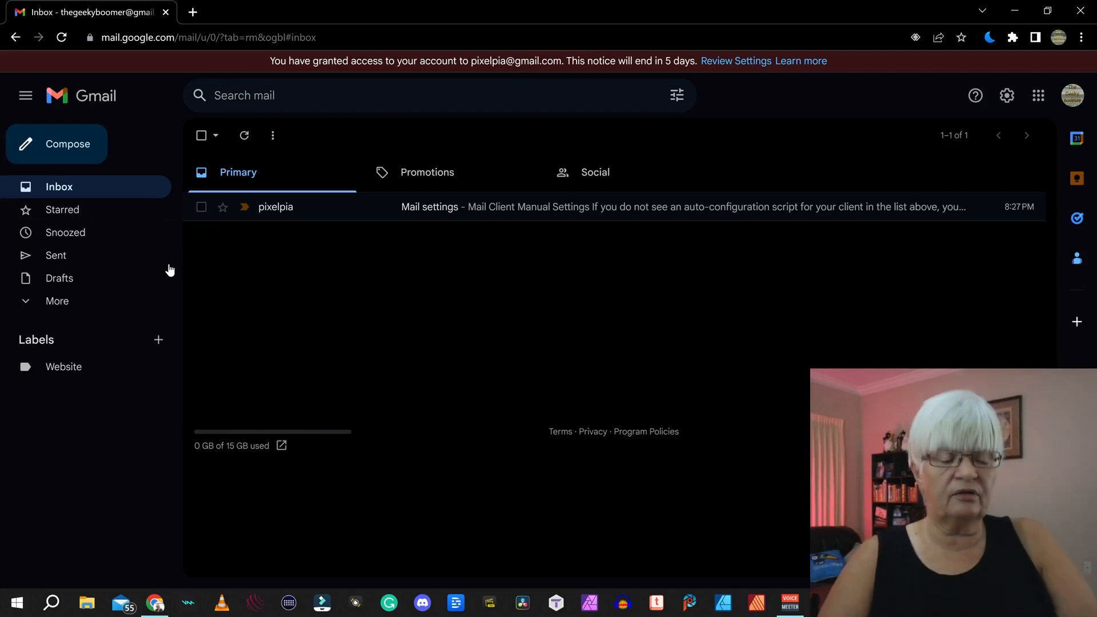
mouse_move(62, 337)
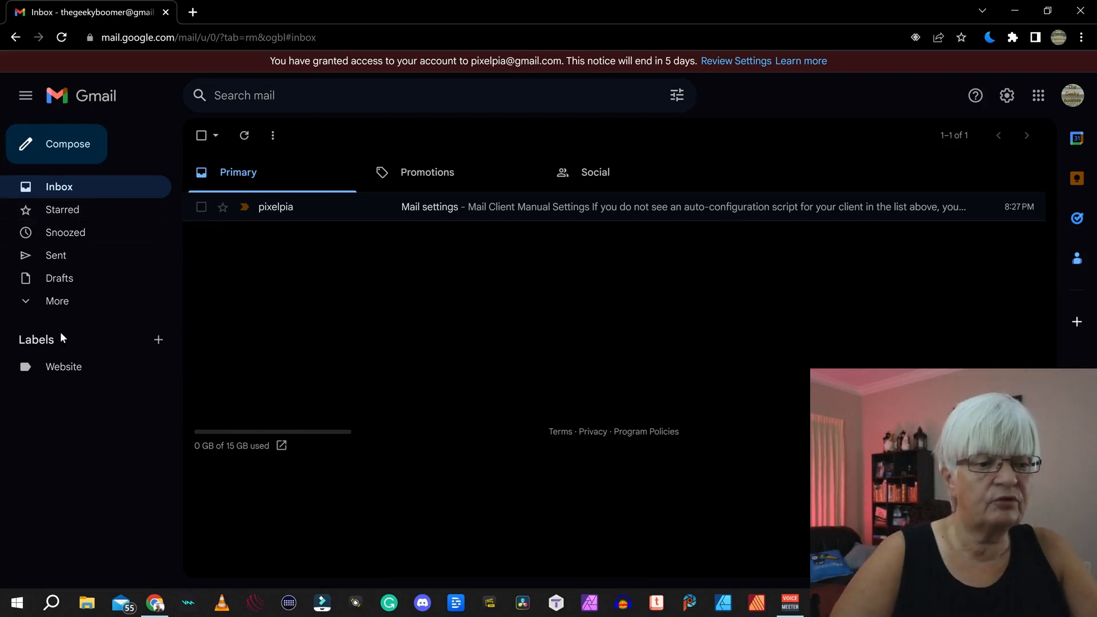
mouse_move(63, 367)
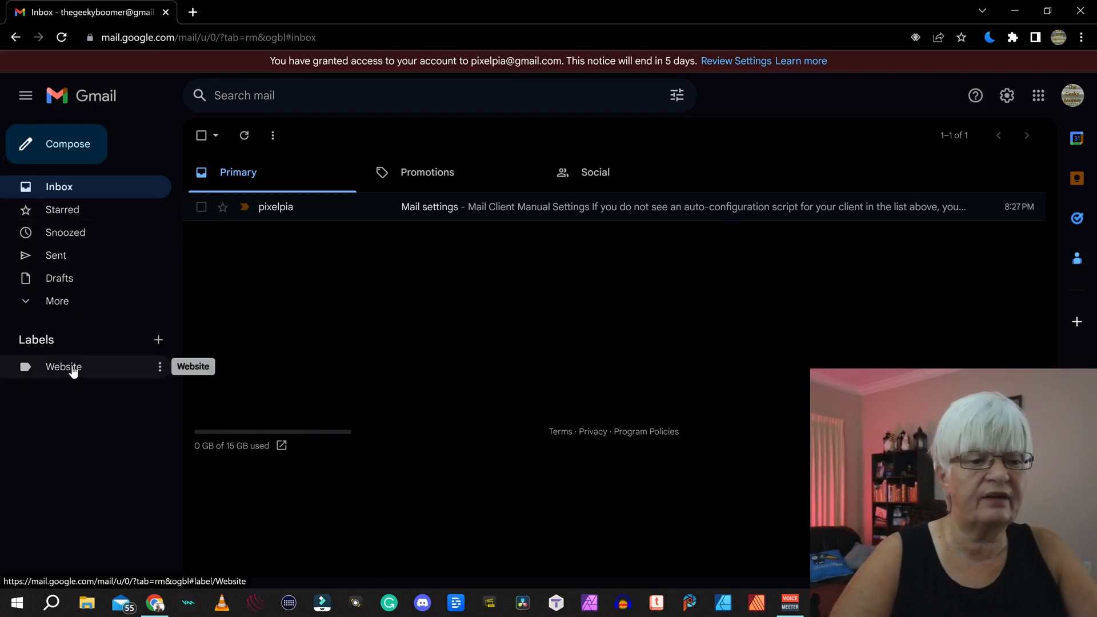
click(63, 367)
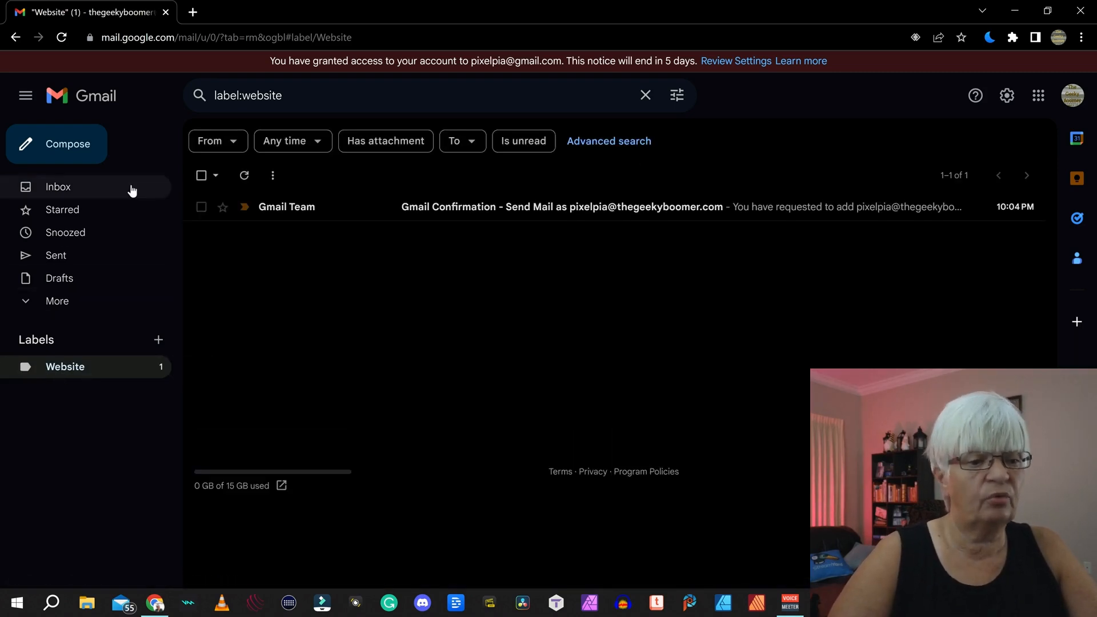
click(59, 187)
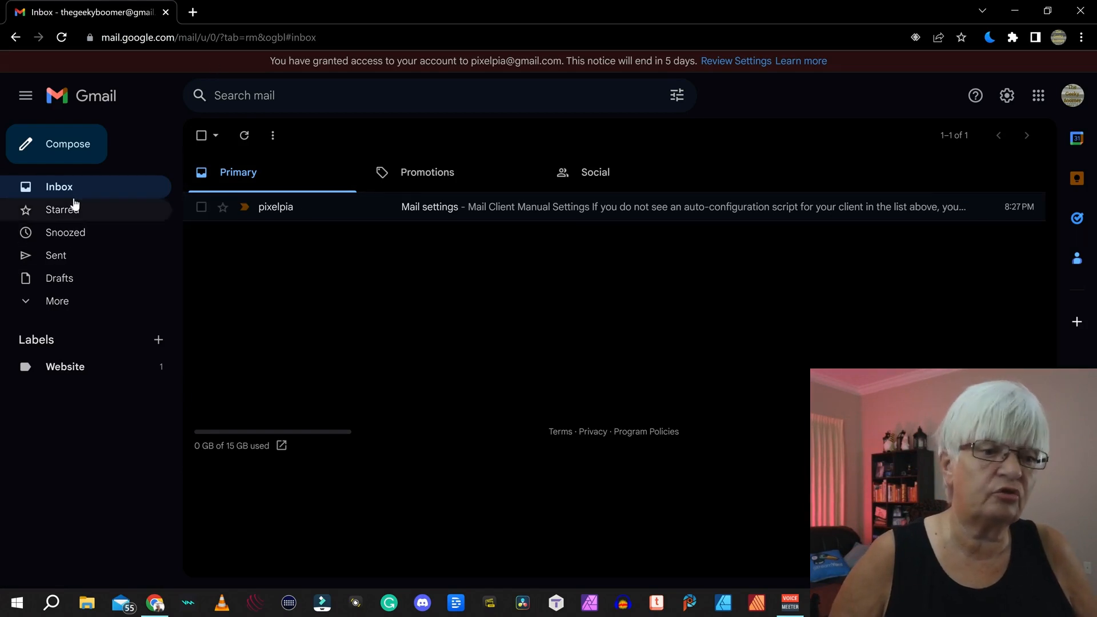
Refresh mail so PixelPia's test email arrives, bringing the Website label to two messages
click(63, 209)
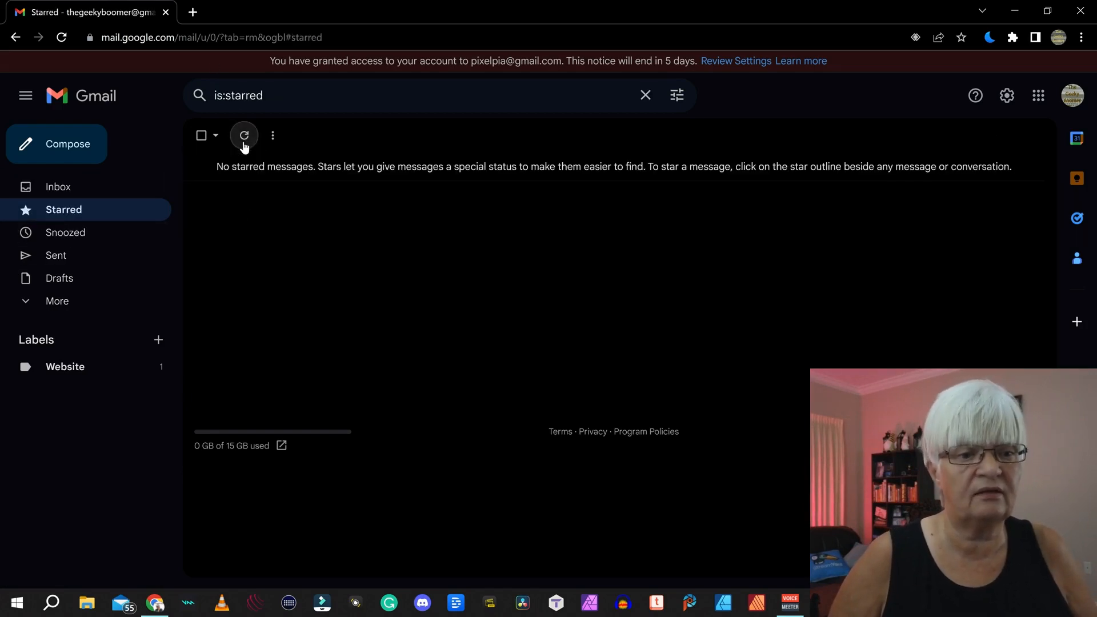
click(58, 186)
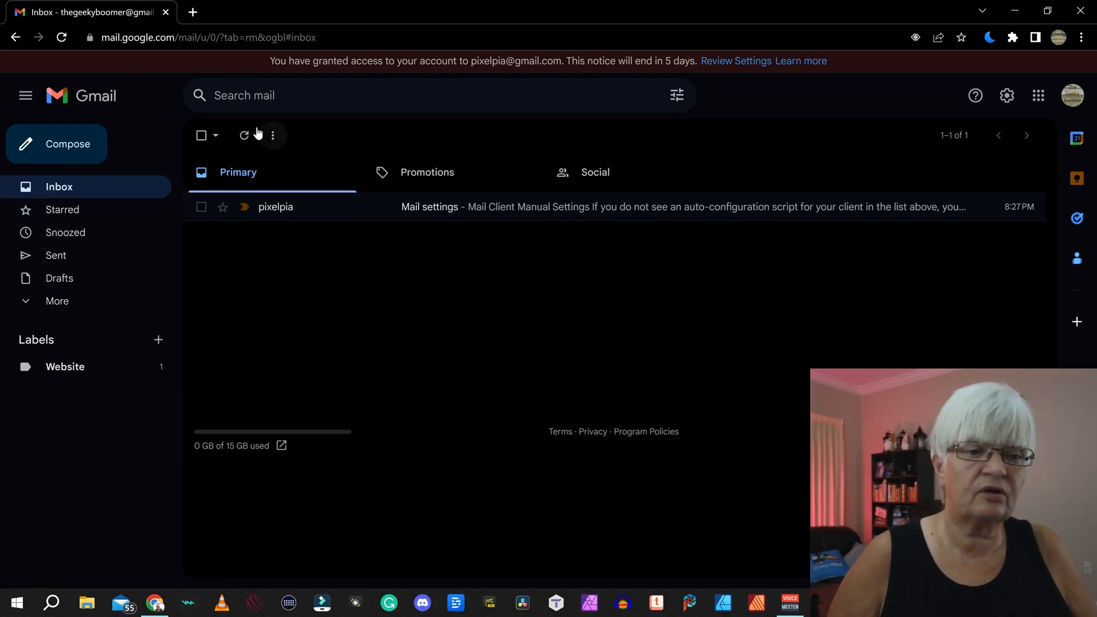
click(244, 135)
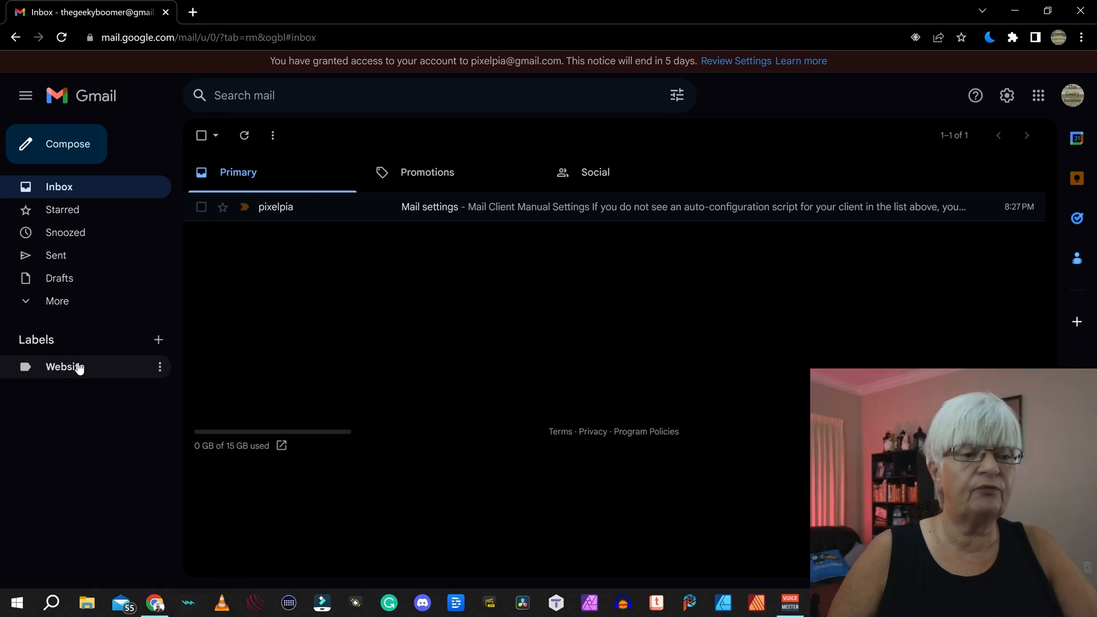
mouse_move(455, 360)
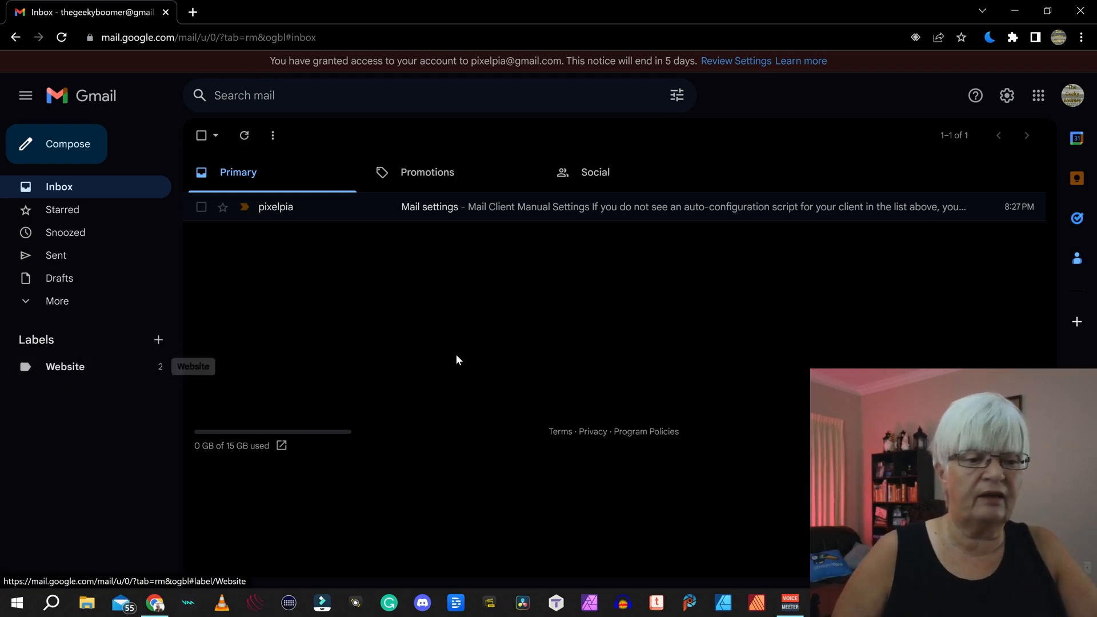
mouse_move(69, 366)
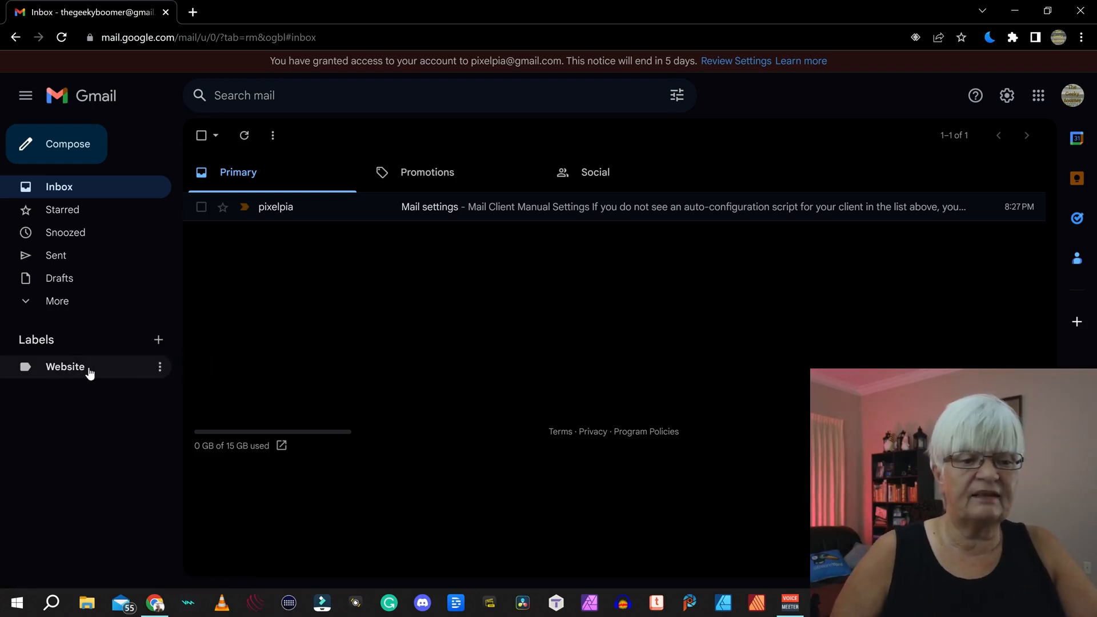
click(65, 367)
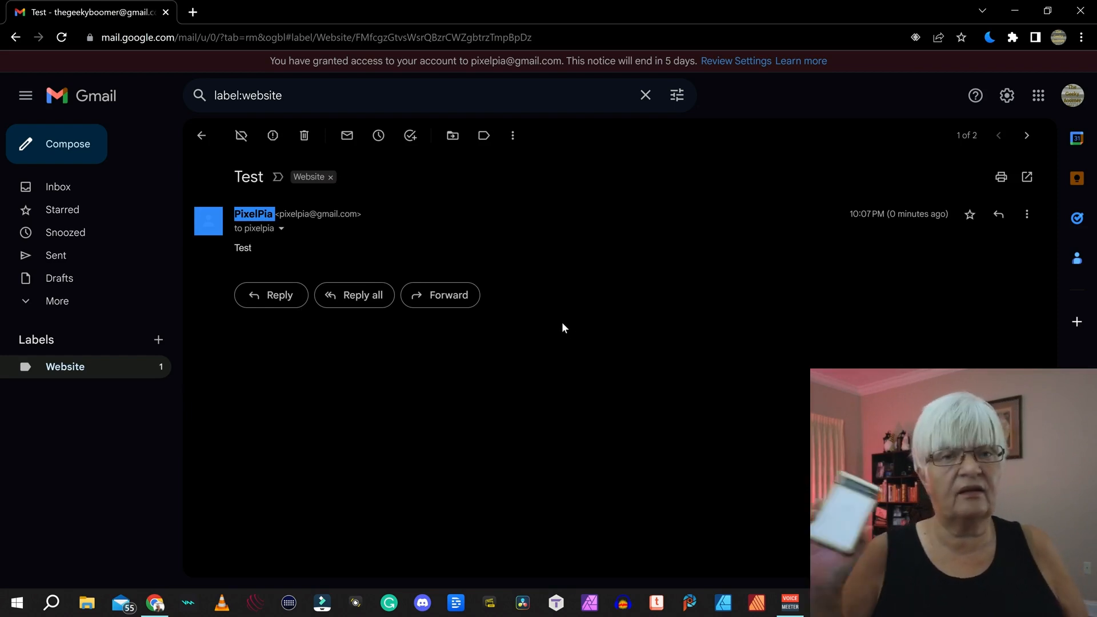
mouse_move(507, 357)
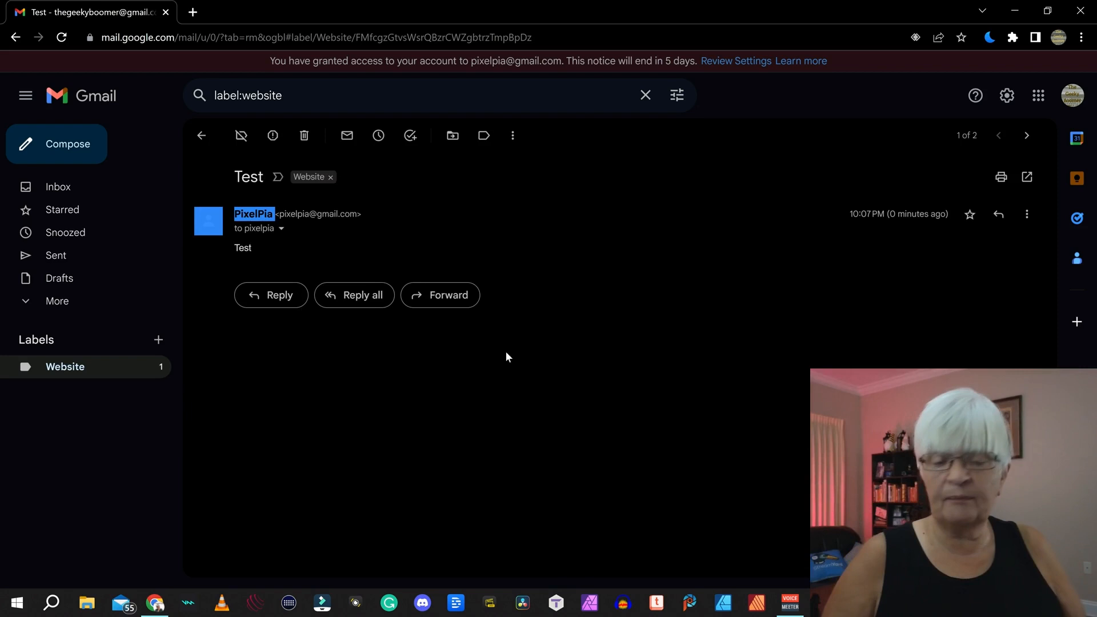
Return to the inbox after reading the Test email and open Gmail's settings
click(59, 187)
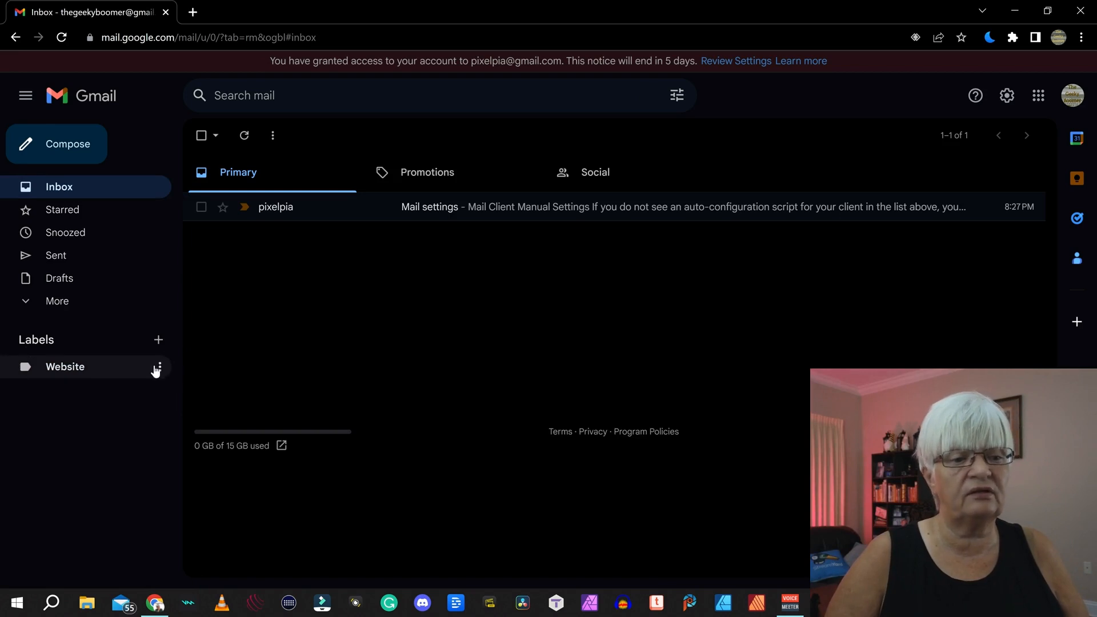
mouse_move(262, 418)
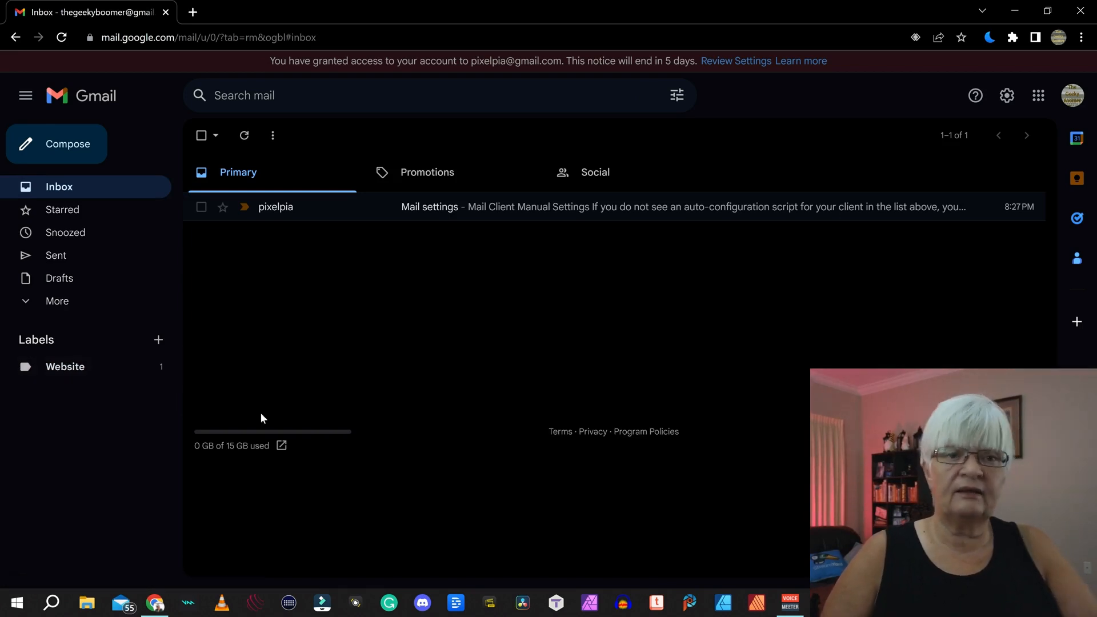
mouse_move(264, 378)
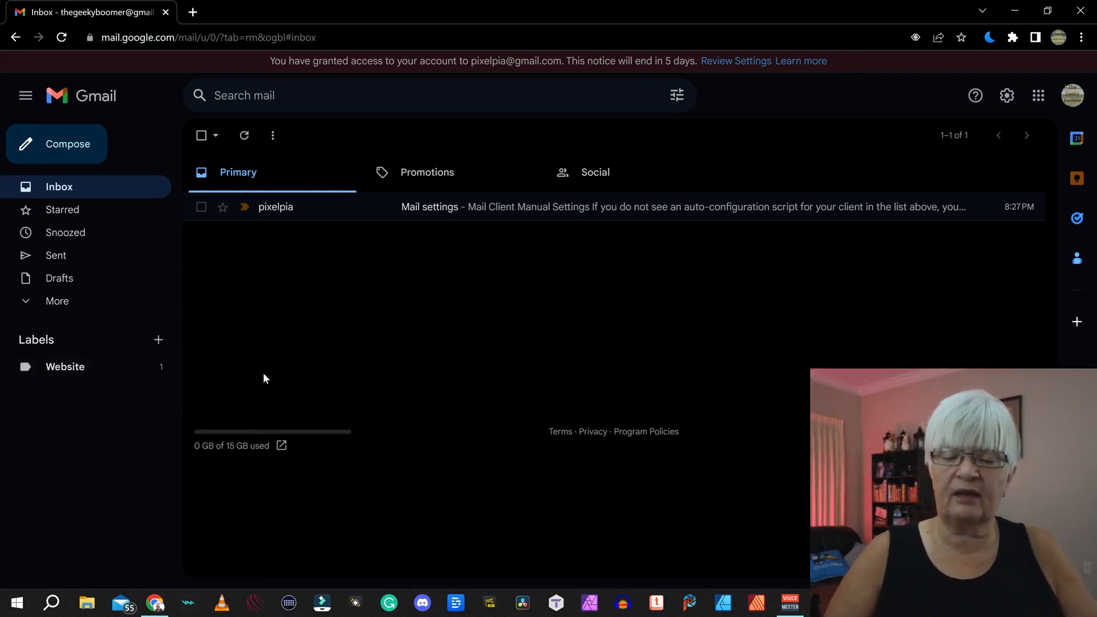
mouse_move(175, 336)
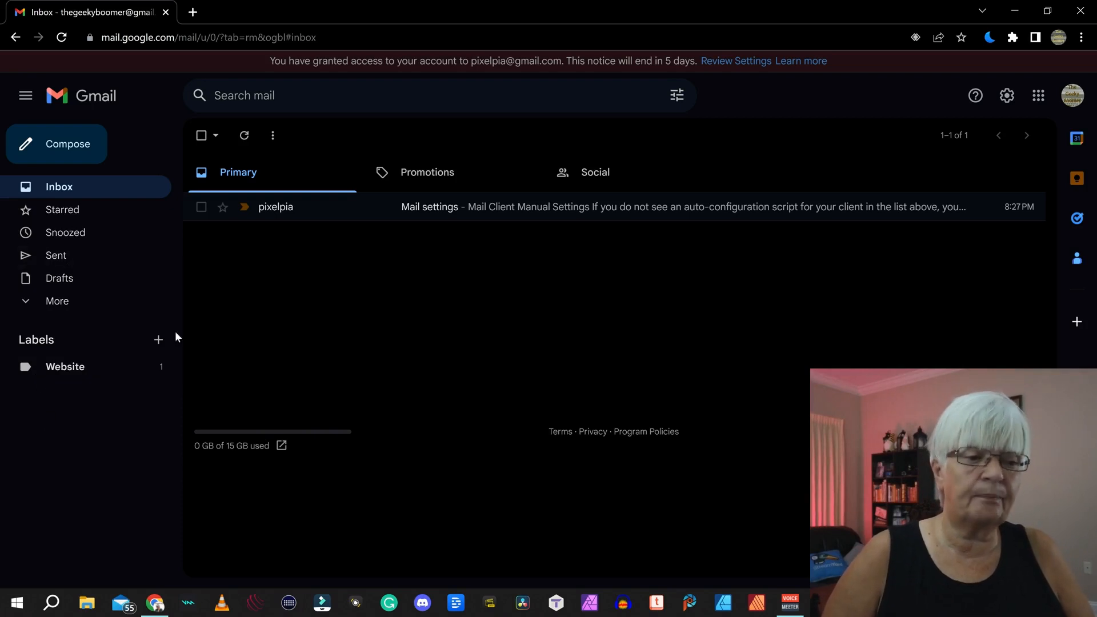
mouse_move(448, 156)
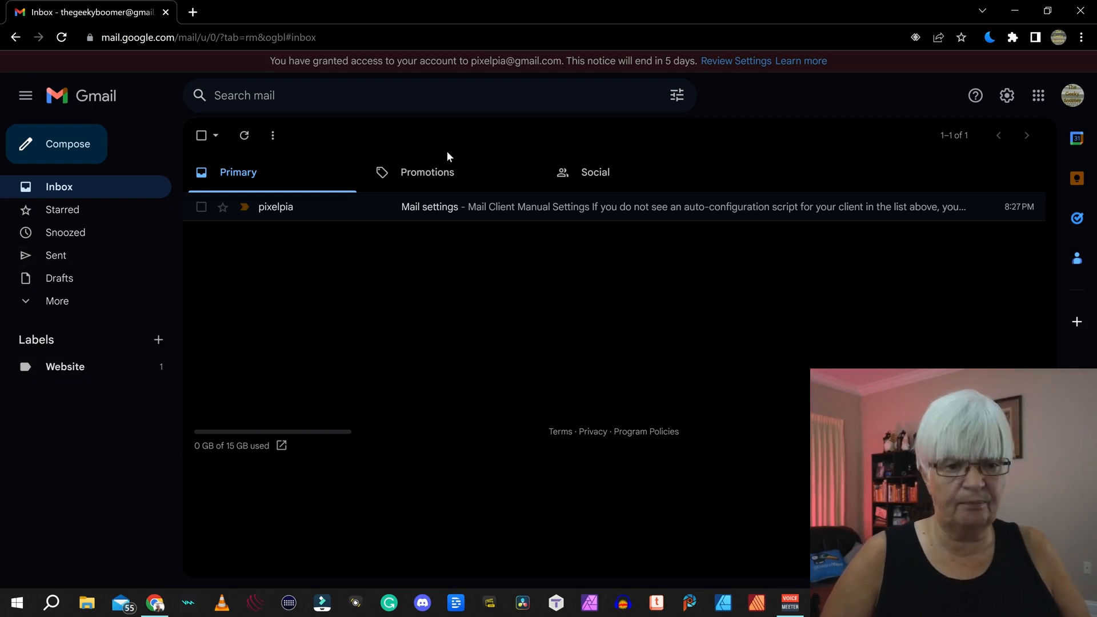
click(1006, 96)
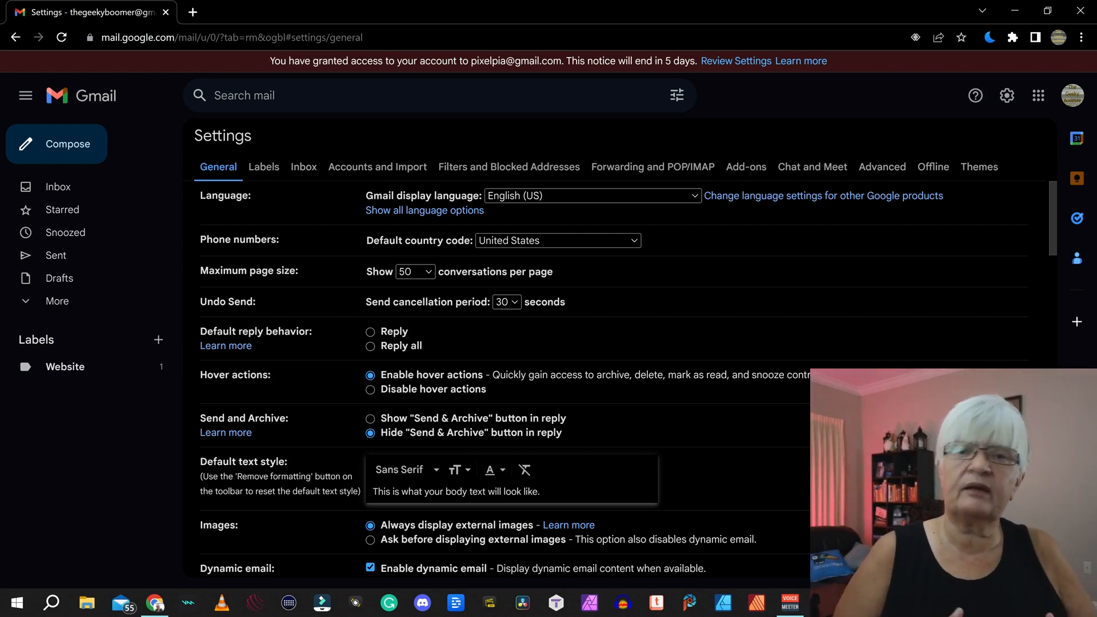
mouse_move(252, 28)
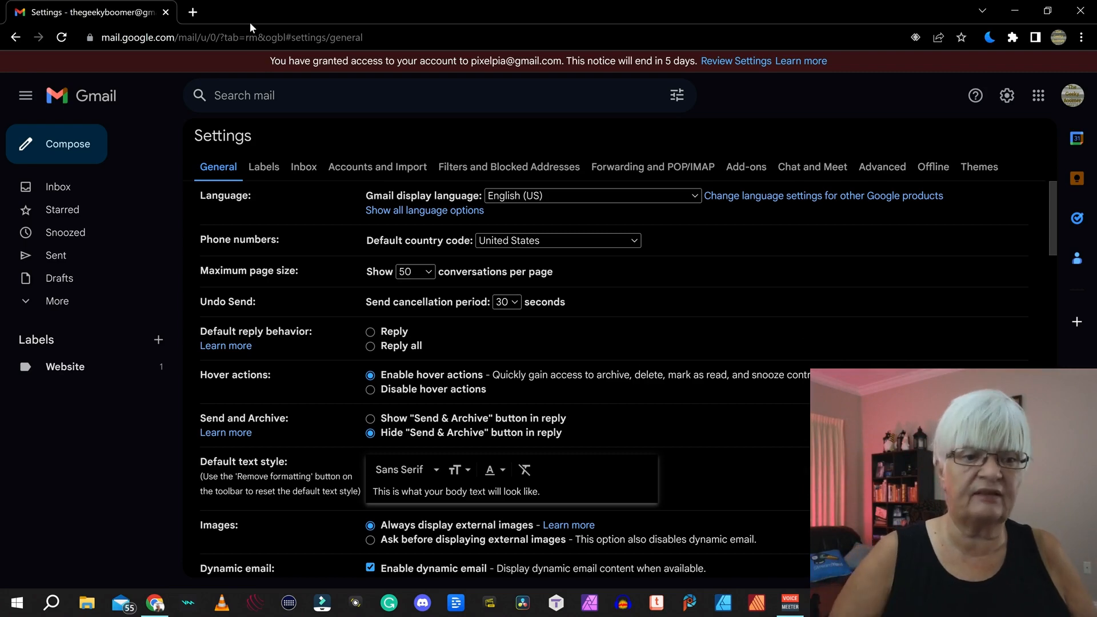
Set the Website label to 'show if unread' in the Labels settings
click(264, 166)
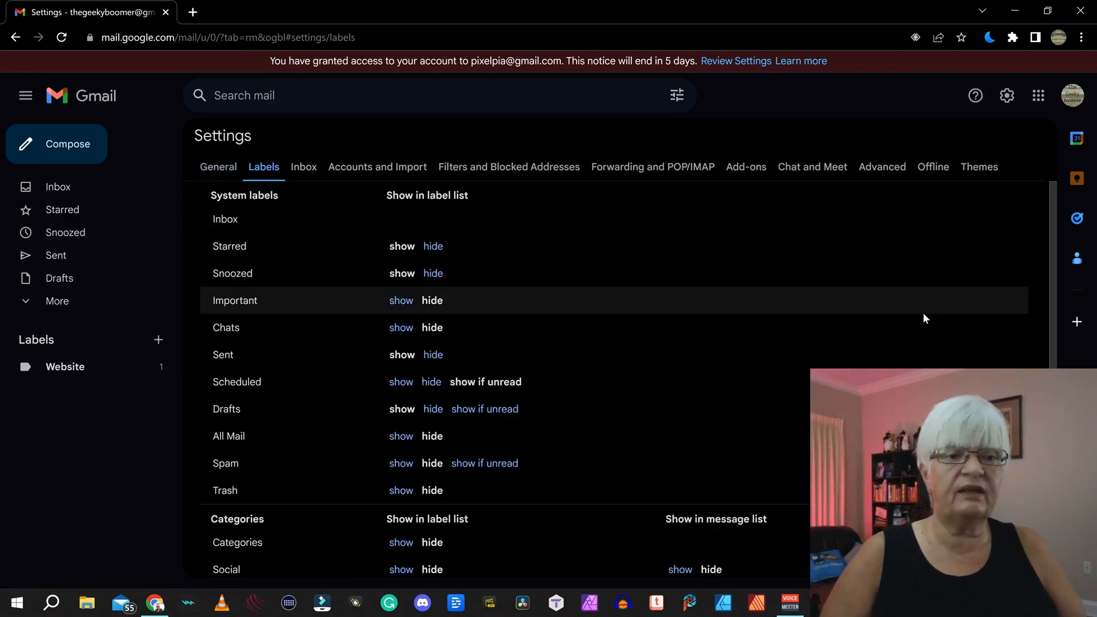
scroll(down, 3)
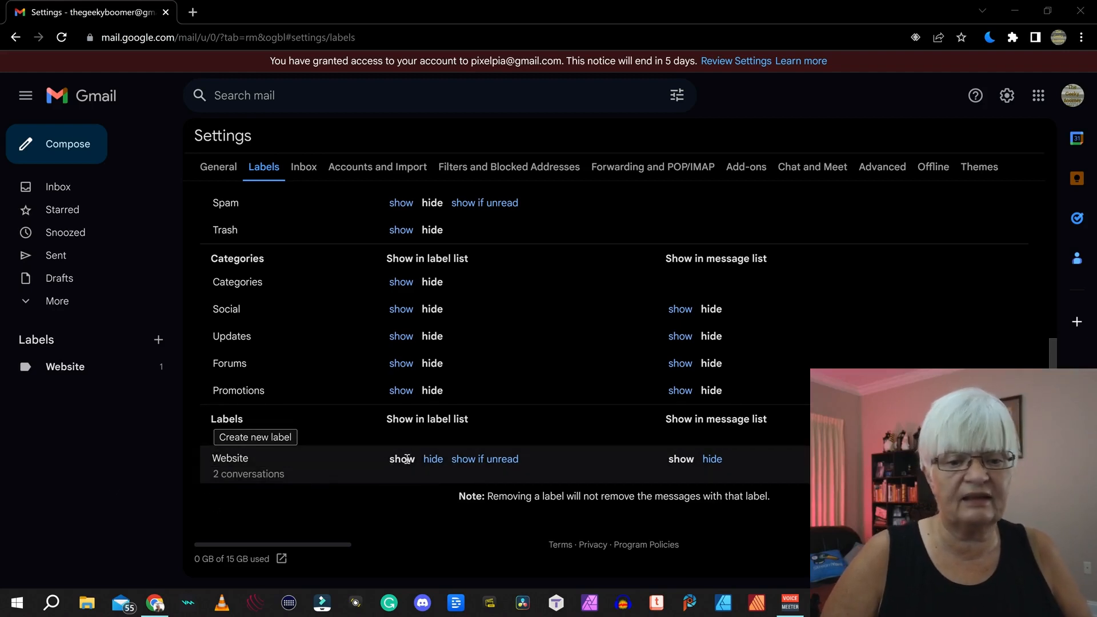
mouse_move(568, 455)
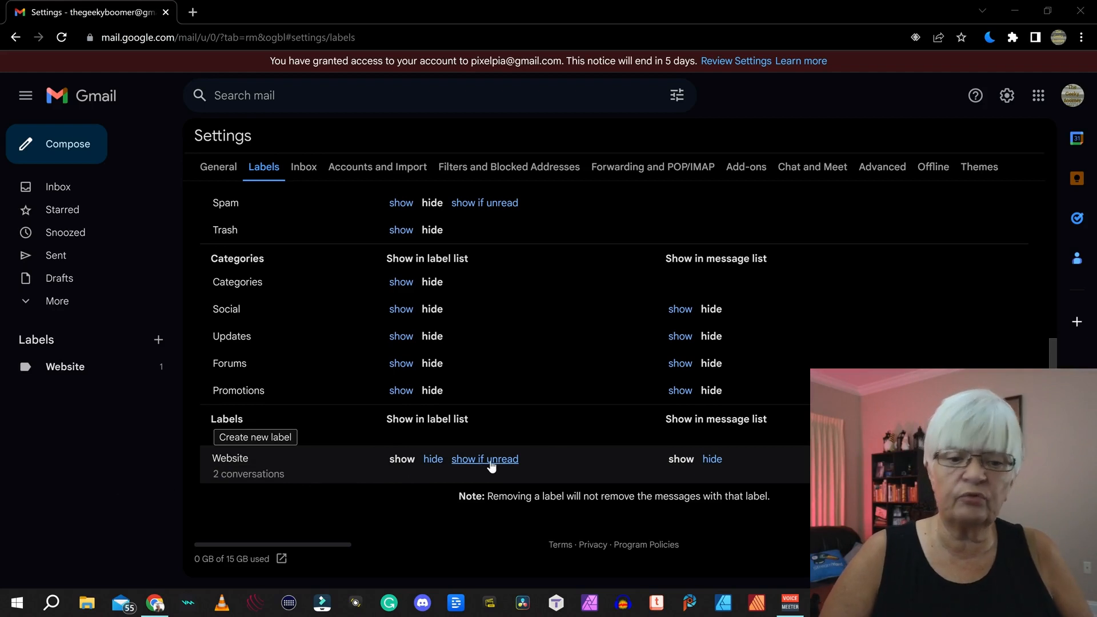
click(484, 459)
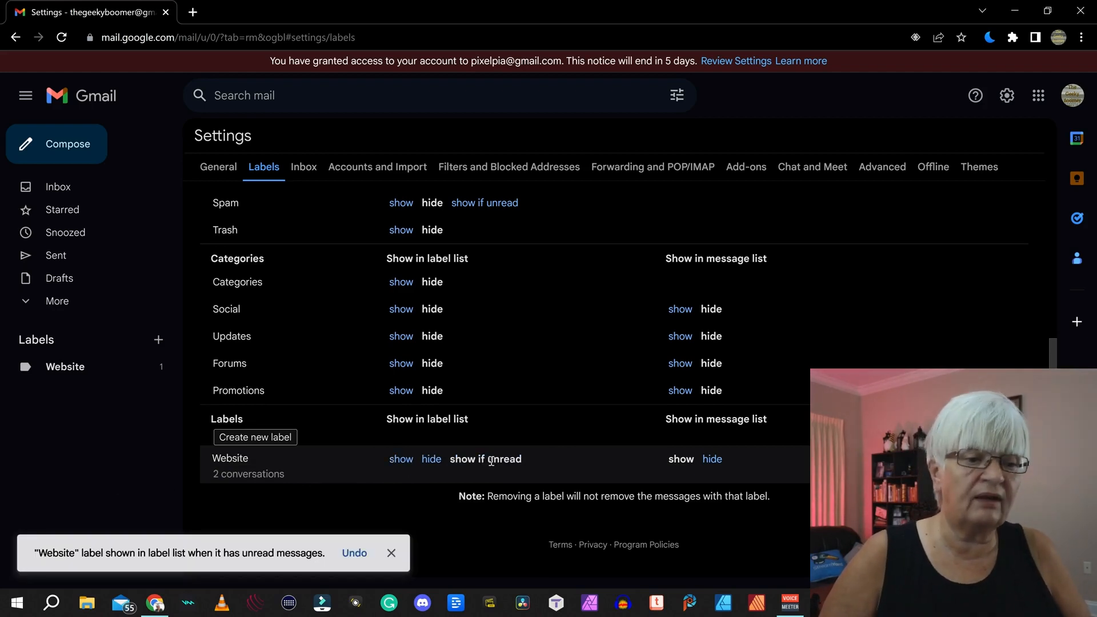
click(432, 458)
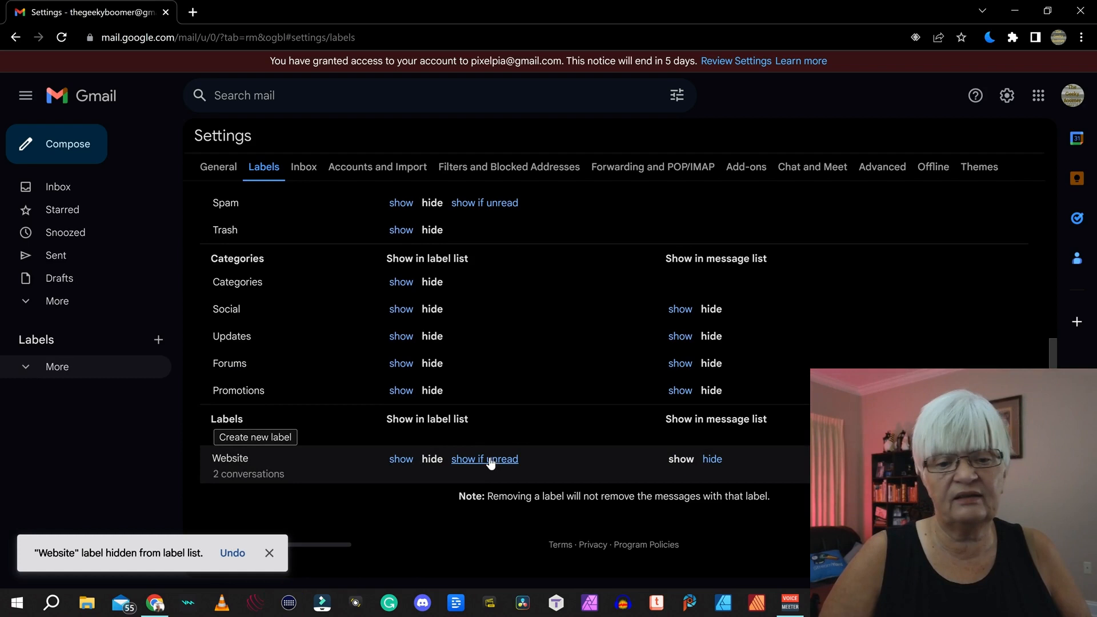
click(484, 459)
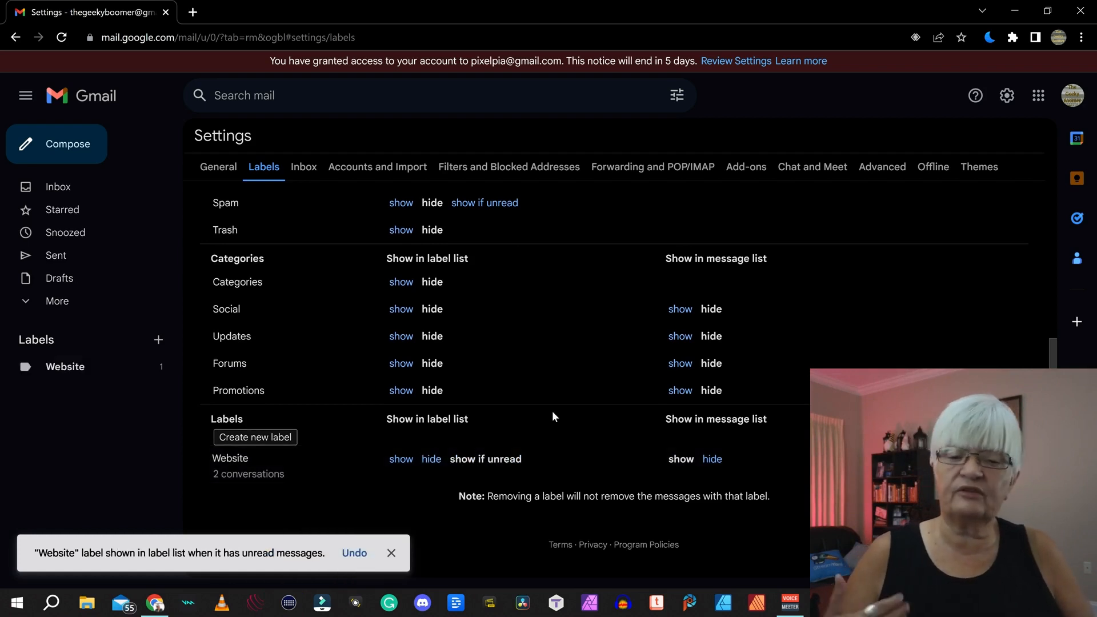
mouse_move(64, 366)
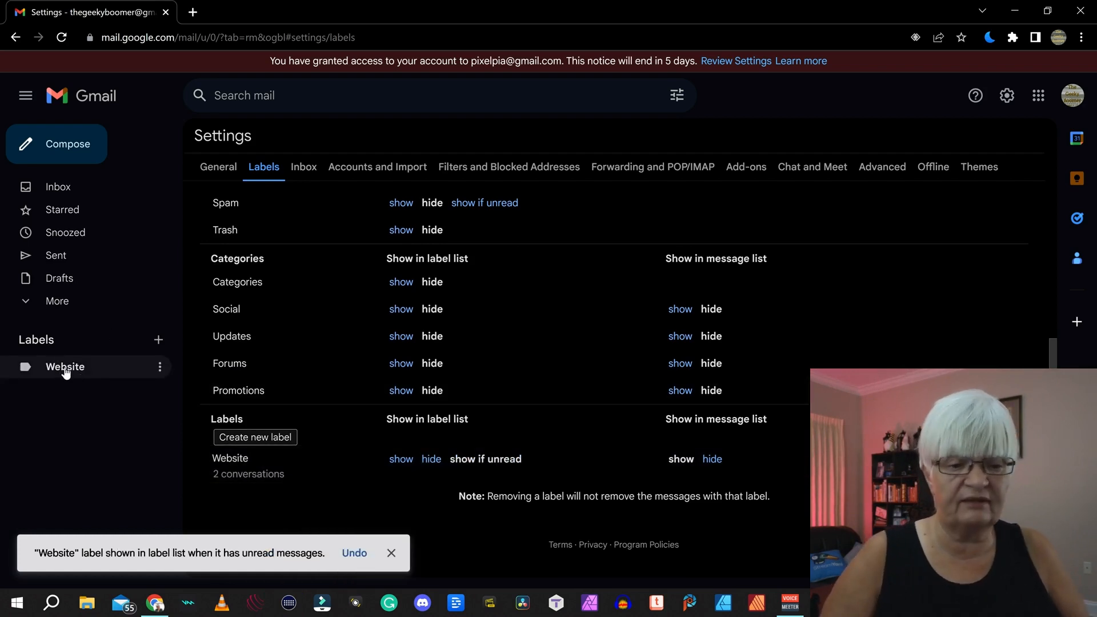
Open the Gmail Confirmation email under Website and follow its send-as confirmation link
click(65, 367)
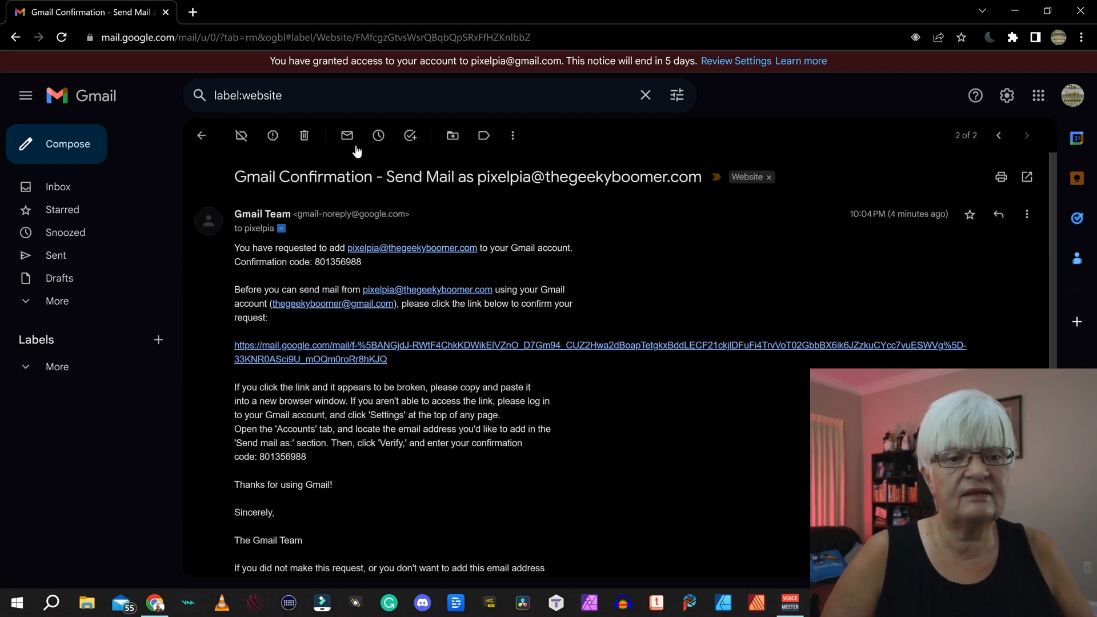
mouse_move(325, 213)
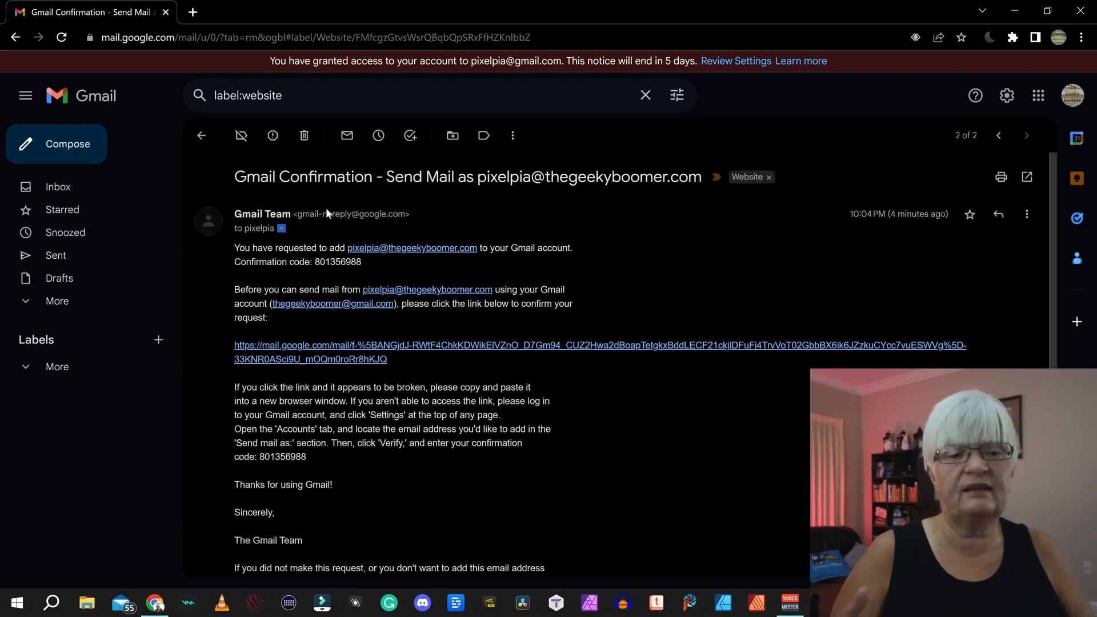
mouse_move(580, 350)
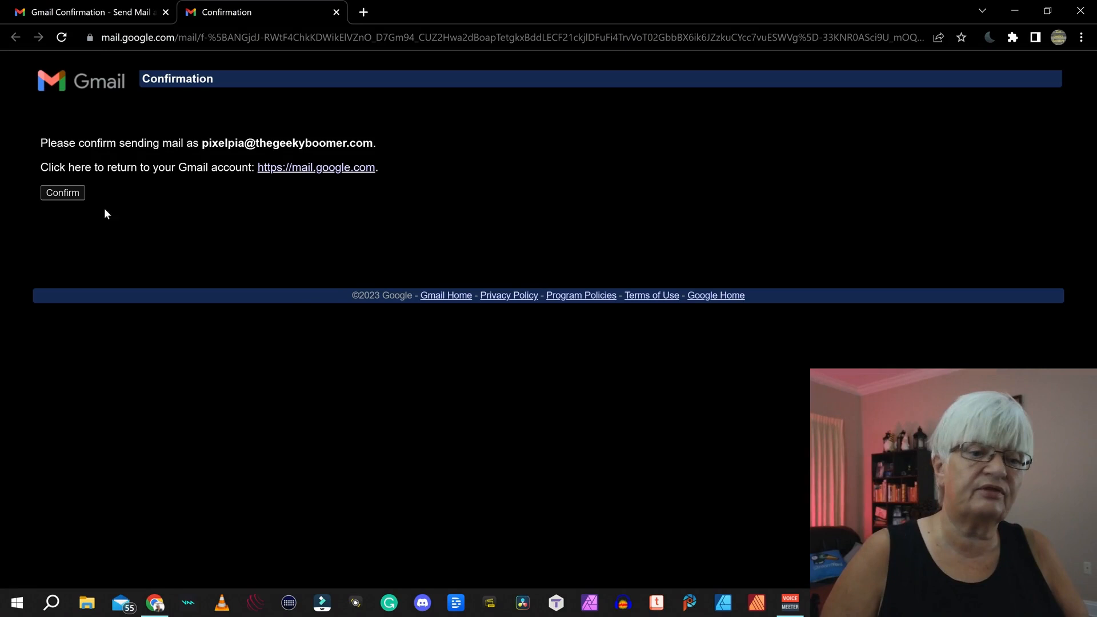
click(61, 192)
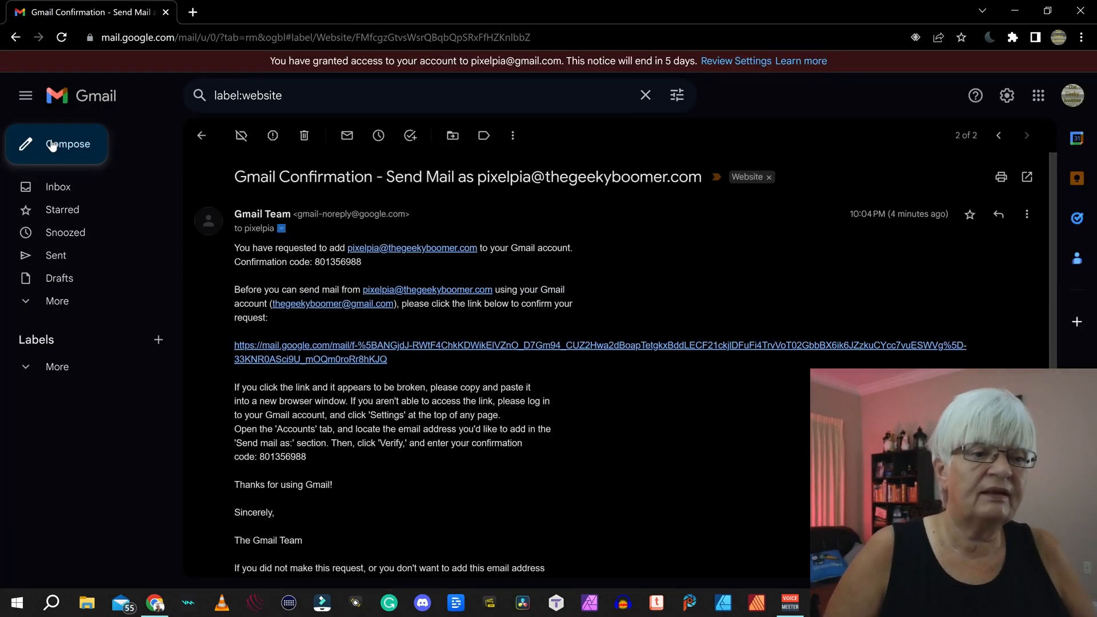
click(67, 144)
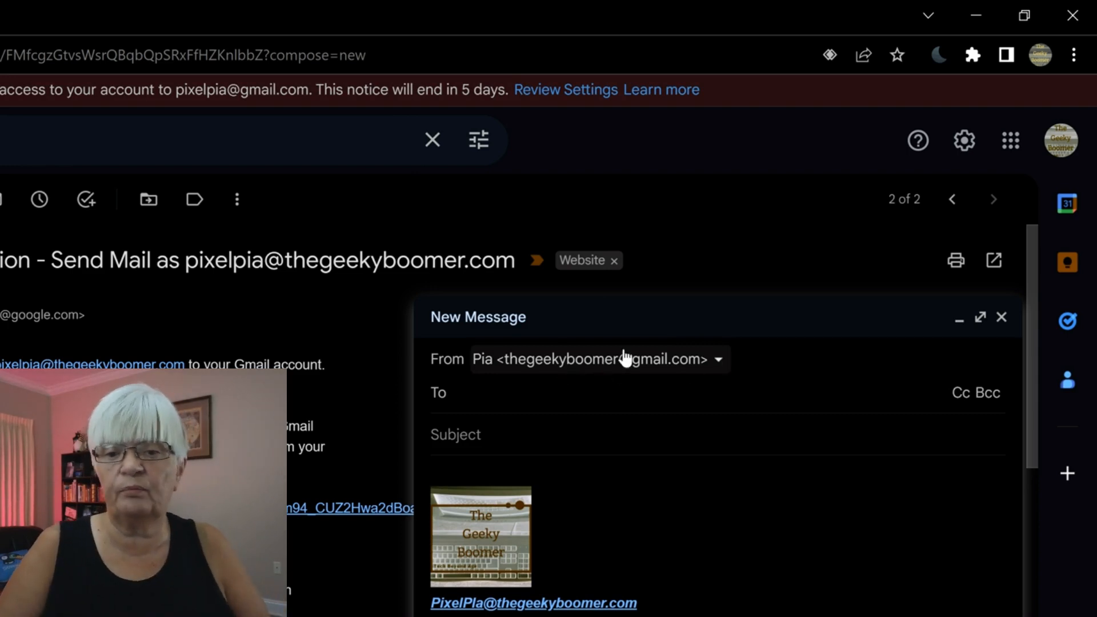
Pick PixelPia's external address as sender in the new message's From list
click(716, 359)
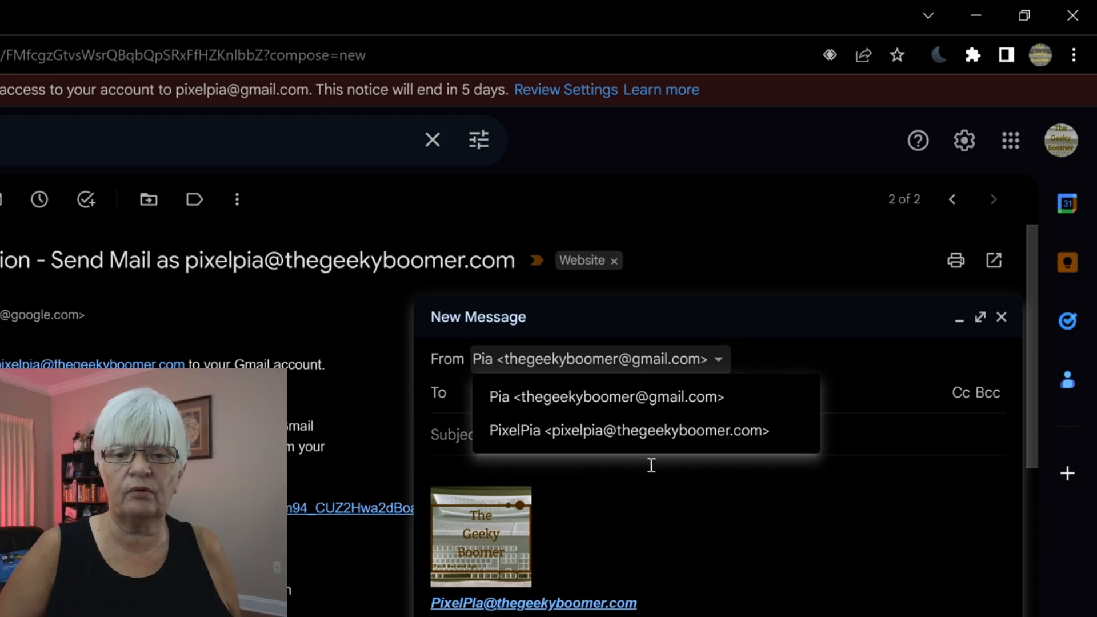
mouse_move(635, 430)
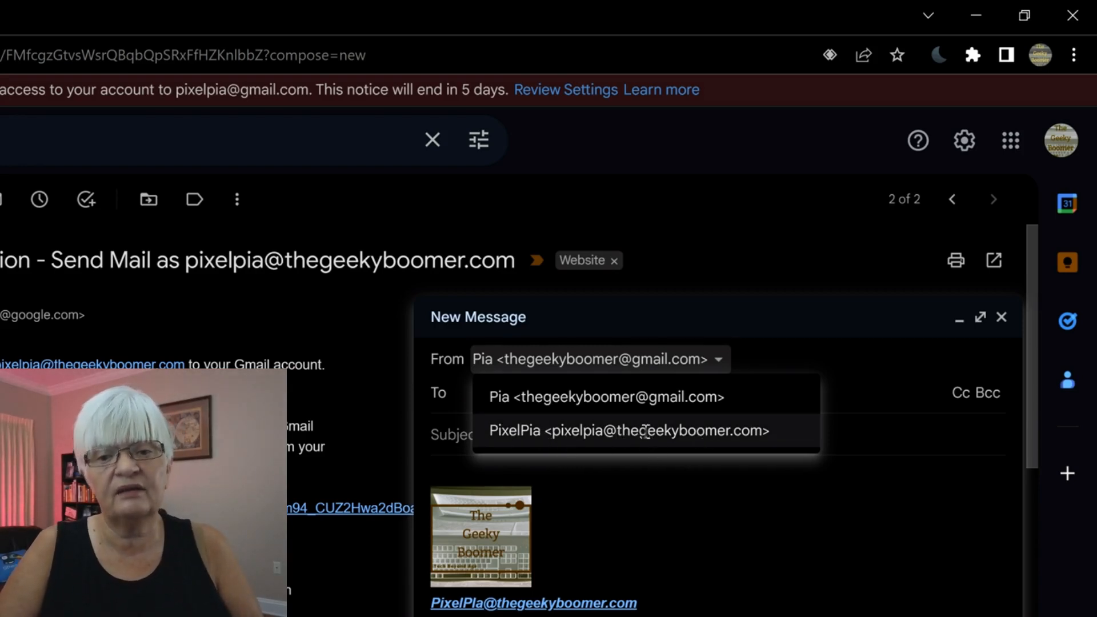
click(627, 430)
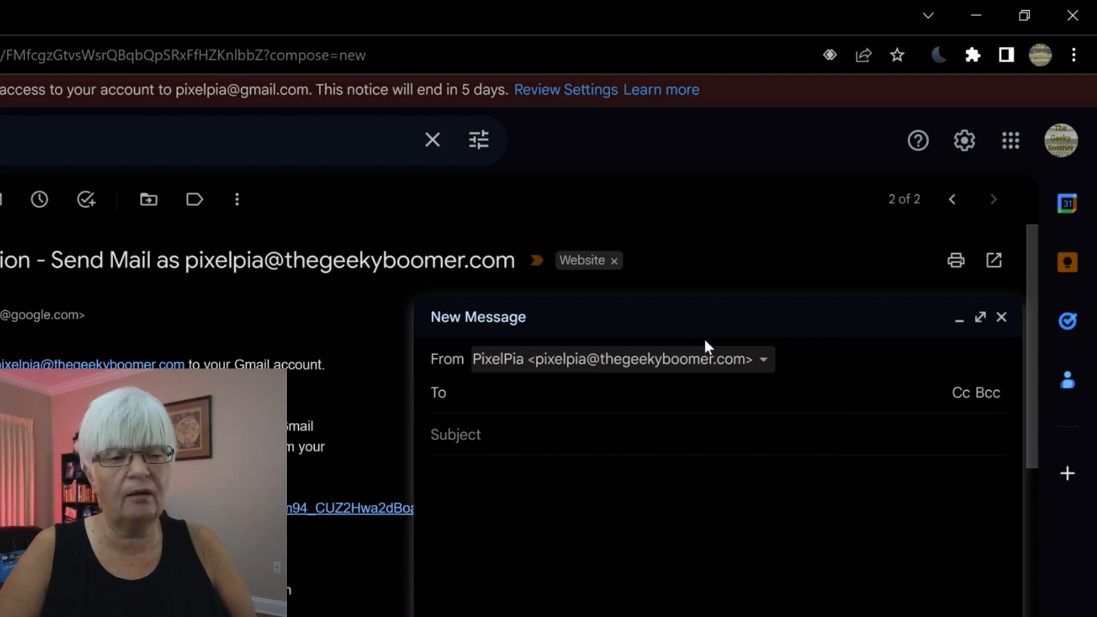
click(763, 359)
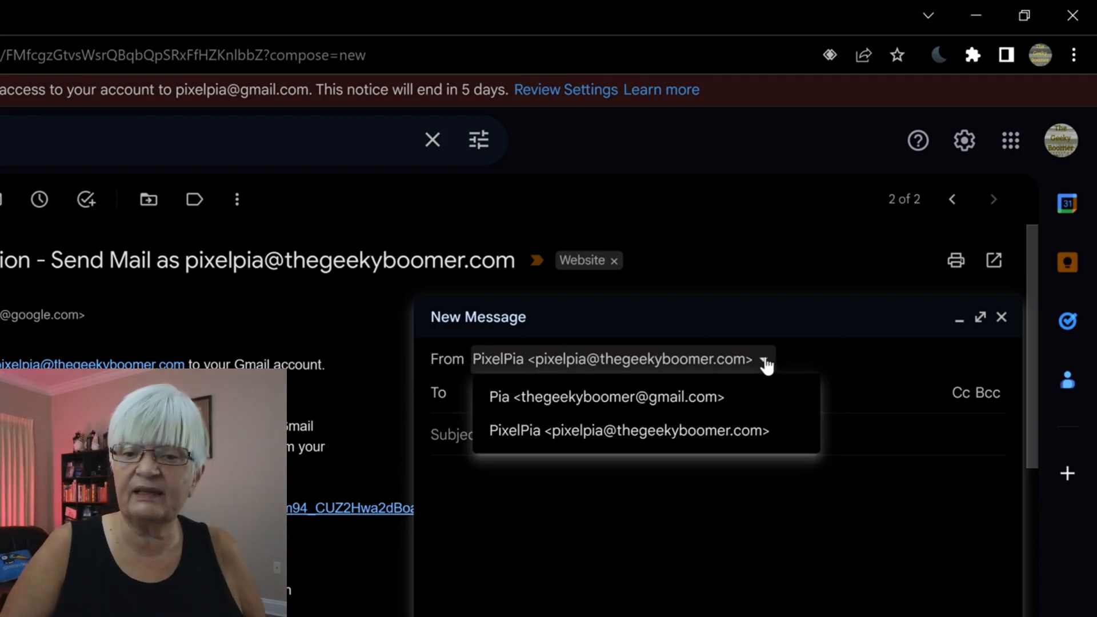
mouse_move(615, 430)
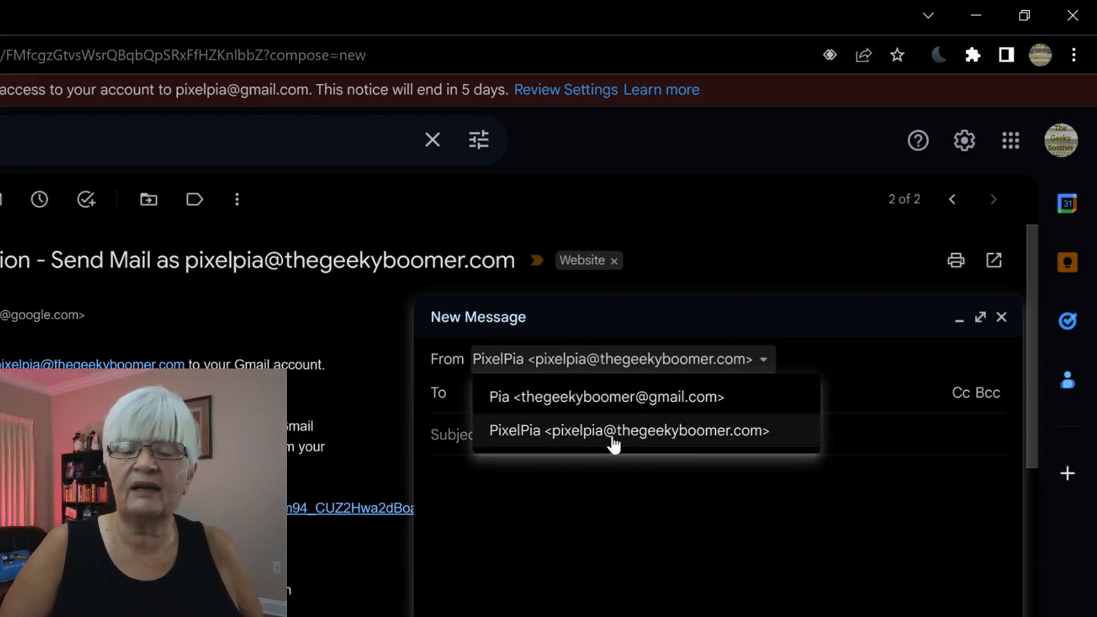
mouse_move(593, 468)
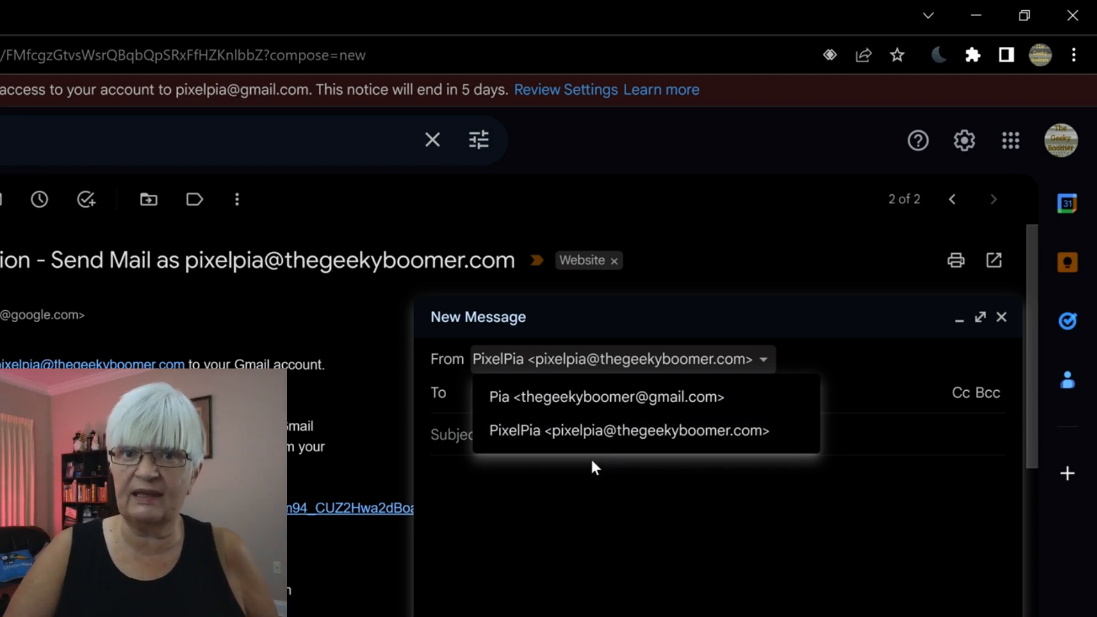
mouse_move(802, 243)
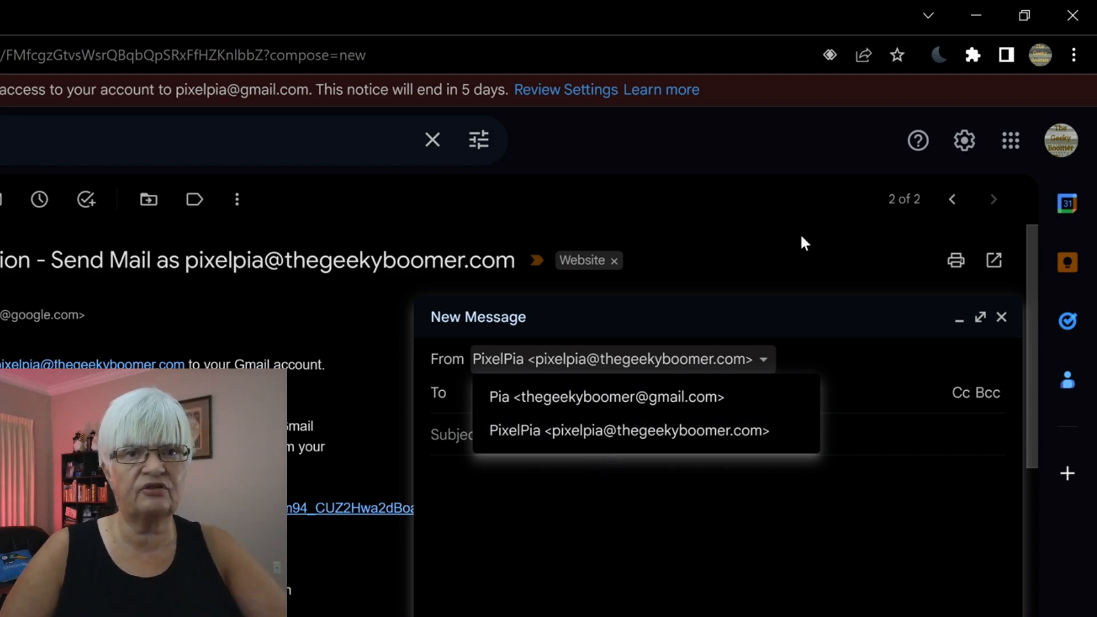
mouse_move(730, 296)
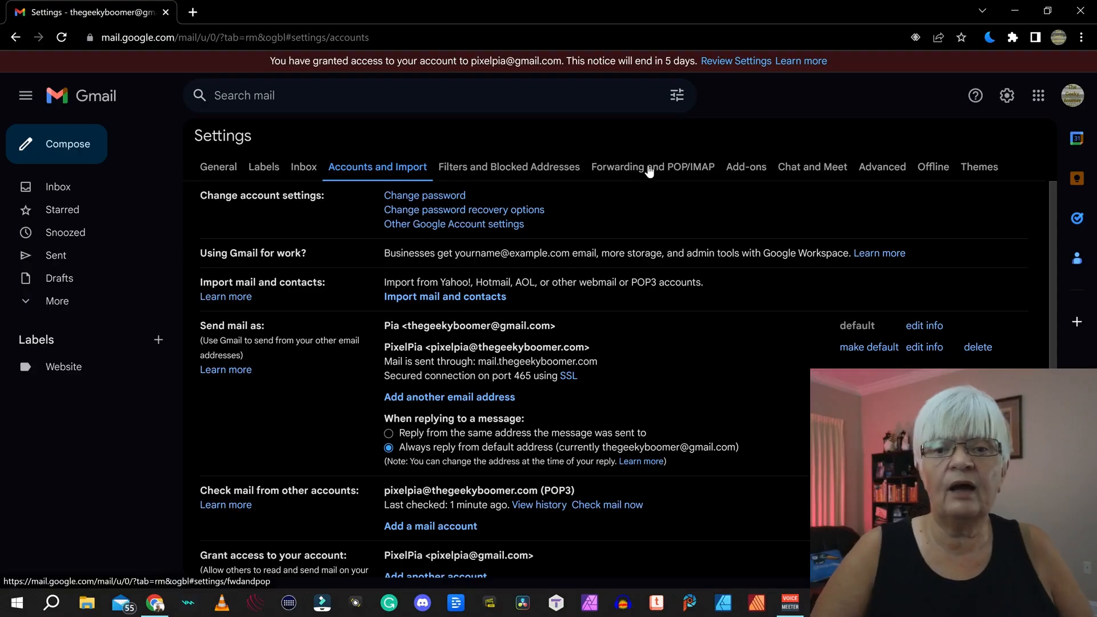
View the Forwarding and POP/IMAP settings, where POP and IMAP are disabled
click(651, 166)
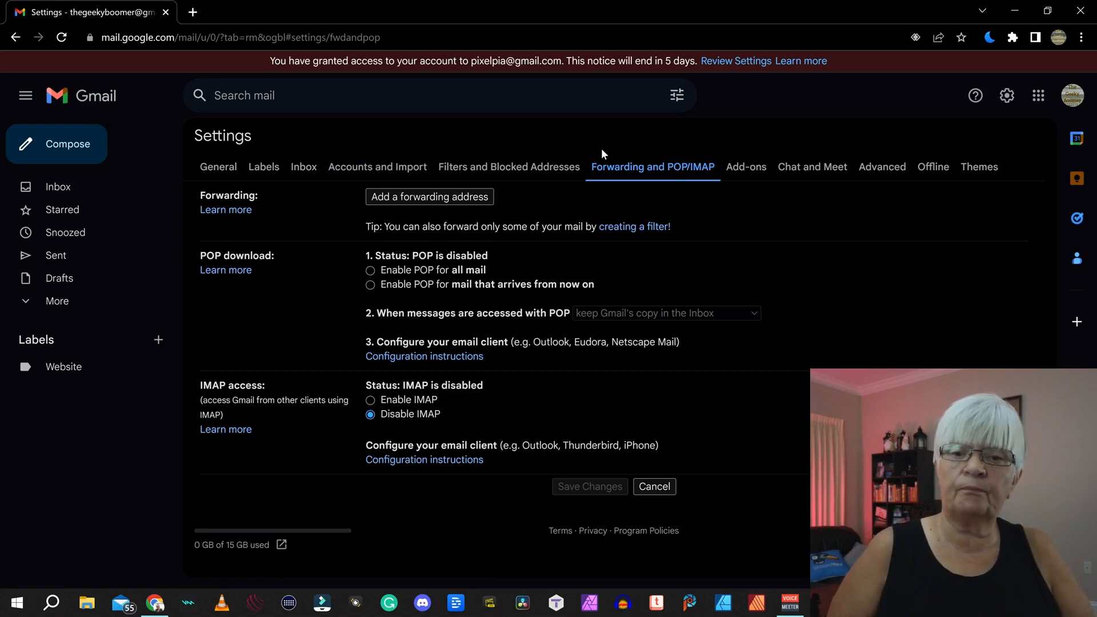
mouse_move(505, 182)
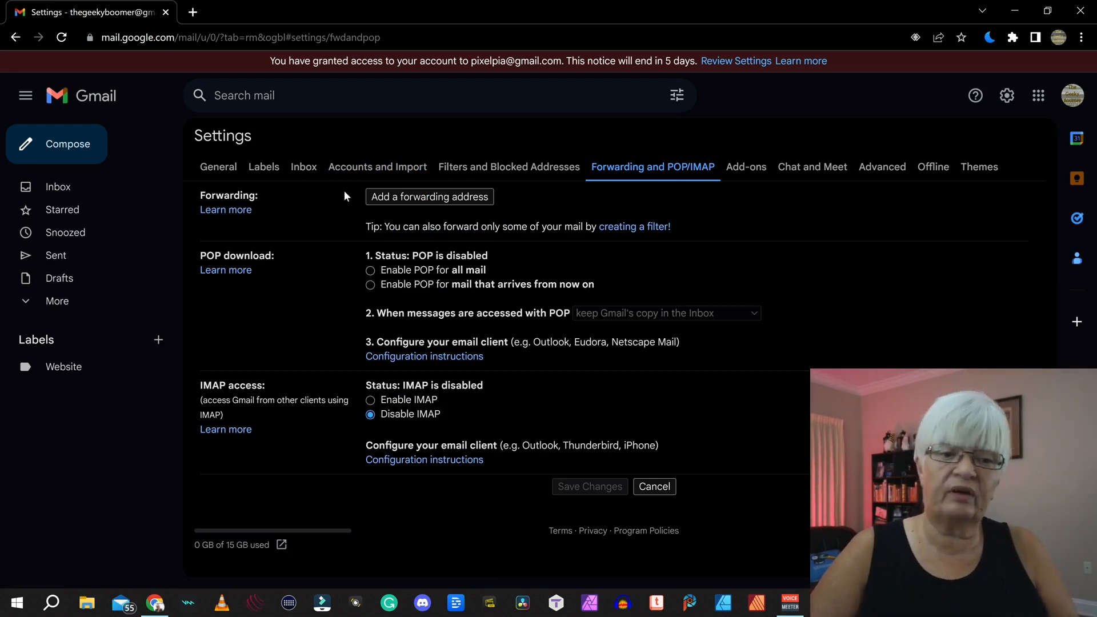
mouse_move(559, 296)
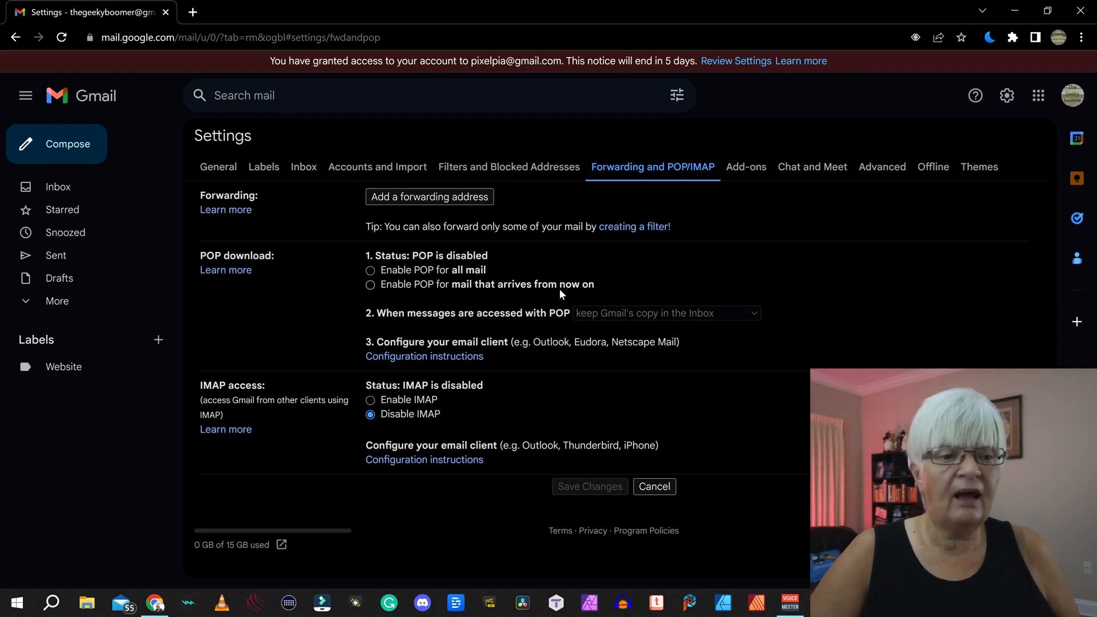
click(370, 399)
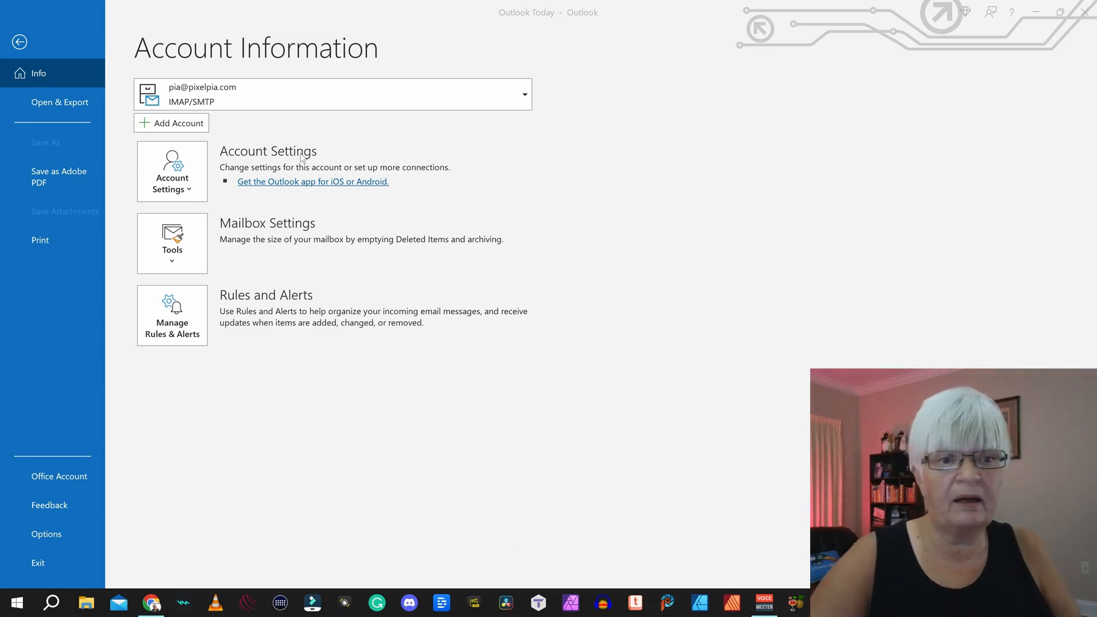
mouse_move(168, 131)
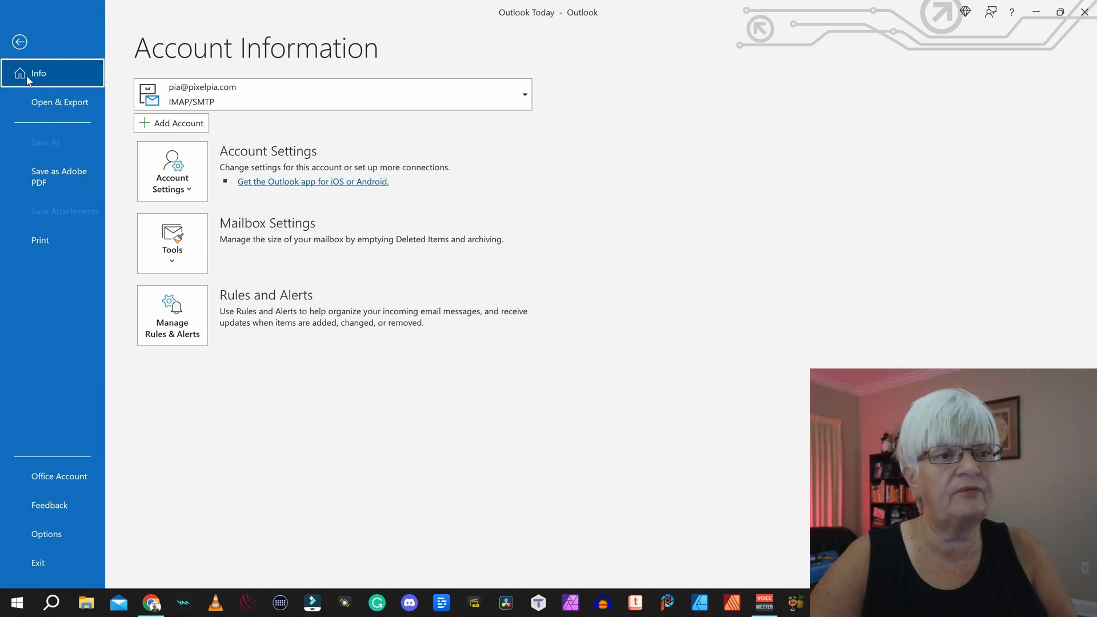
mouse_move(176, 124)
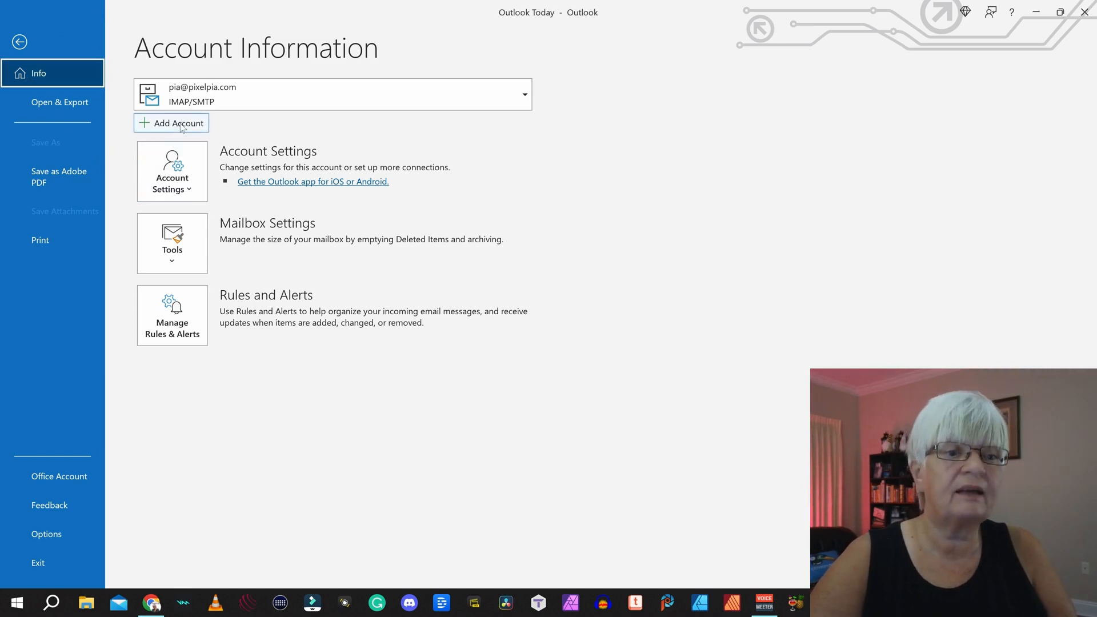
Open Outlook's Add Account window from File > Info
click(171, 122)
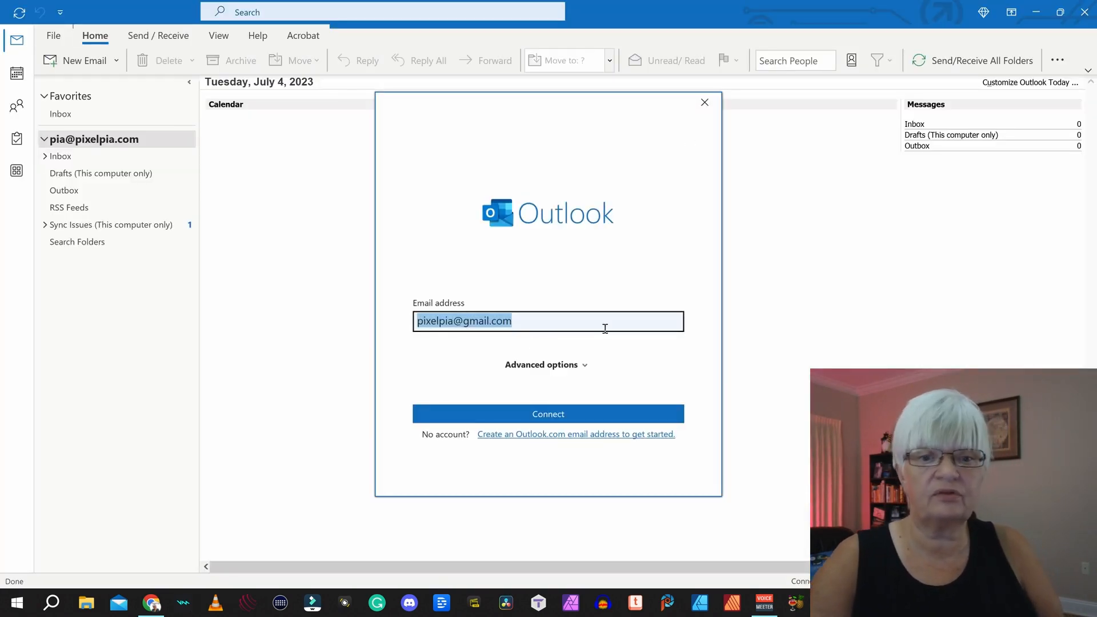
mouse_move(832, 306)
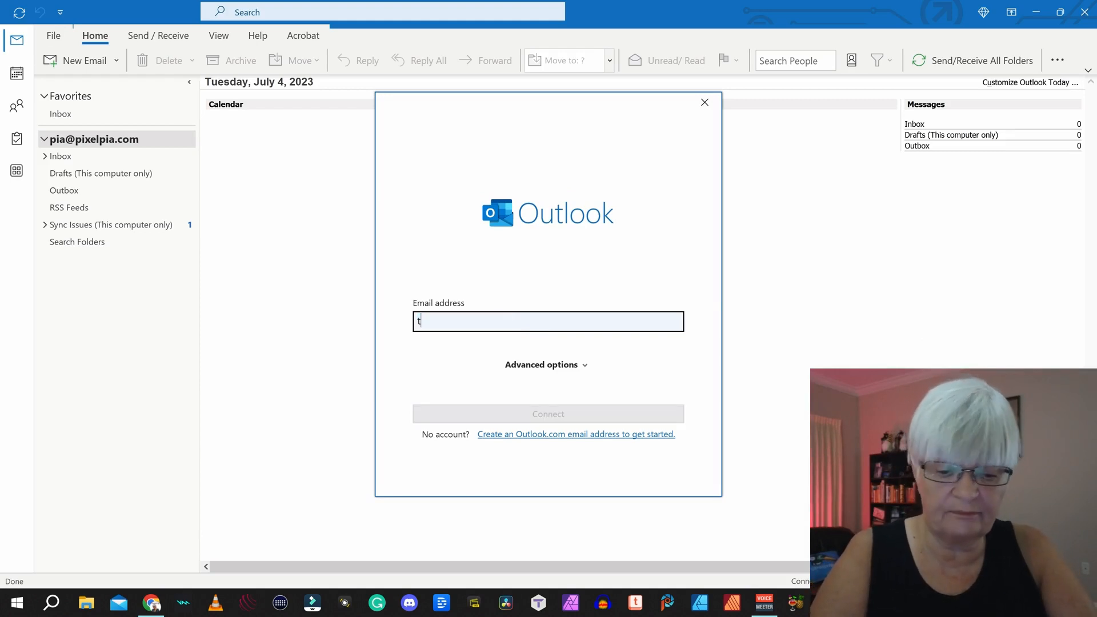
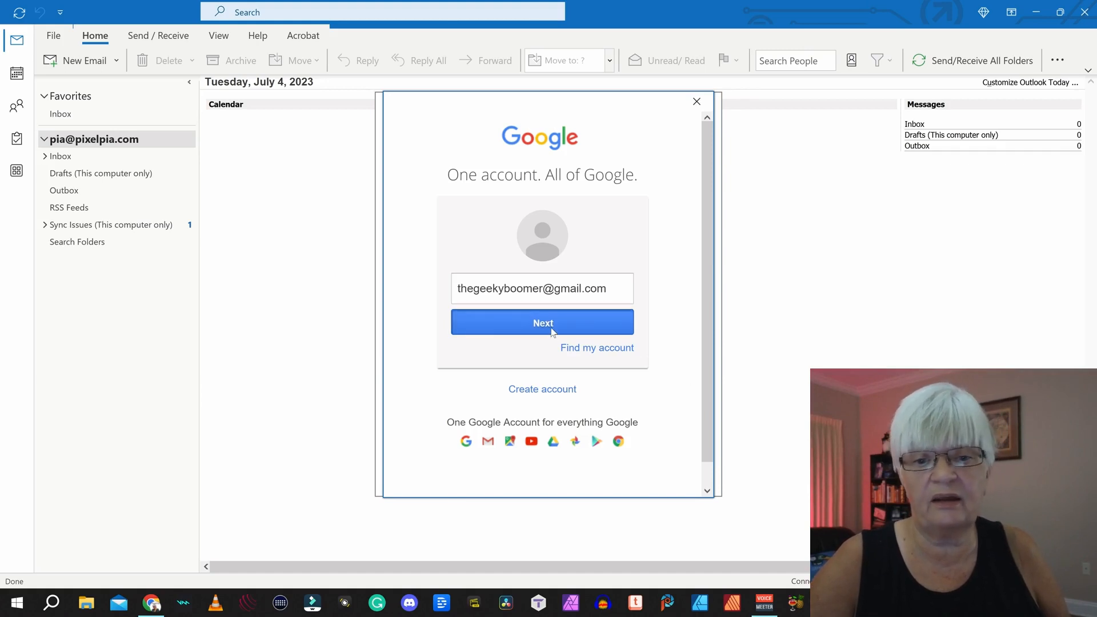
Add the hegeeky Gmail account over IMAP, signing in with Google and allowing Microsoft access
click(542, 322)
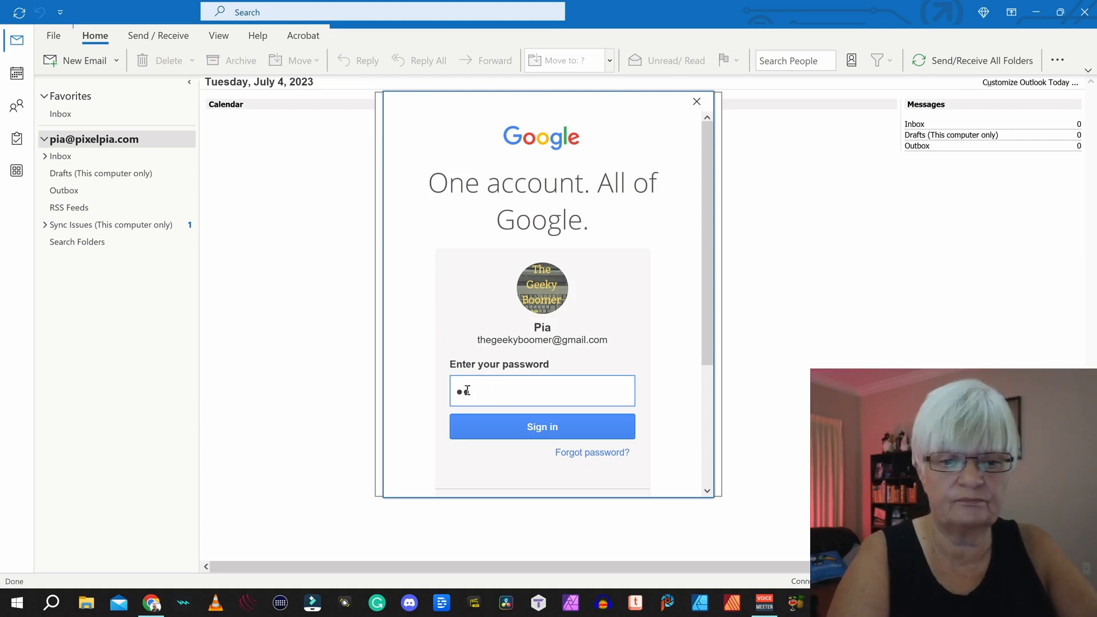
click(542, 426)
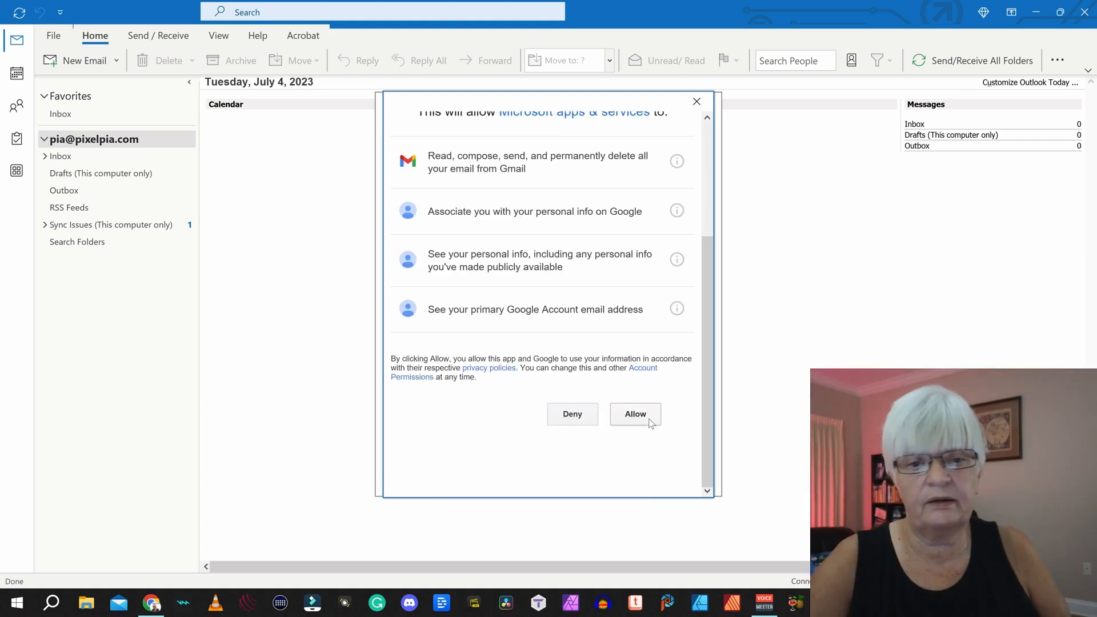
click(635, 414)
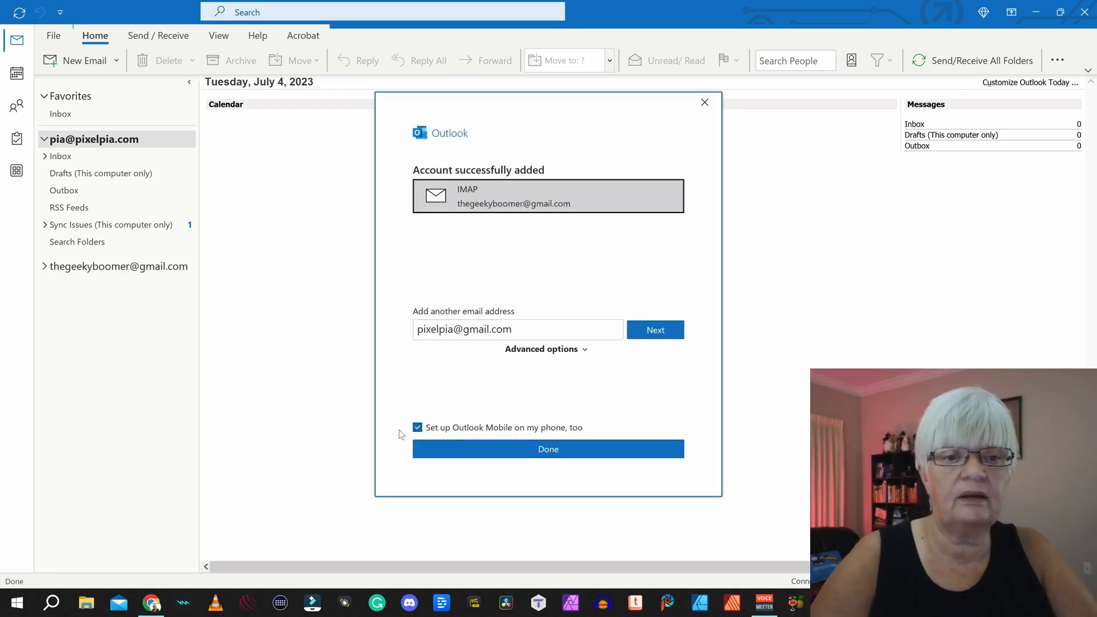
click(547, 448)
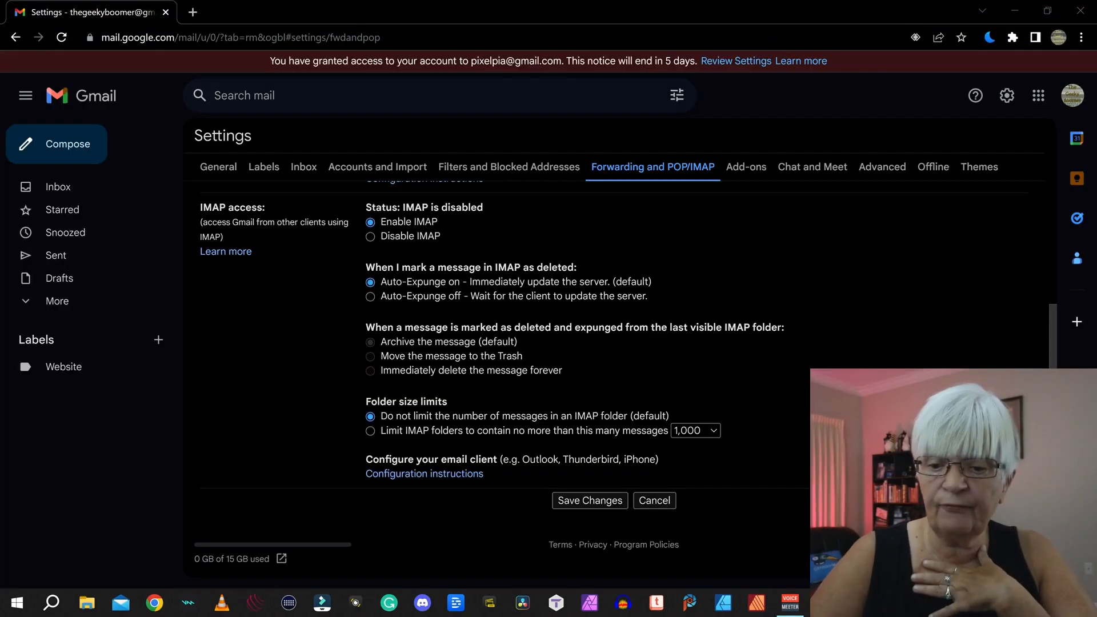
mouse_move(709, 227)
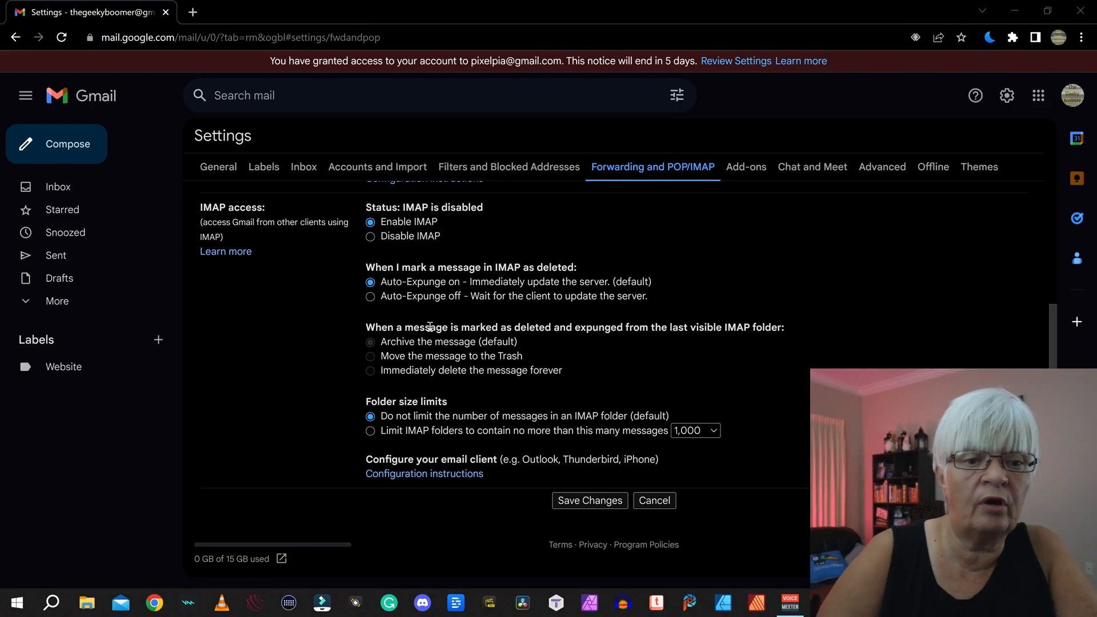
Open Gmail Help's instructions for configuring an email client over IMAP
click(424, 474)
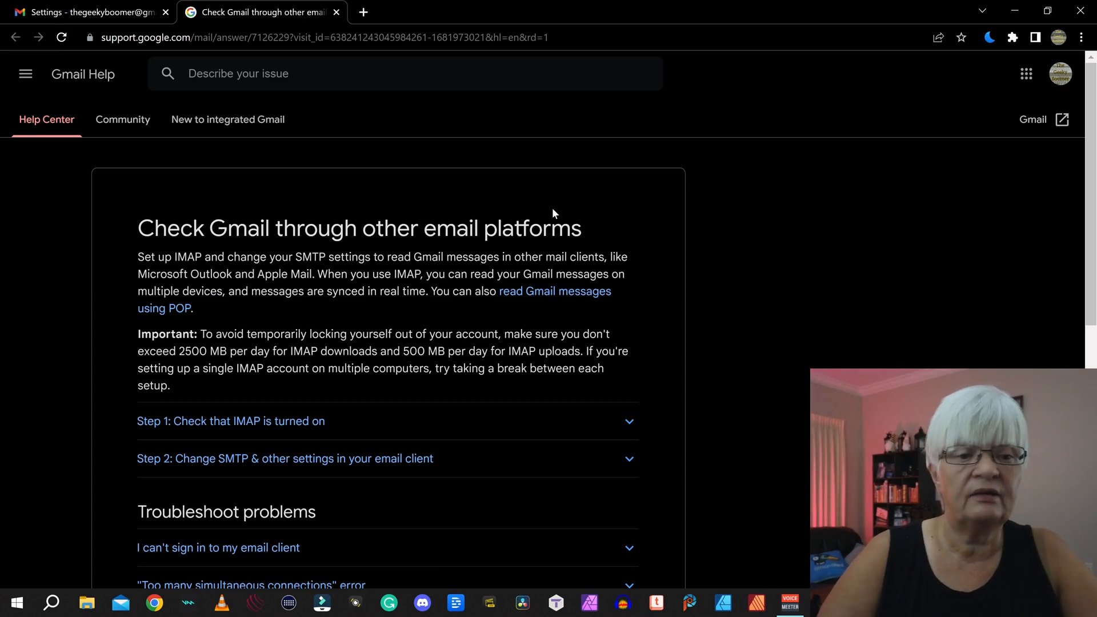
Save the IMAP access change in Gmail's settings
scroll(down, 3)
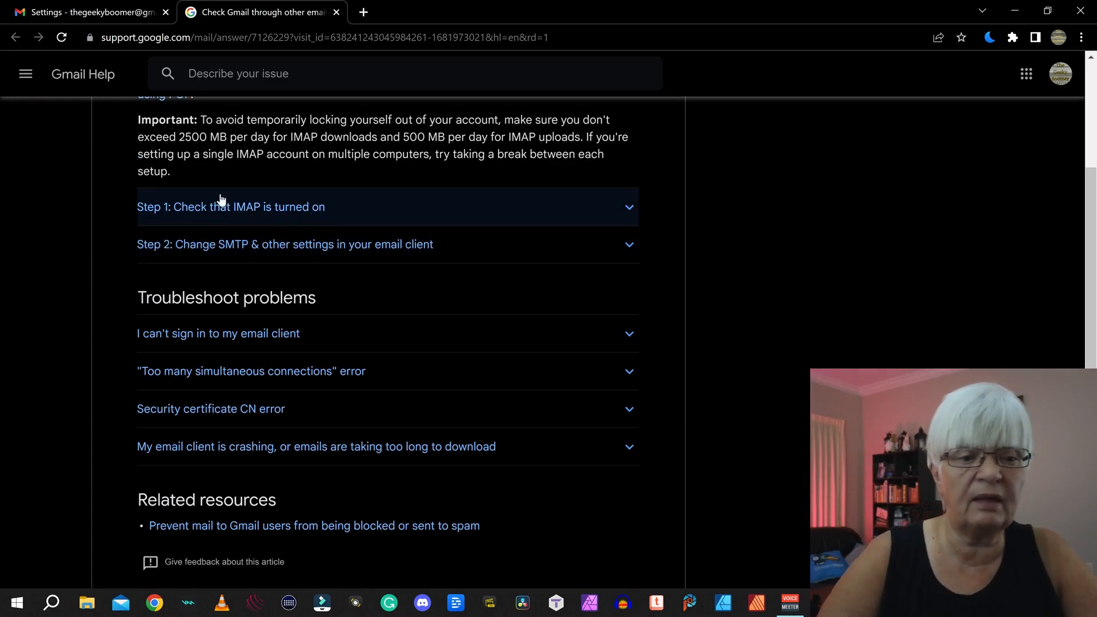
click(84, 12)
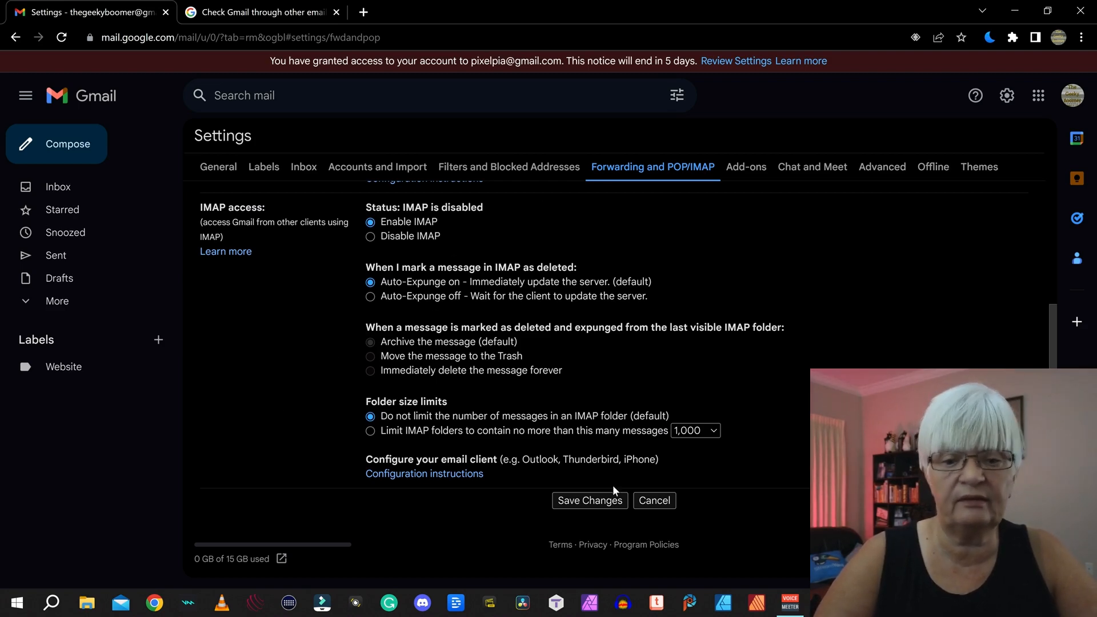
click(424, 474)
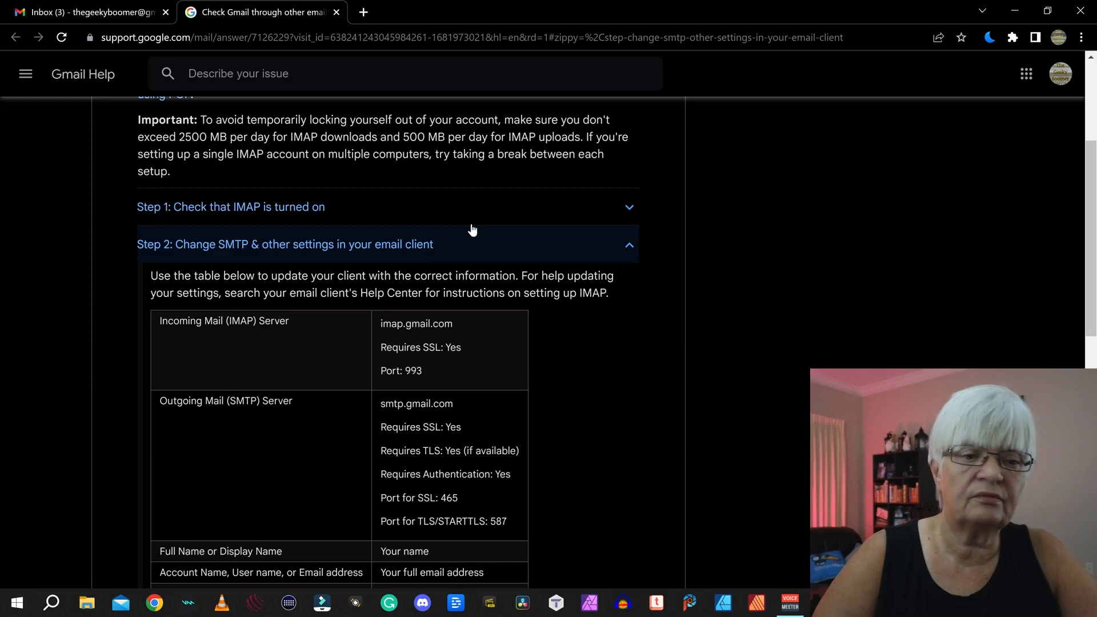
Review the help article's SMTP and IMAP client settings, then return to Gmail
scroll(down, 3)
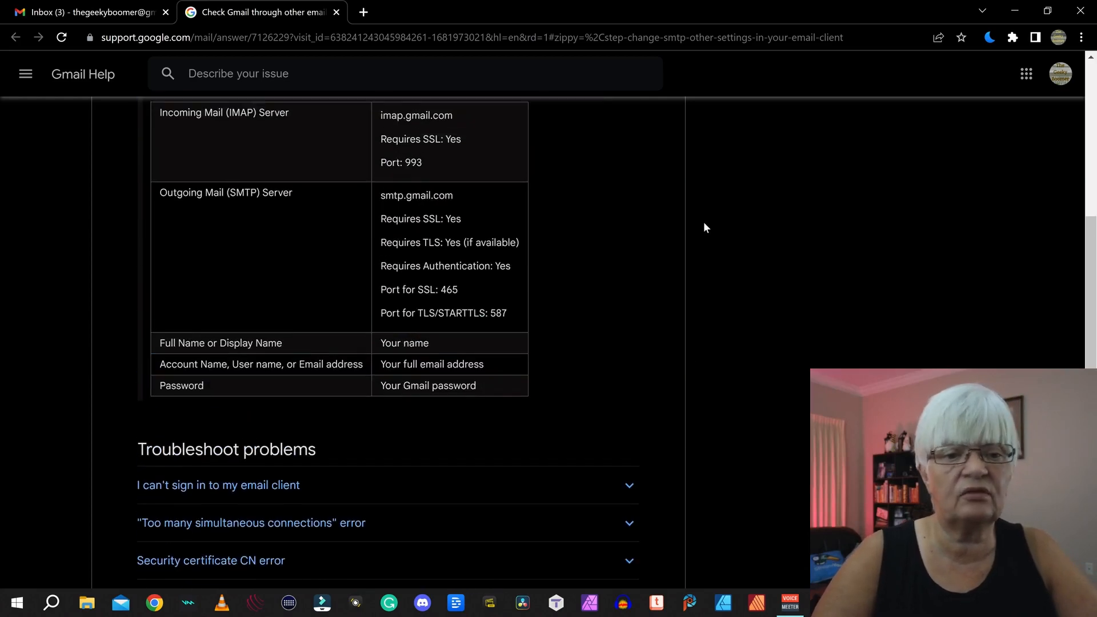
scroll(up, 3)
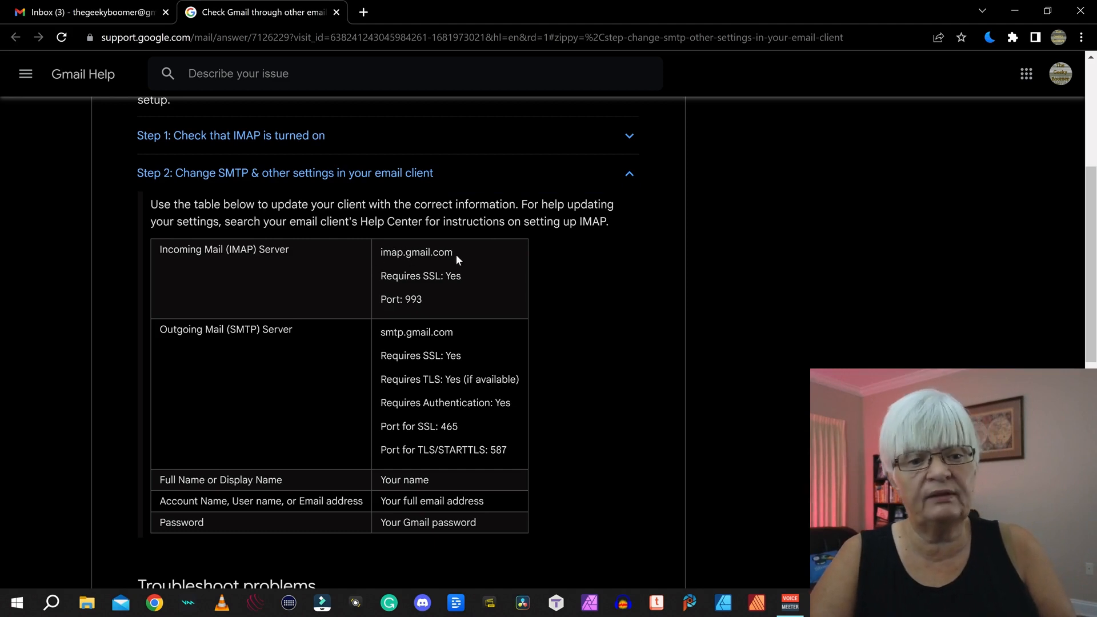
mouse_move(397, 272)
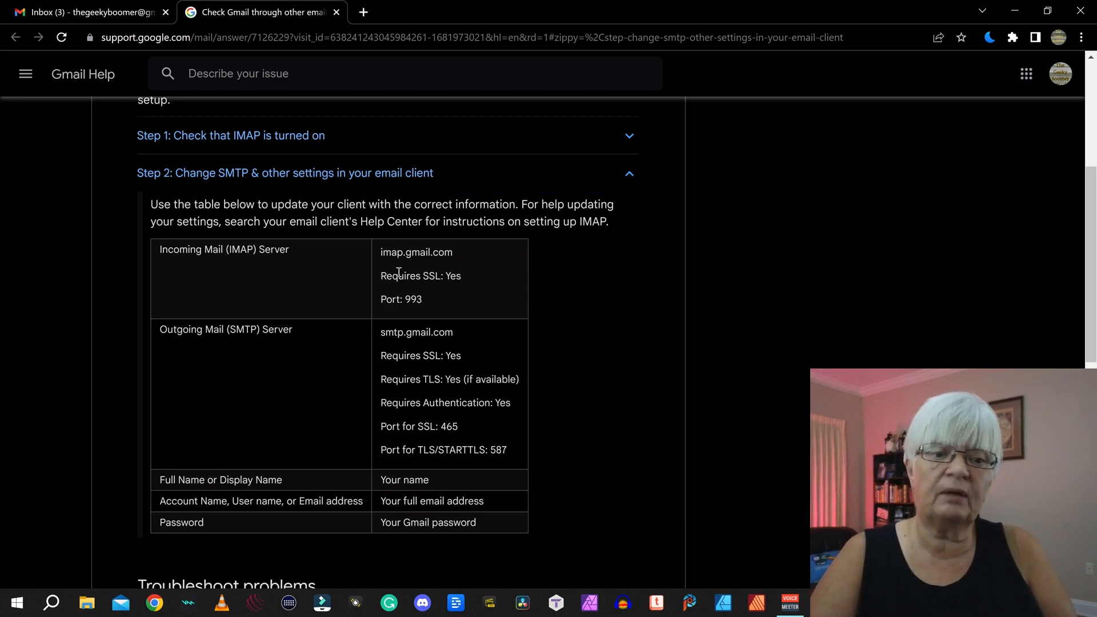
mouse_move(481, 298)
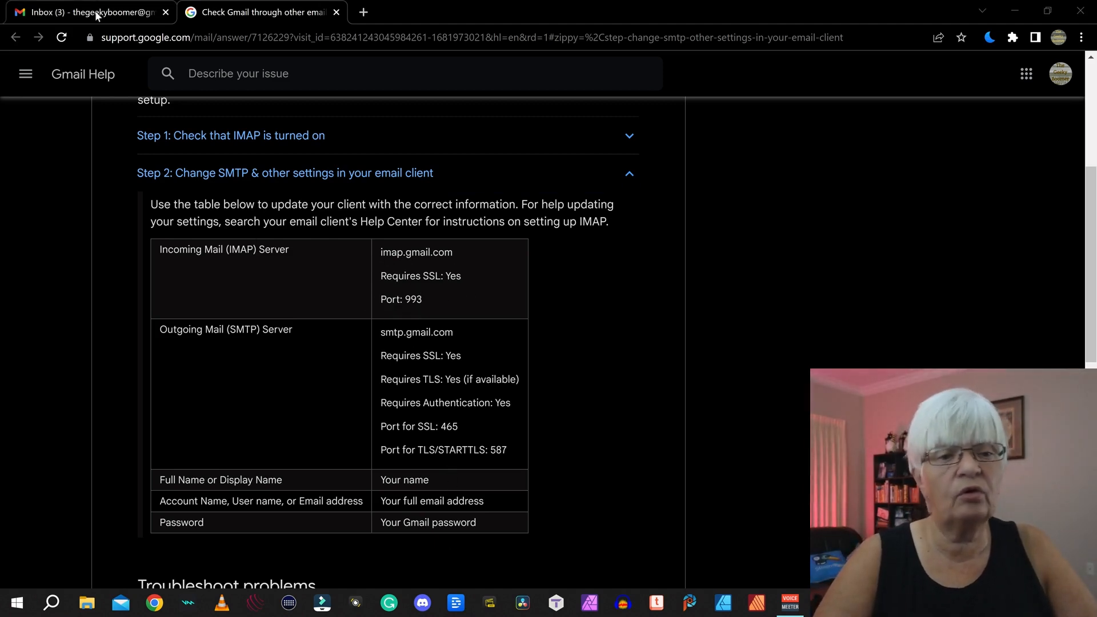
click(84, 12)
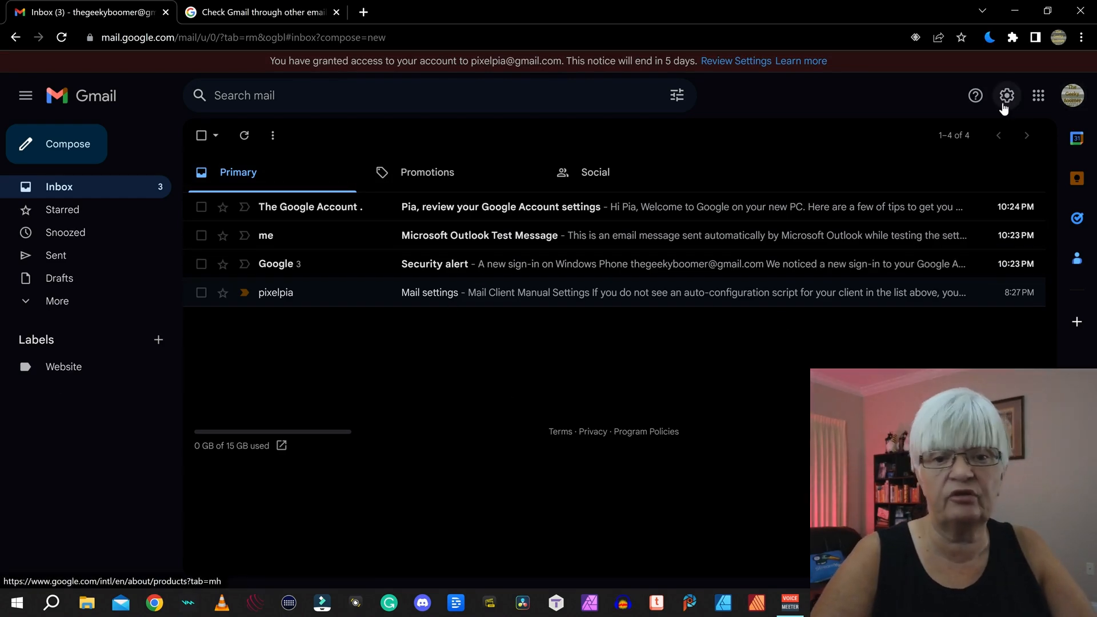
Check that Forwarding and POP/IMAP shows IMAP enabled, then return to the inbox
click(1006, 95)
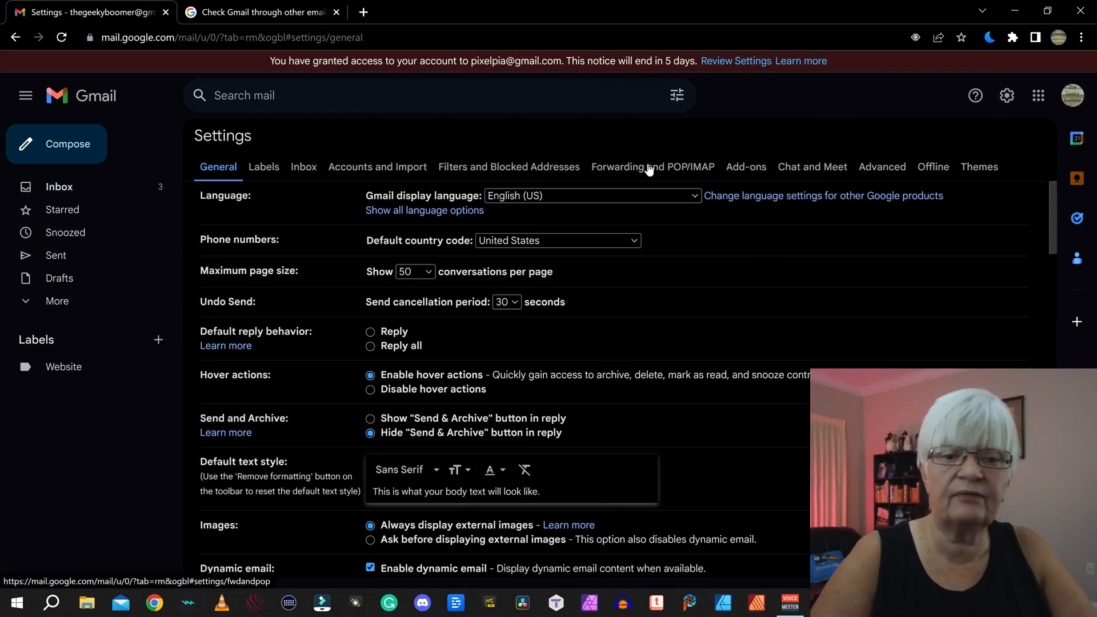
click(652, 166)
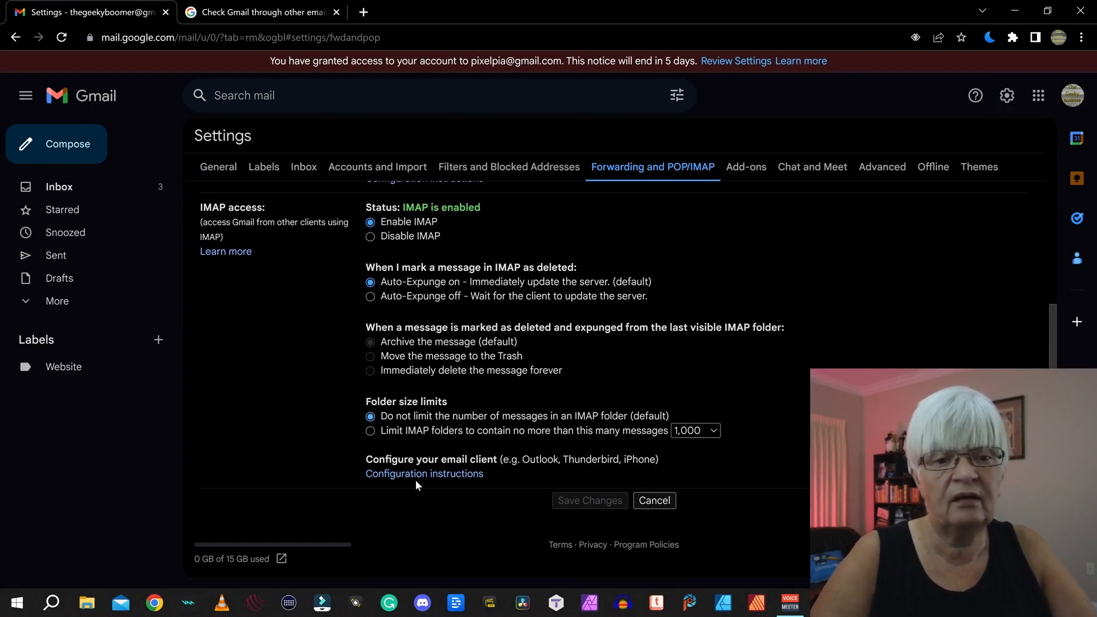
mouse_move(424, 479)
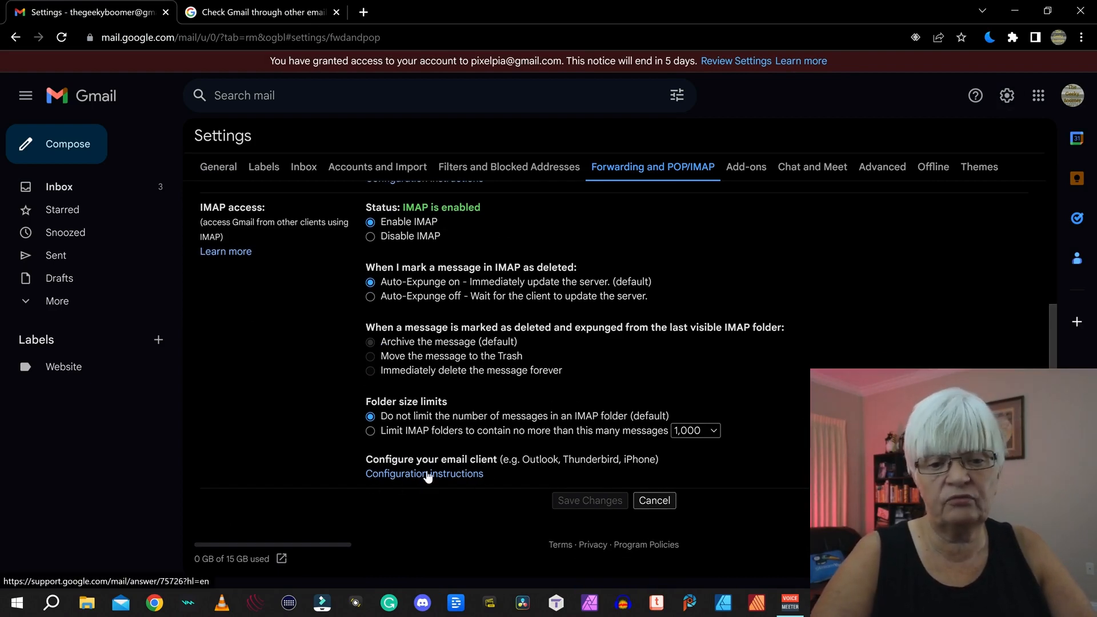
mouse_move(559, 544)
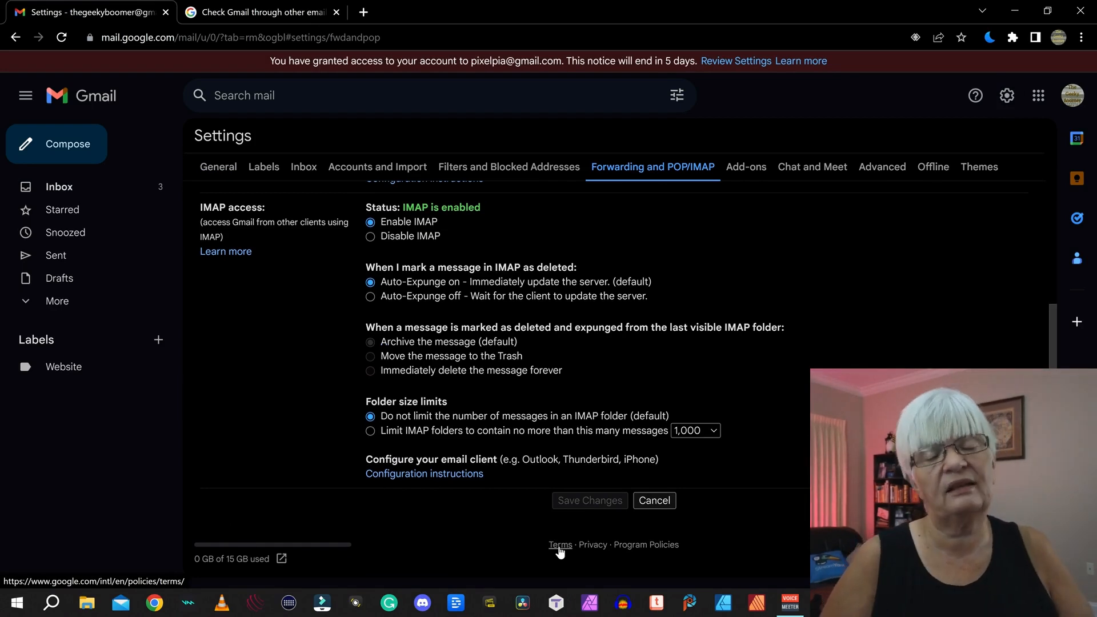
click(59, 187)
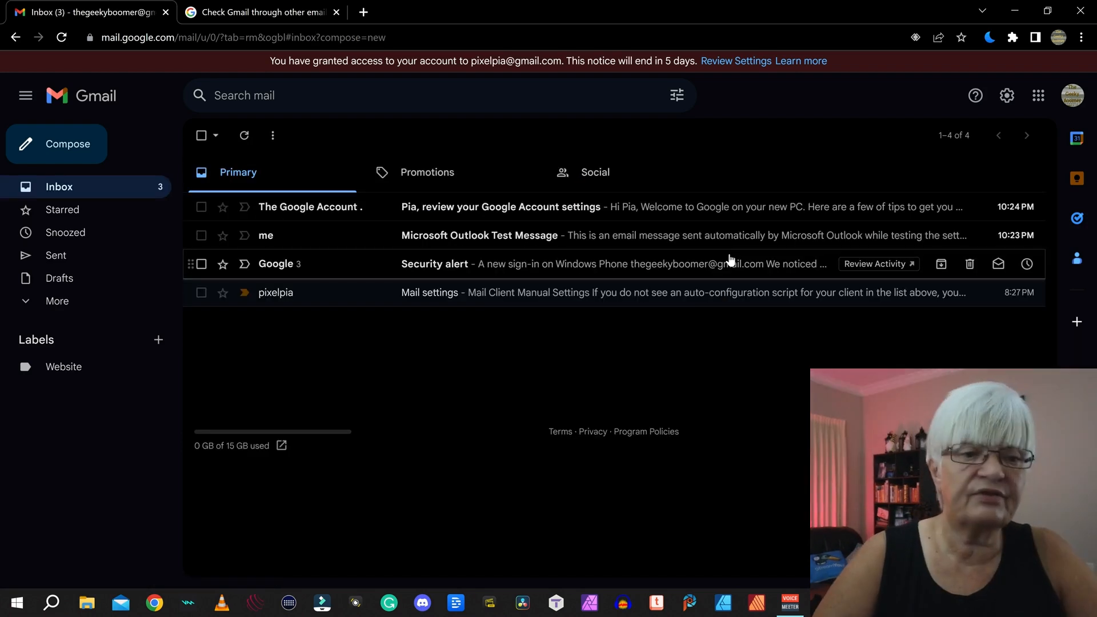
mouse_move(415, 134)
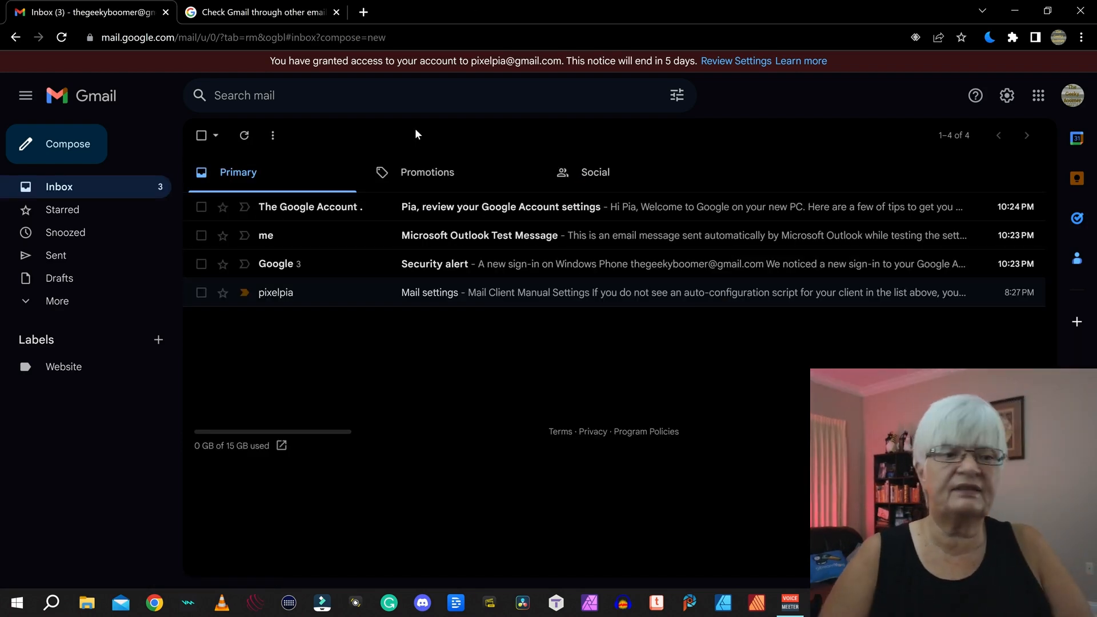
mouse_move(570, 207)
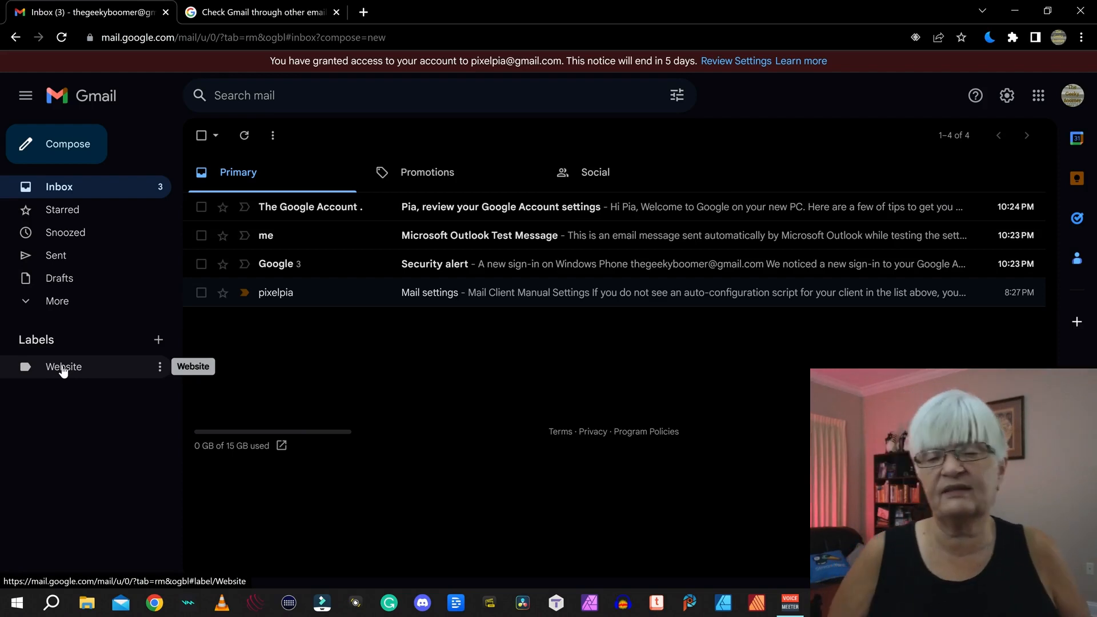
mouse_move(699, 222)
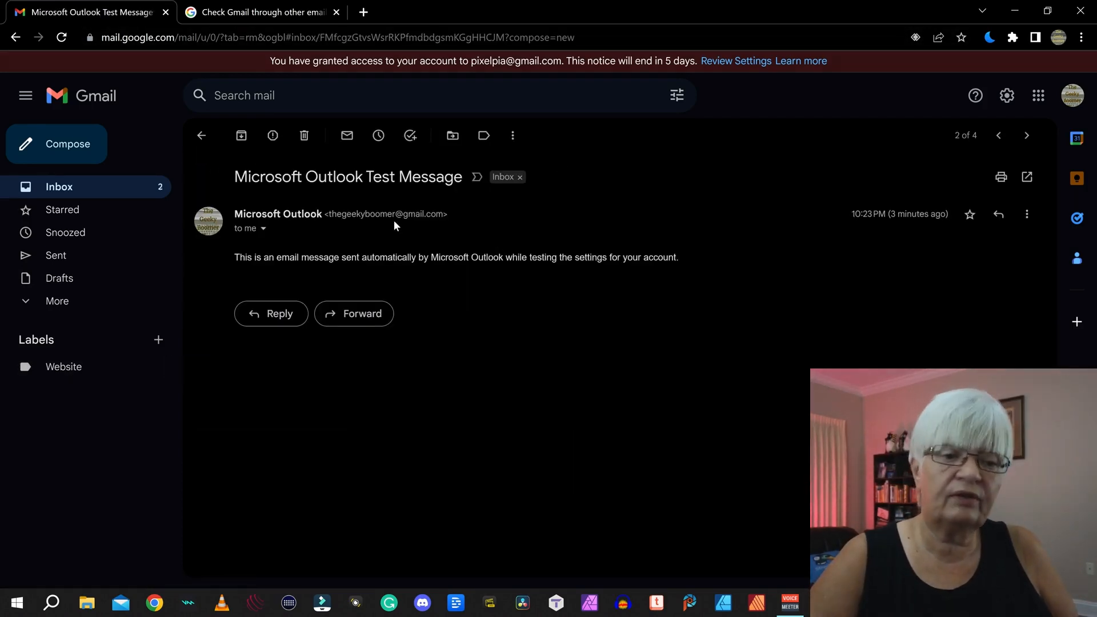
mouse_move(759, 471)
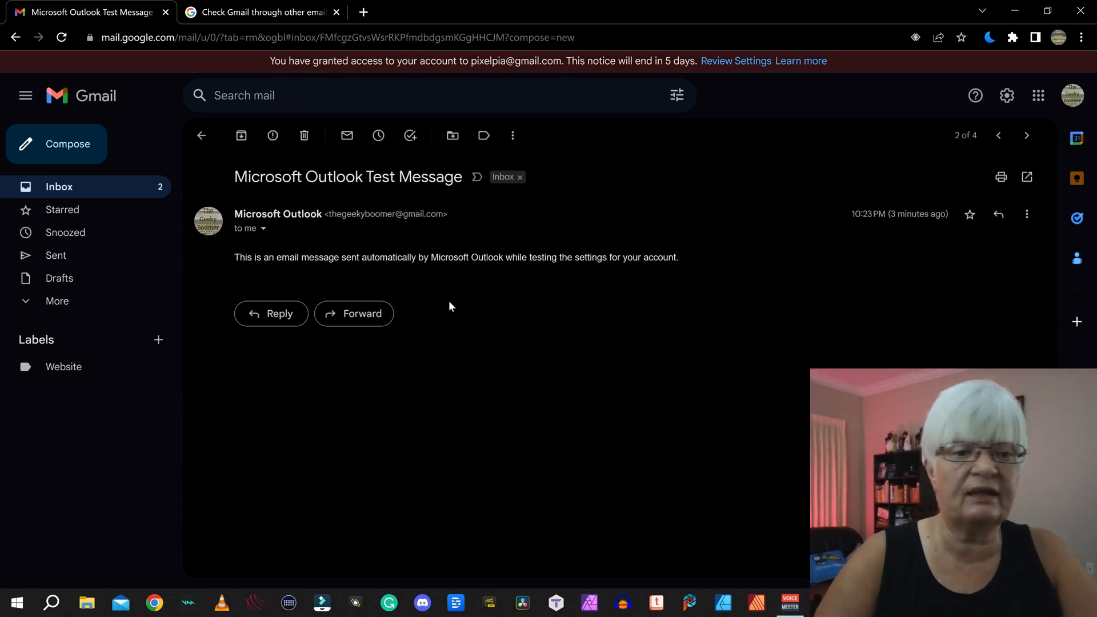
mouse_move(837, 292)
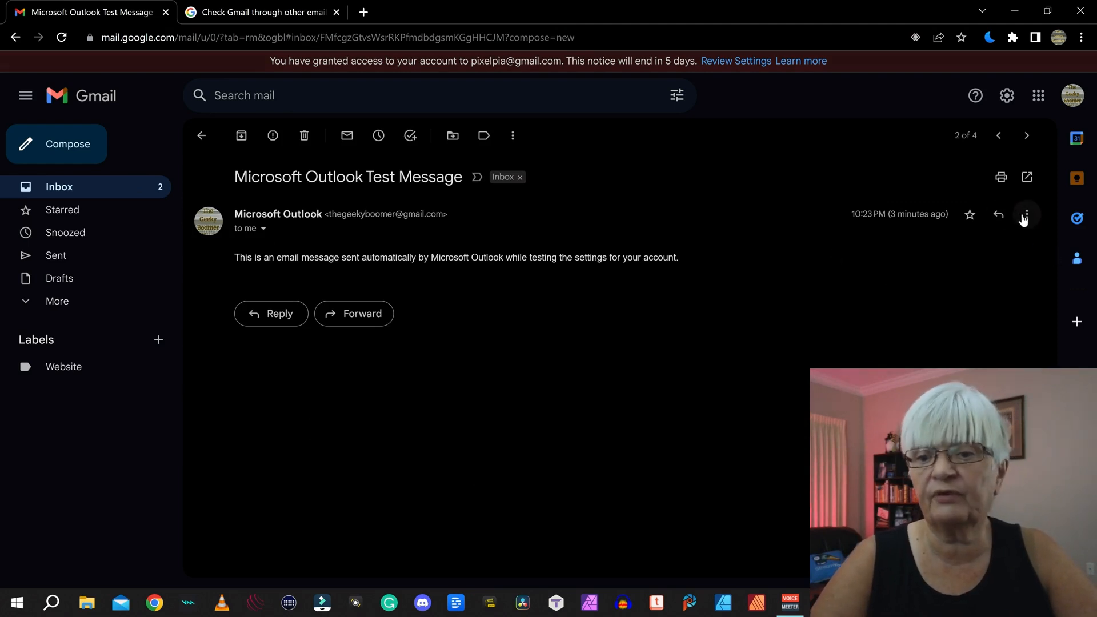
Show the More actions menu for the open Microsoft Outlook Test Message
click(1026, 214)
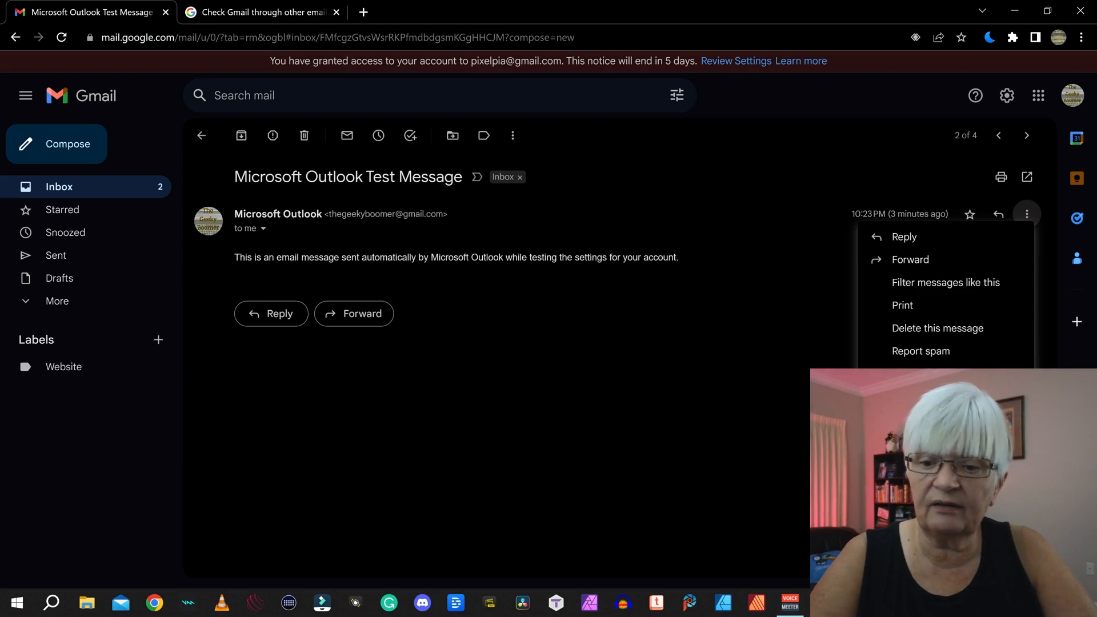
mouse_move(945, 282)
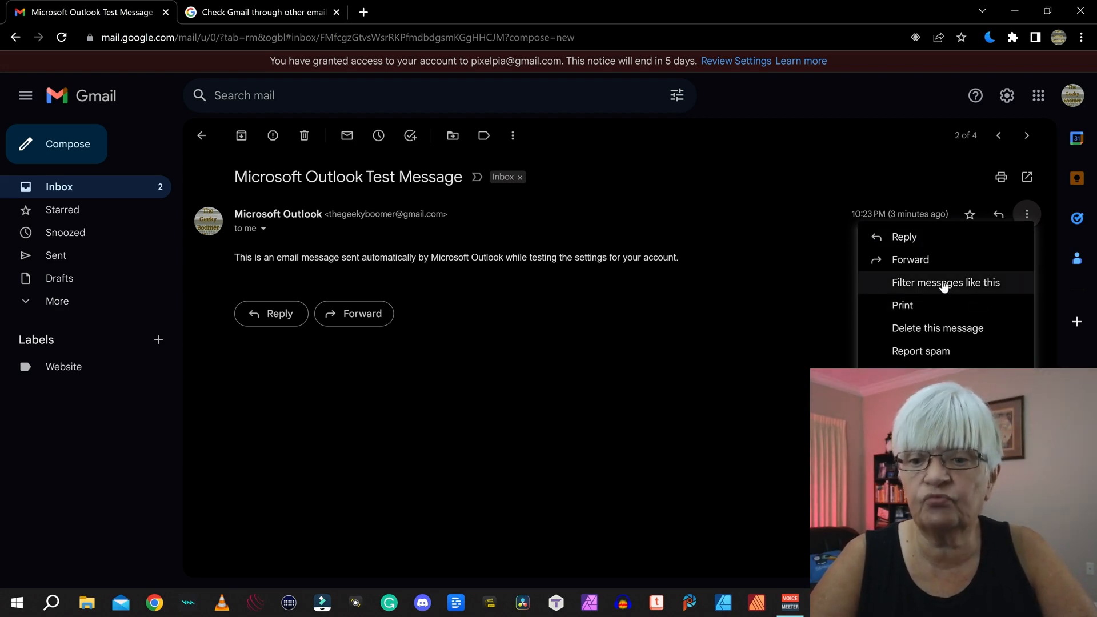
Filter messages like this one containing 'Microsoft', set to skip the Inbox
click(944, 282)
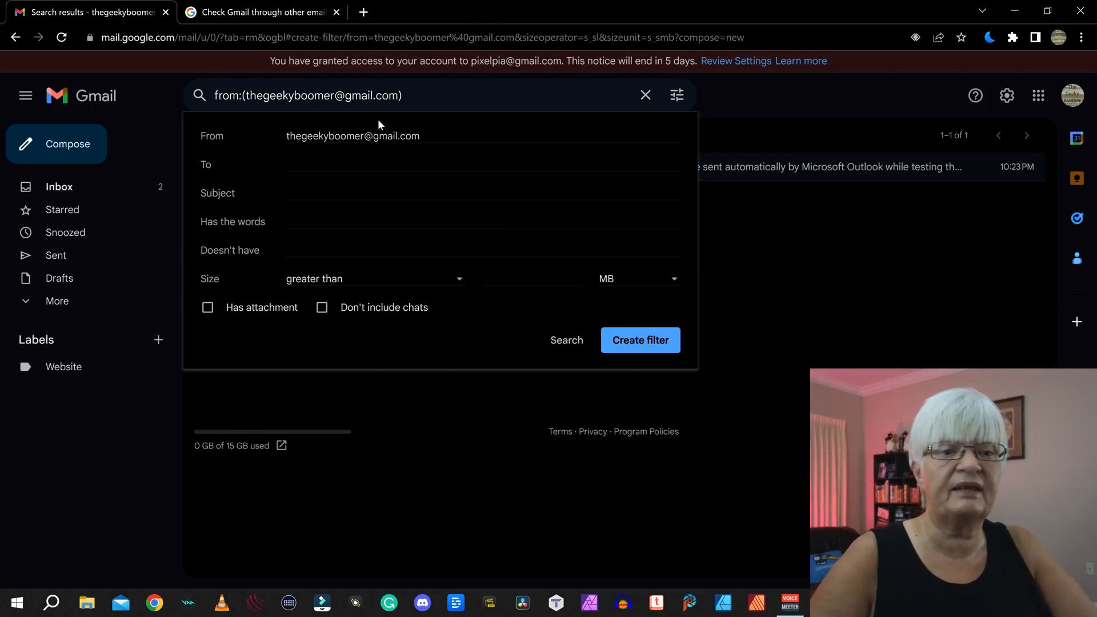
click(482, 221)
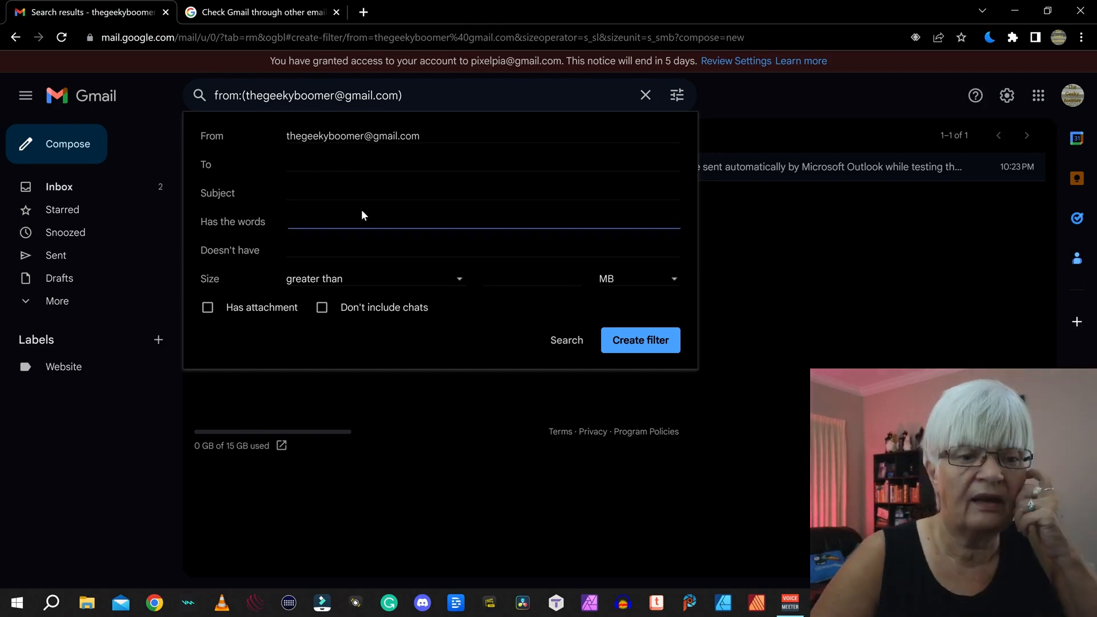
text(Micr)
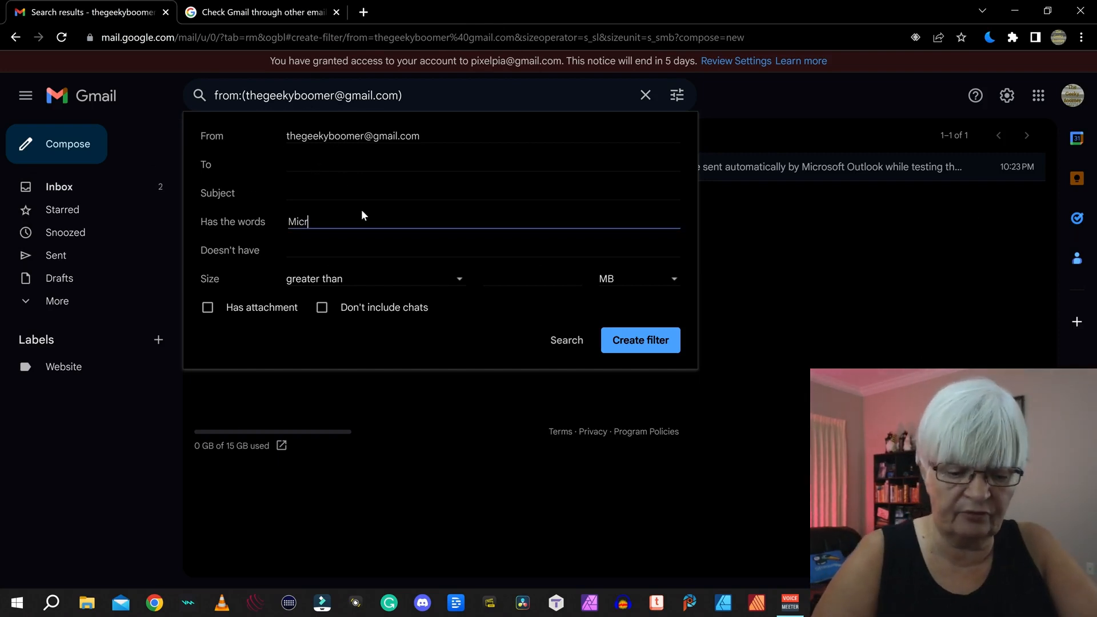
text(osoft)
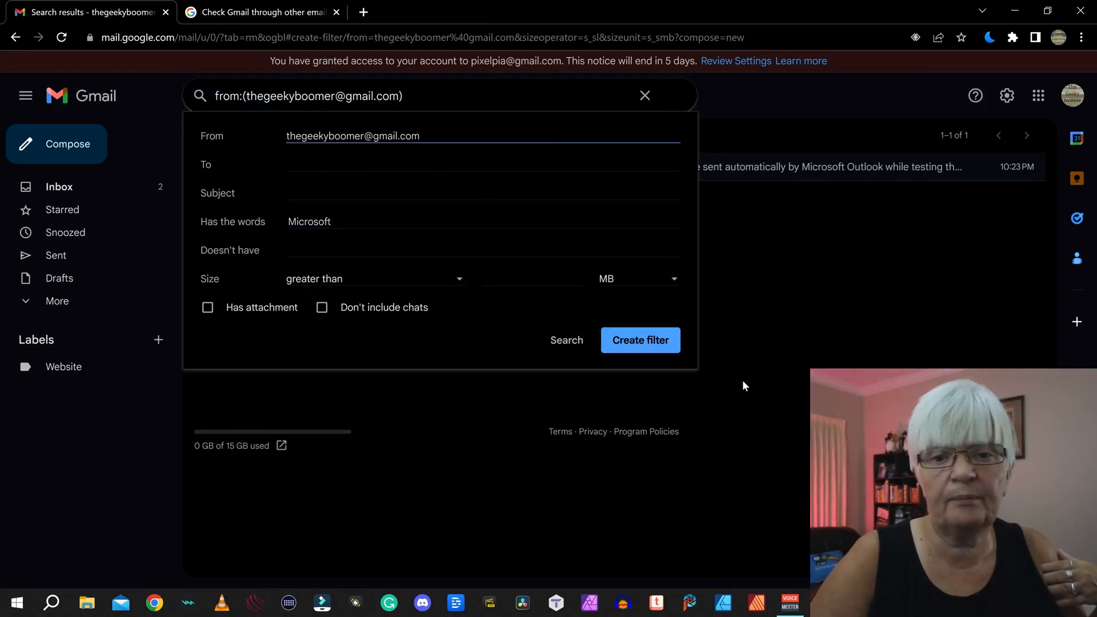
click(639, 340)
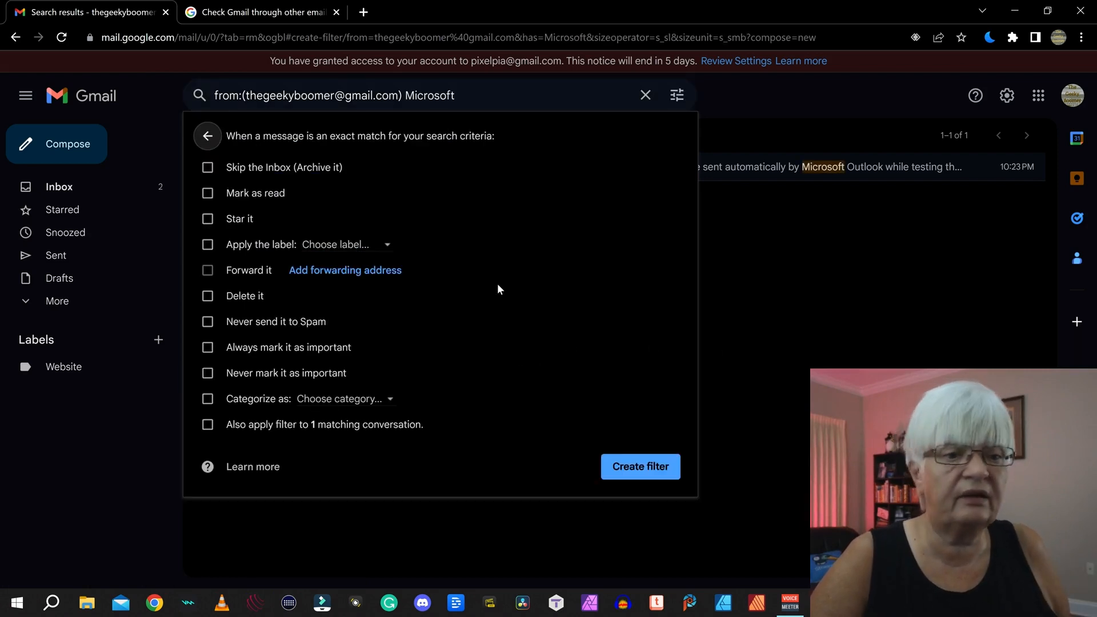
mouse_move(194, 122)
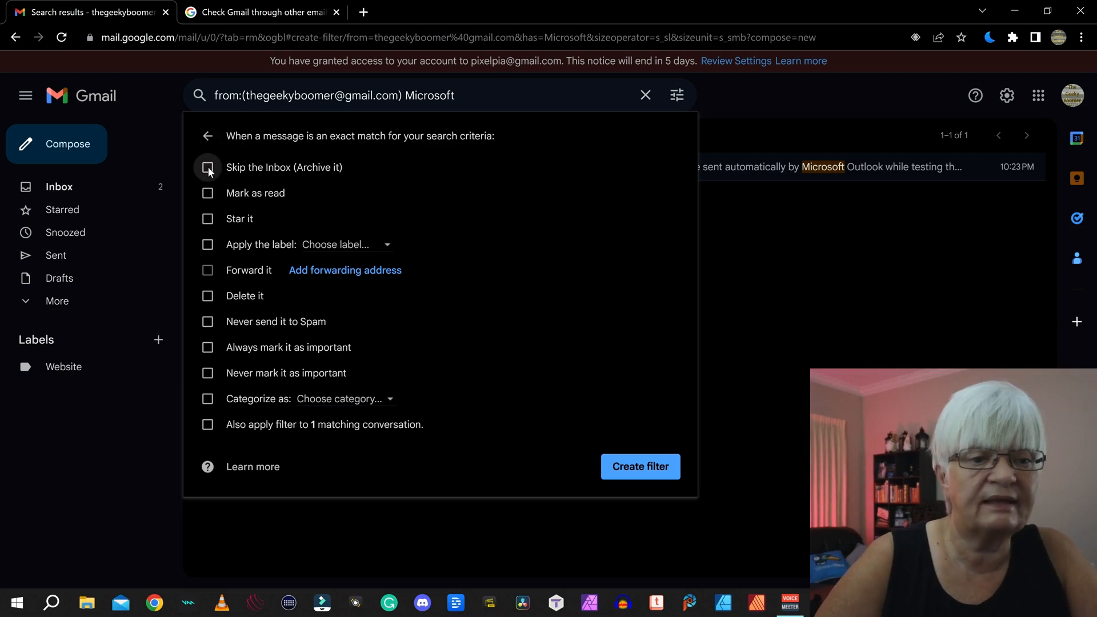
click(206, 168)
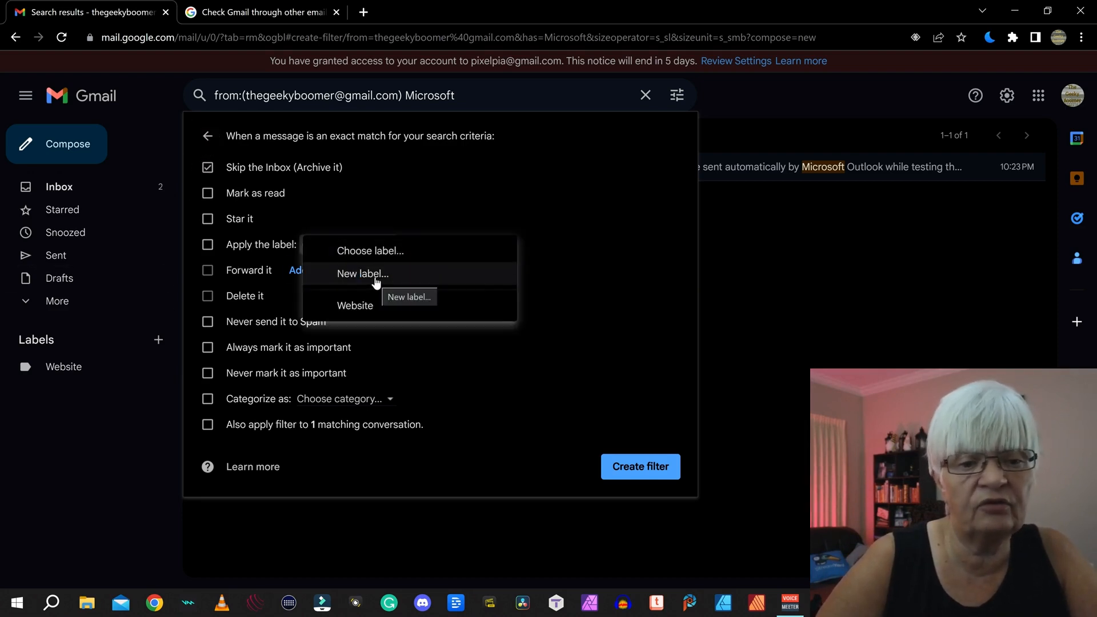
Have the filter apply a new 'Microsoft' label and cover the 1 matching conversation
click(363, 273)
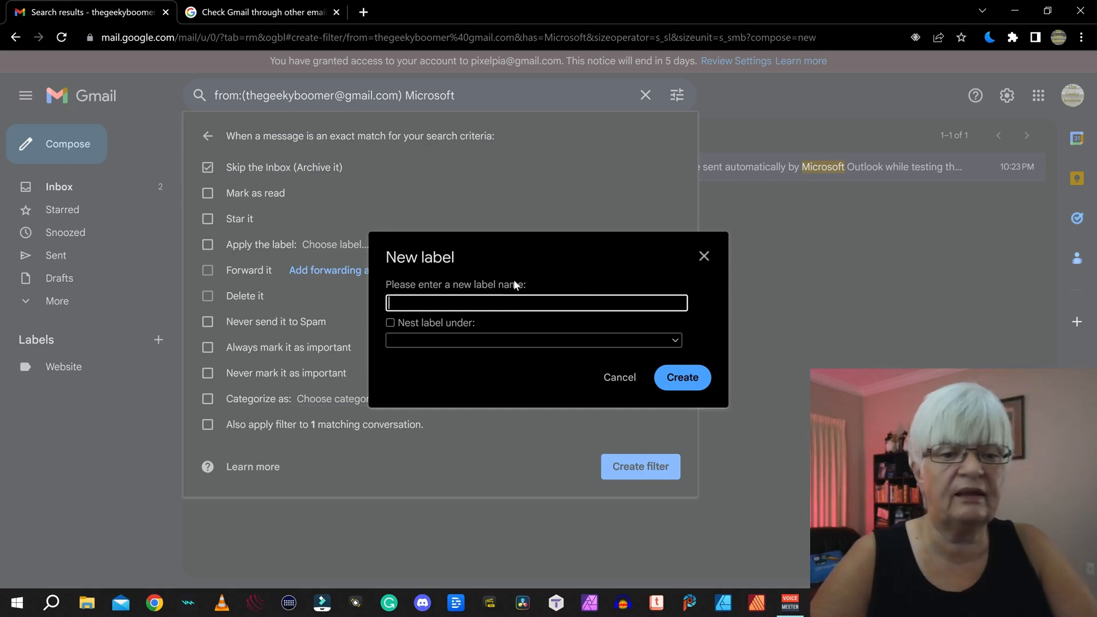
text(Micro)
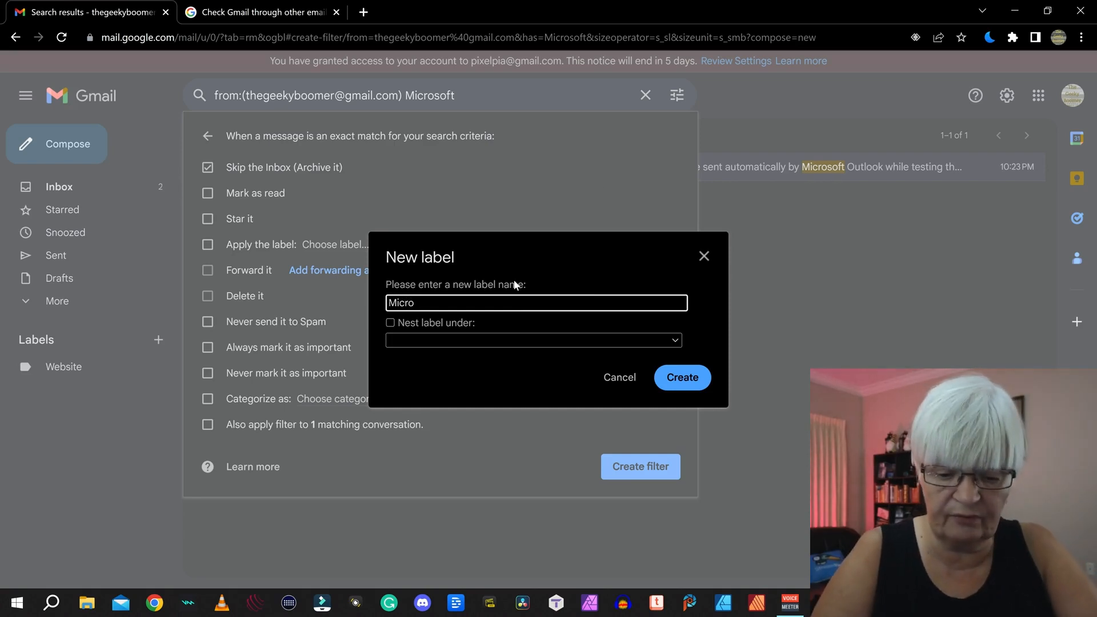
click(680, 377)
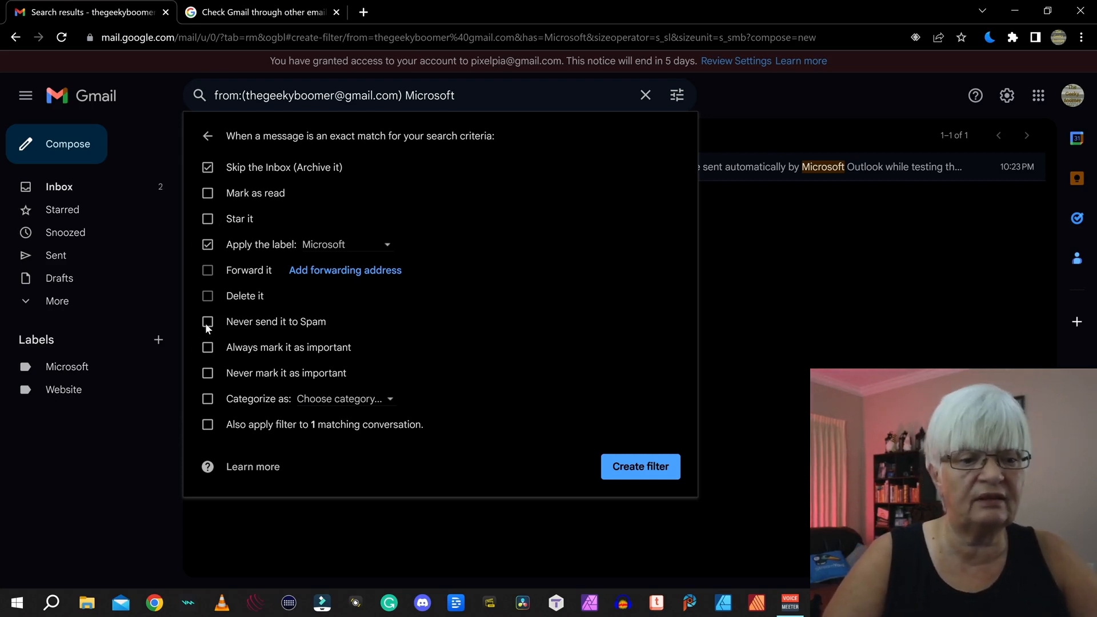
mouse_move(322, 357)
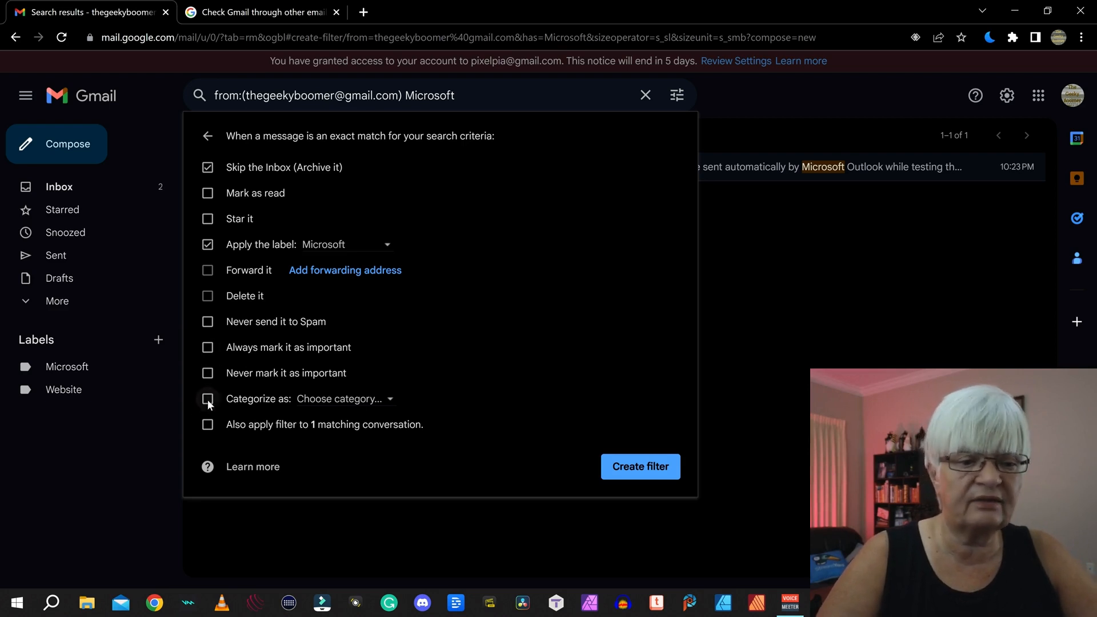
mouse_move(344, 418)
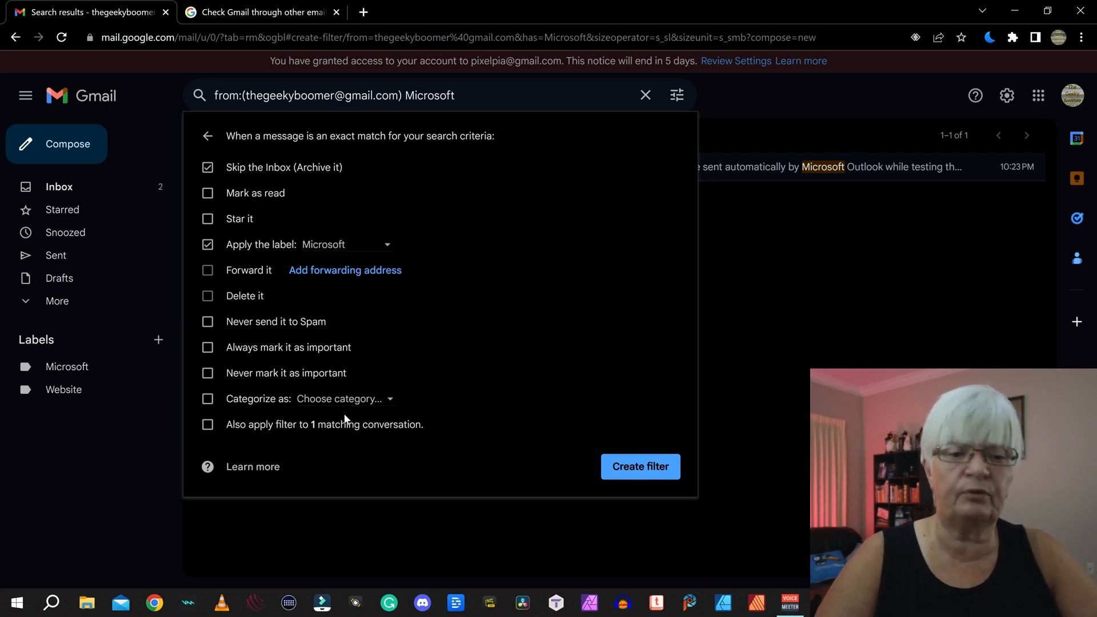
click(207, 424)
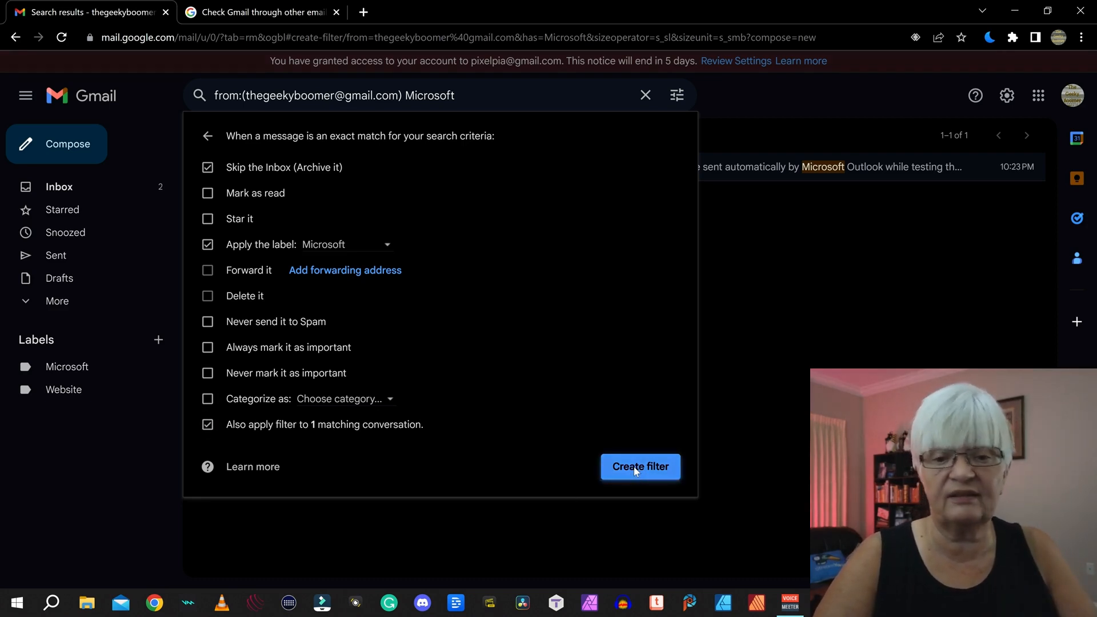
Create the filter, view the Website label, then return to the inbox
click(638, 467)
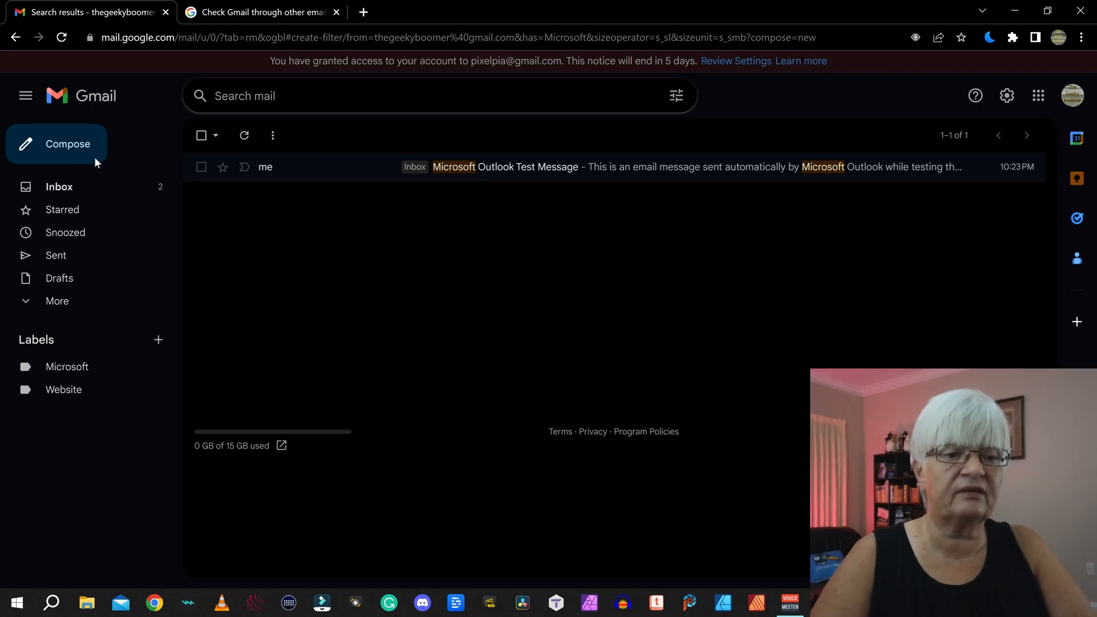
mouse_move(66, 367)
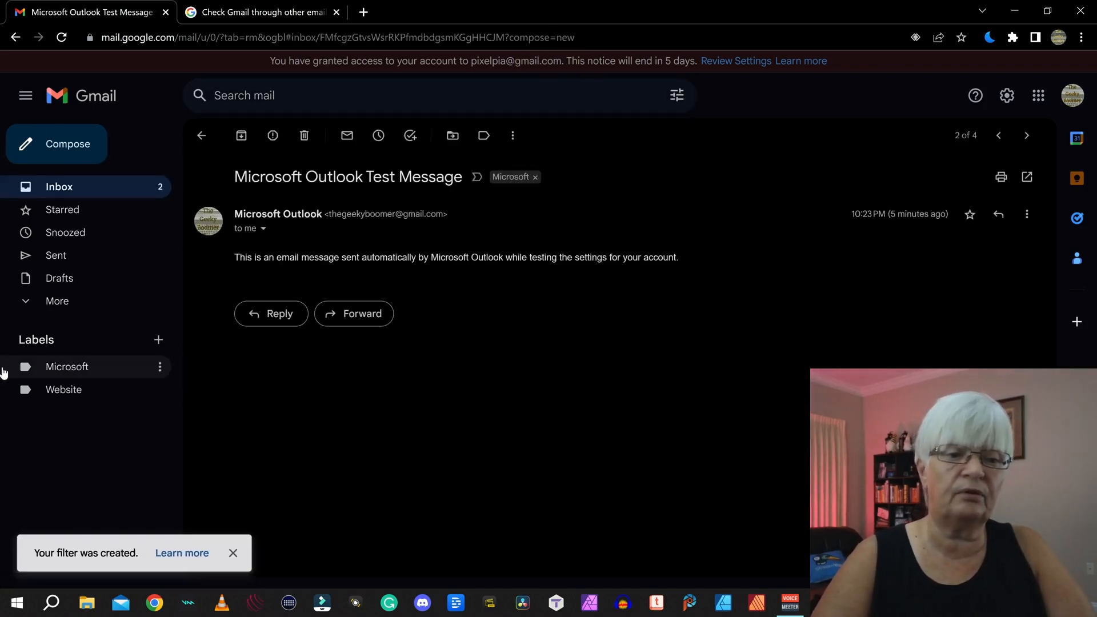
click(63, 389)
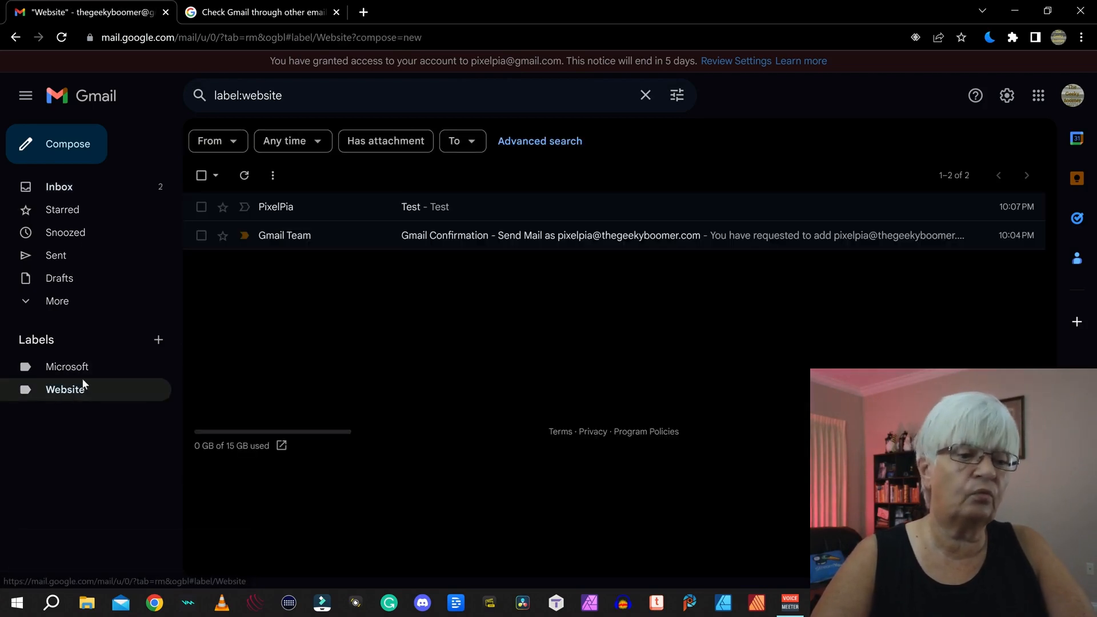
click(59, 187)
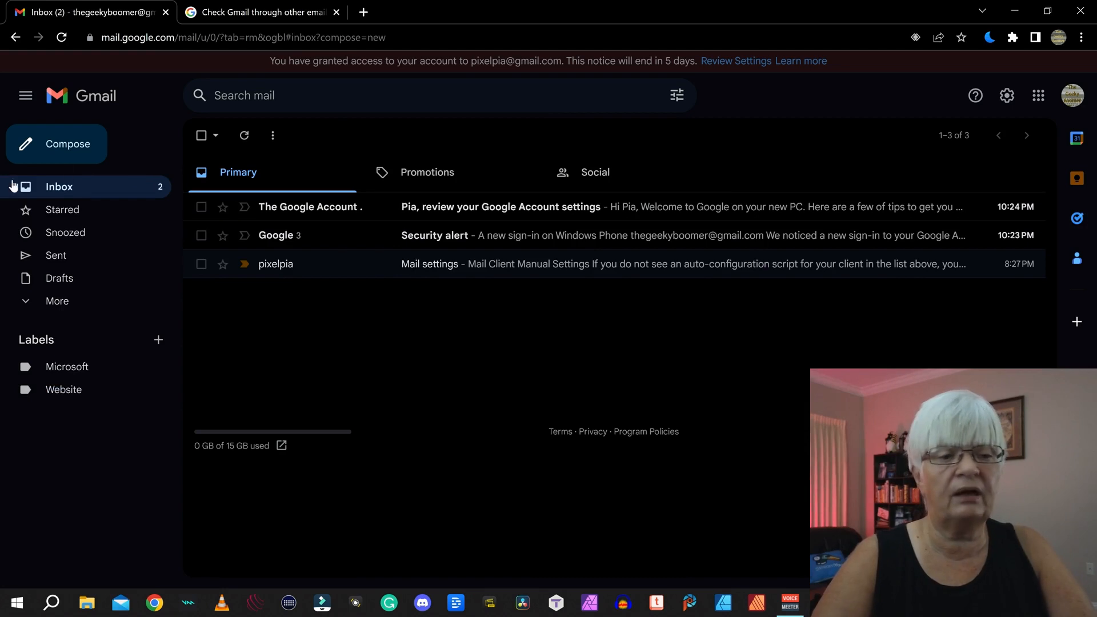
mouse_move(461, 398)
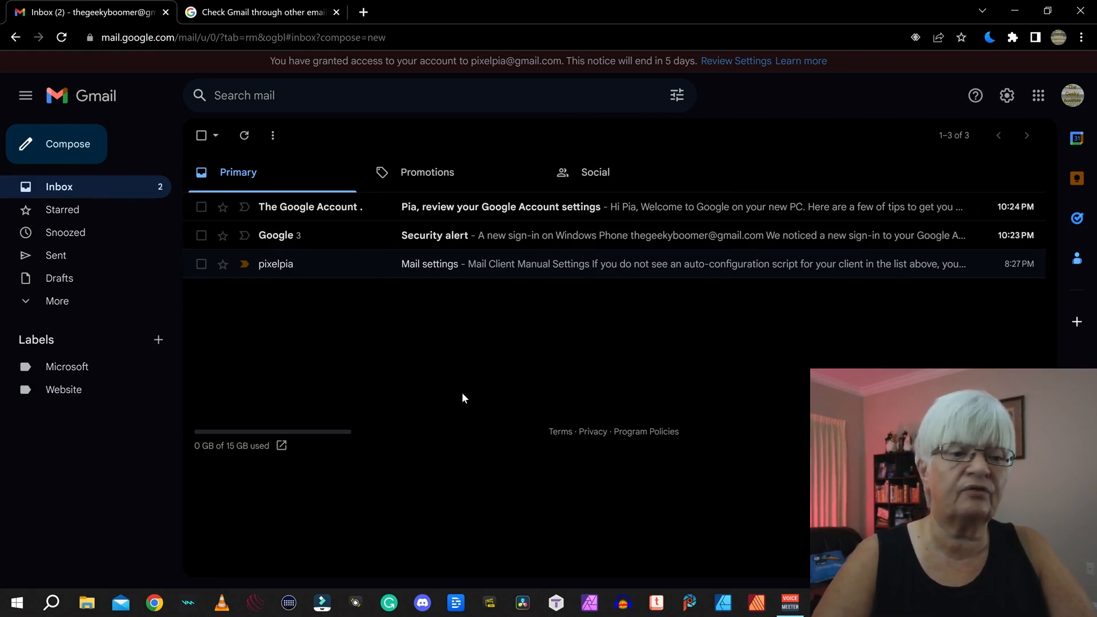